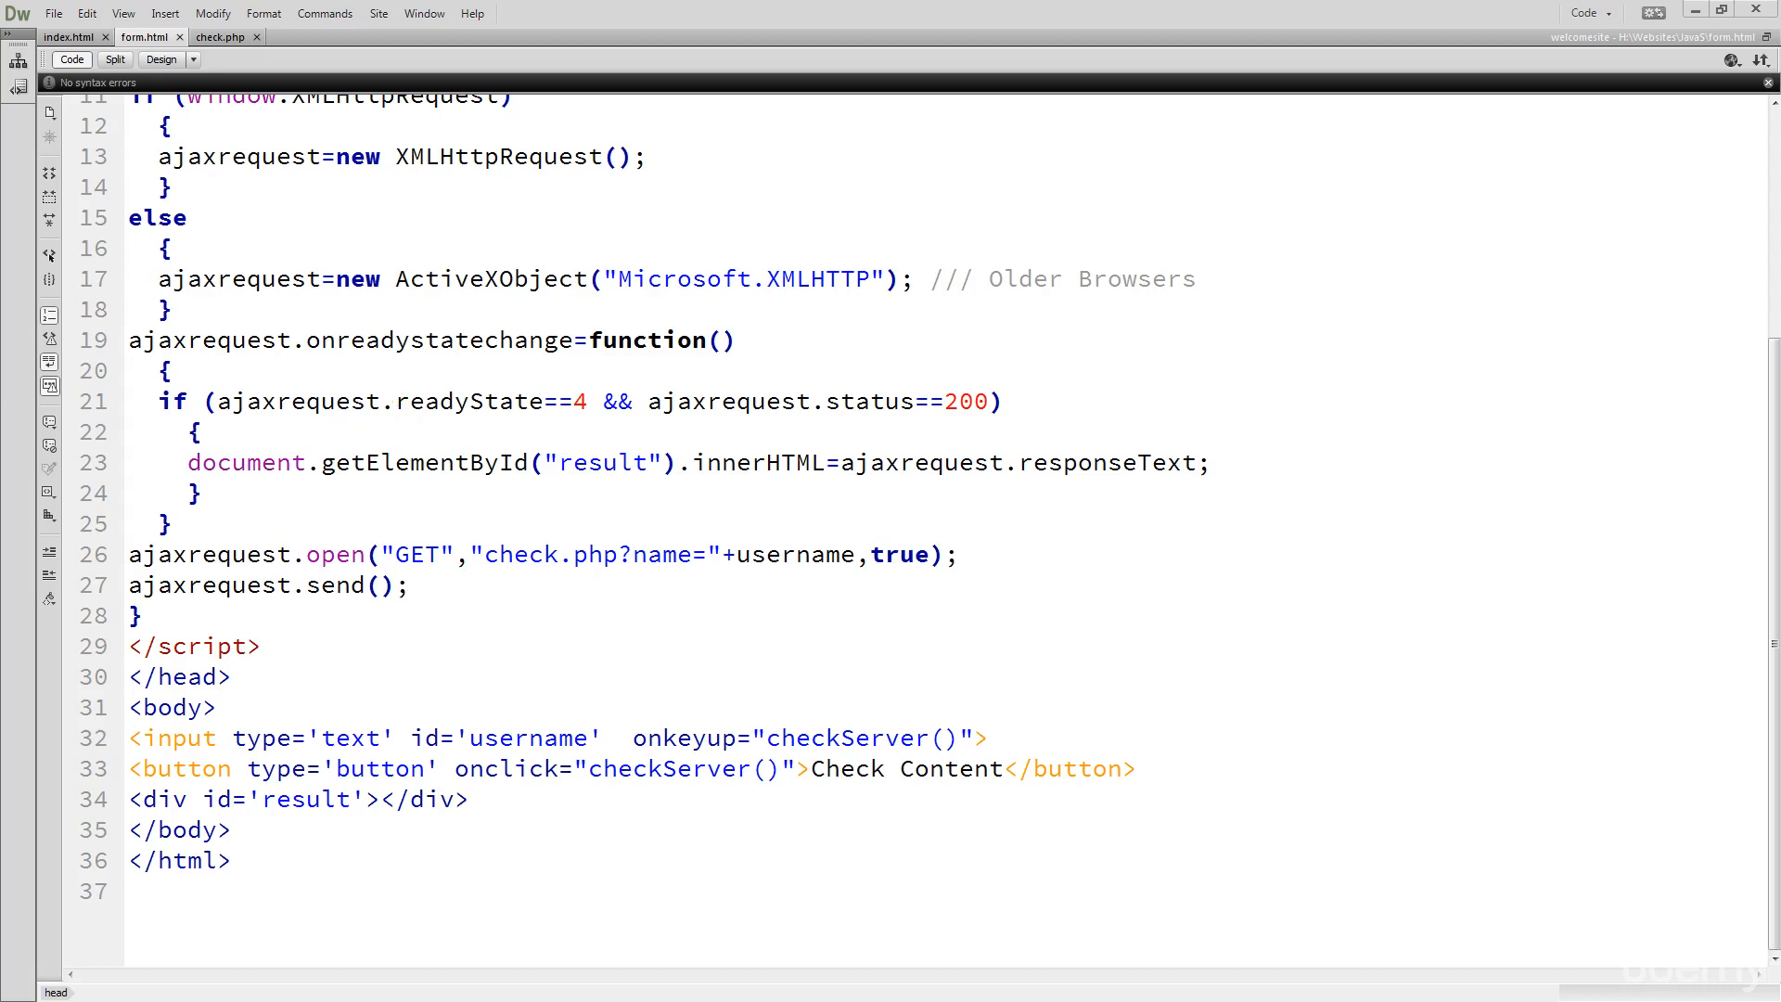
Reload form.html in Chrome and test names t, te and John, highlighting the 'name is taken!!!!' message
left_click(443, 11)
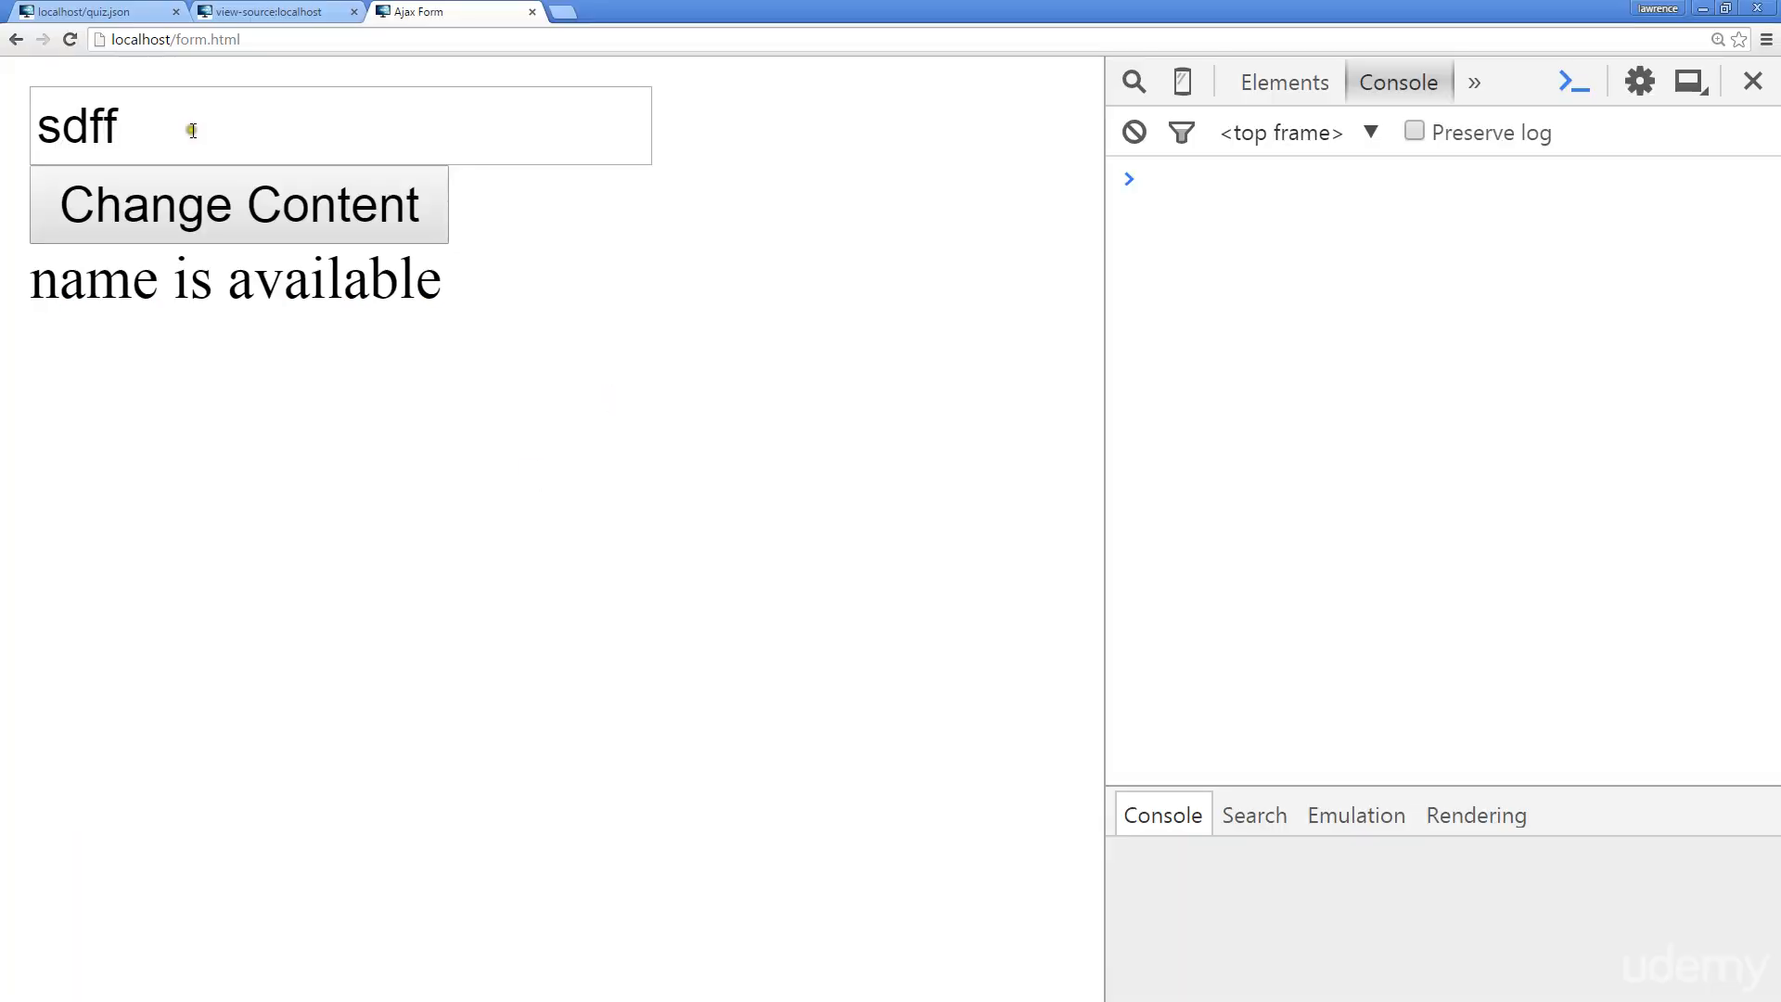
left_click(238, 204)
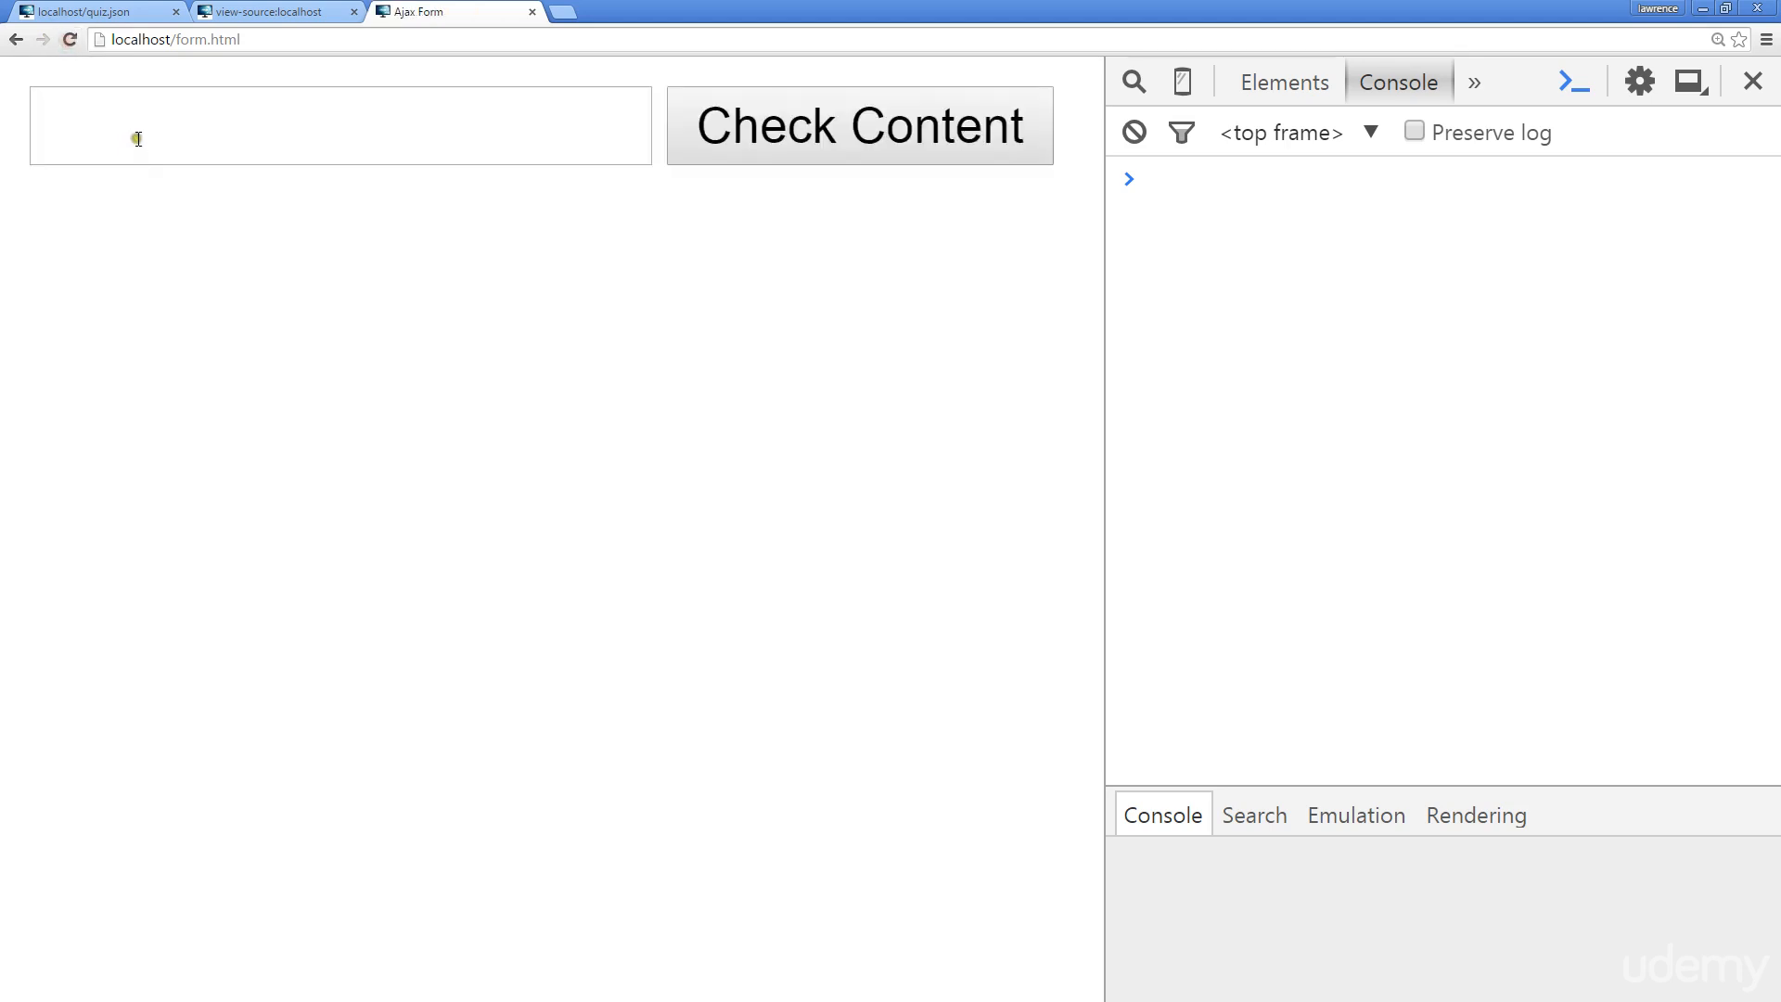
type("t")
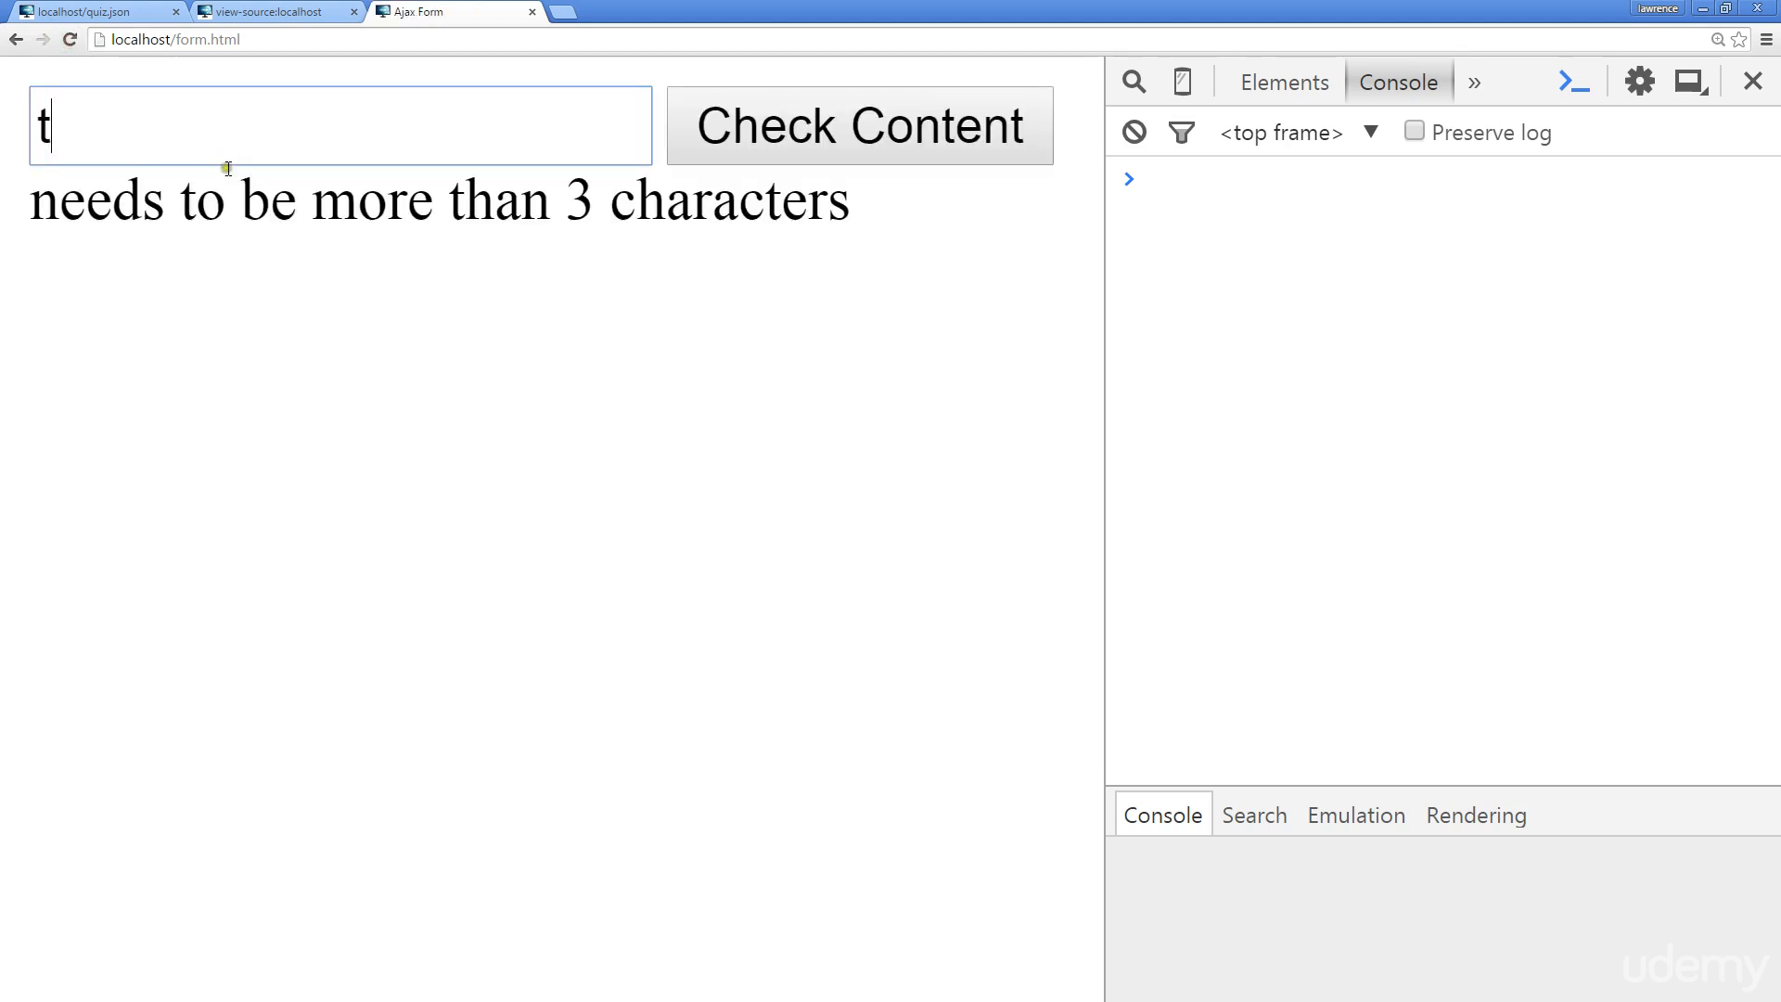
type("ter")
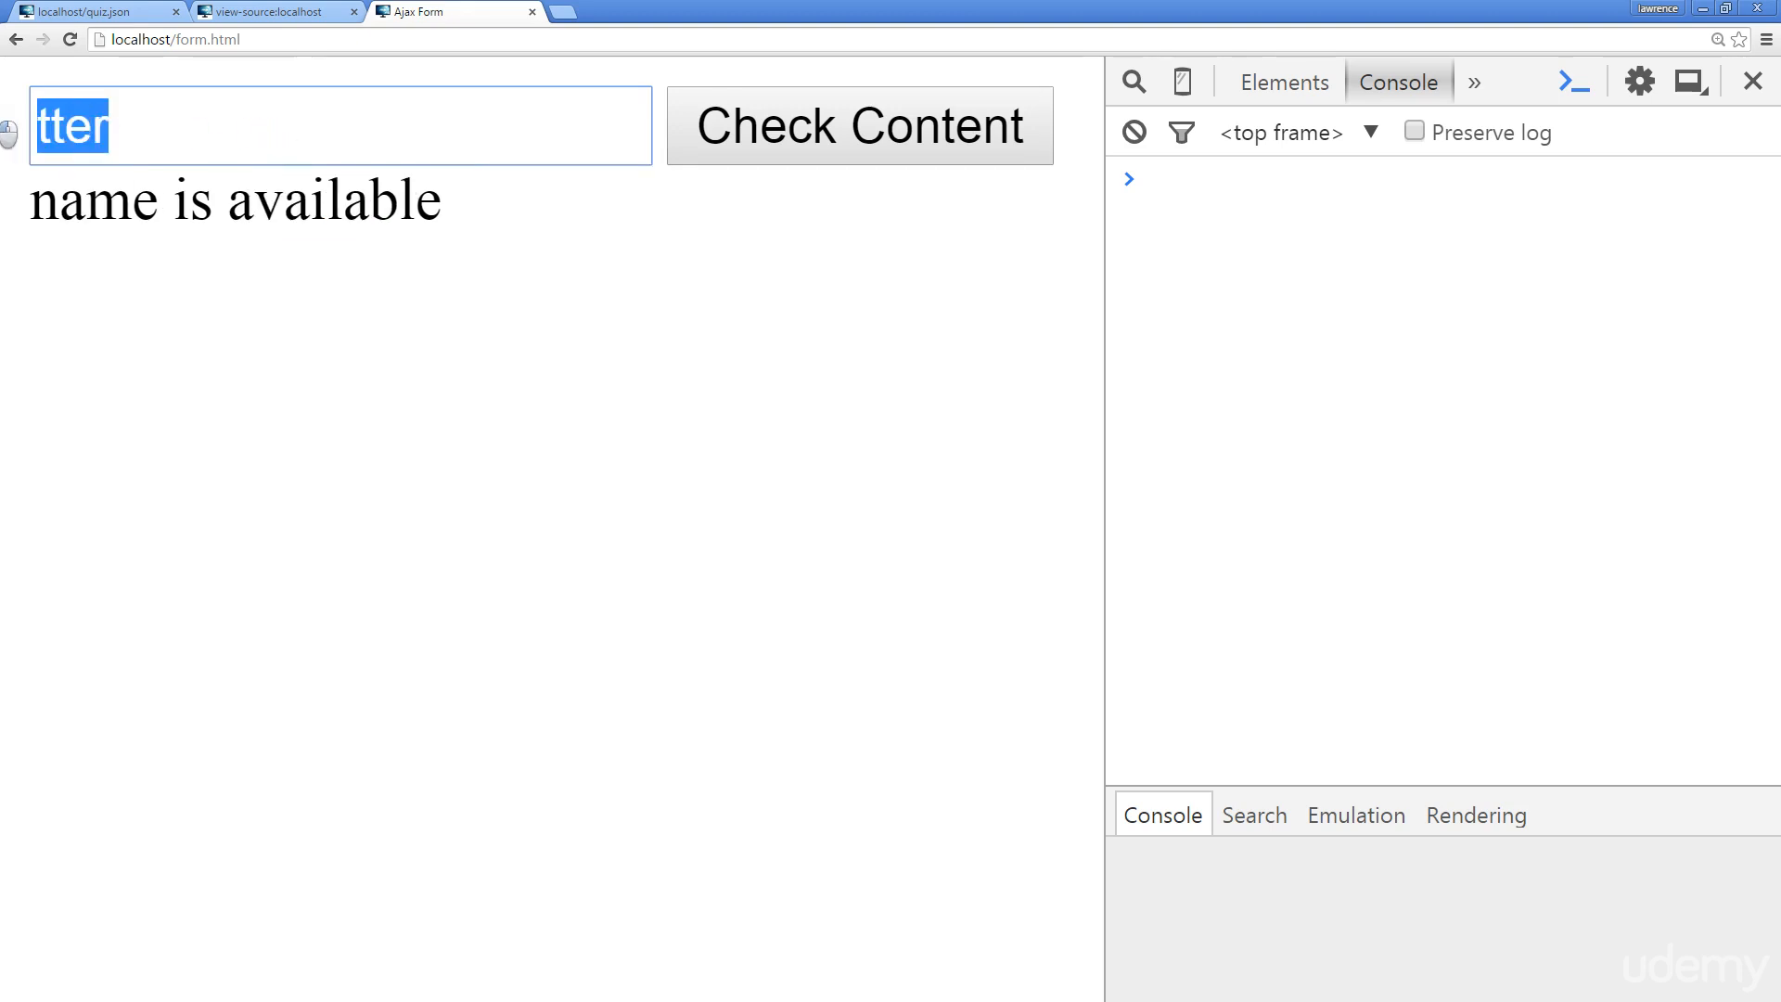
type("John")
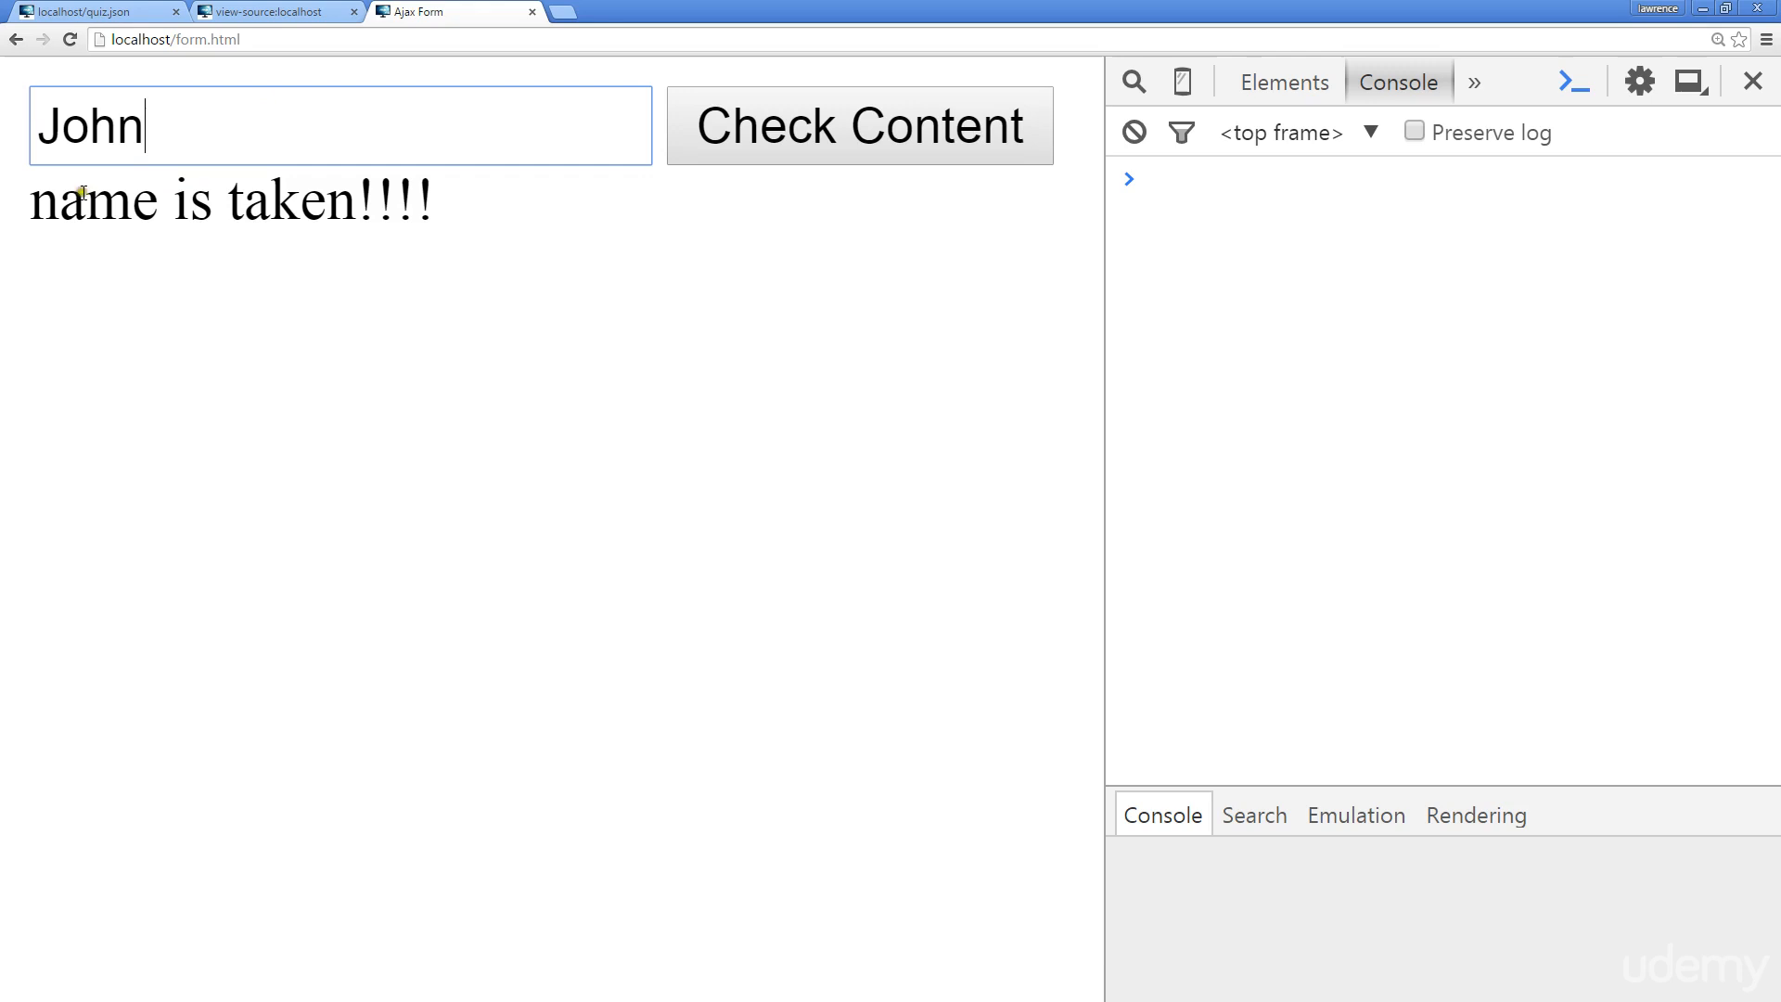
left_click_drag(67, 200, 427, 200)
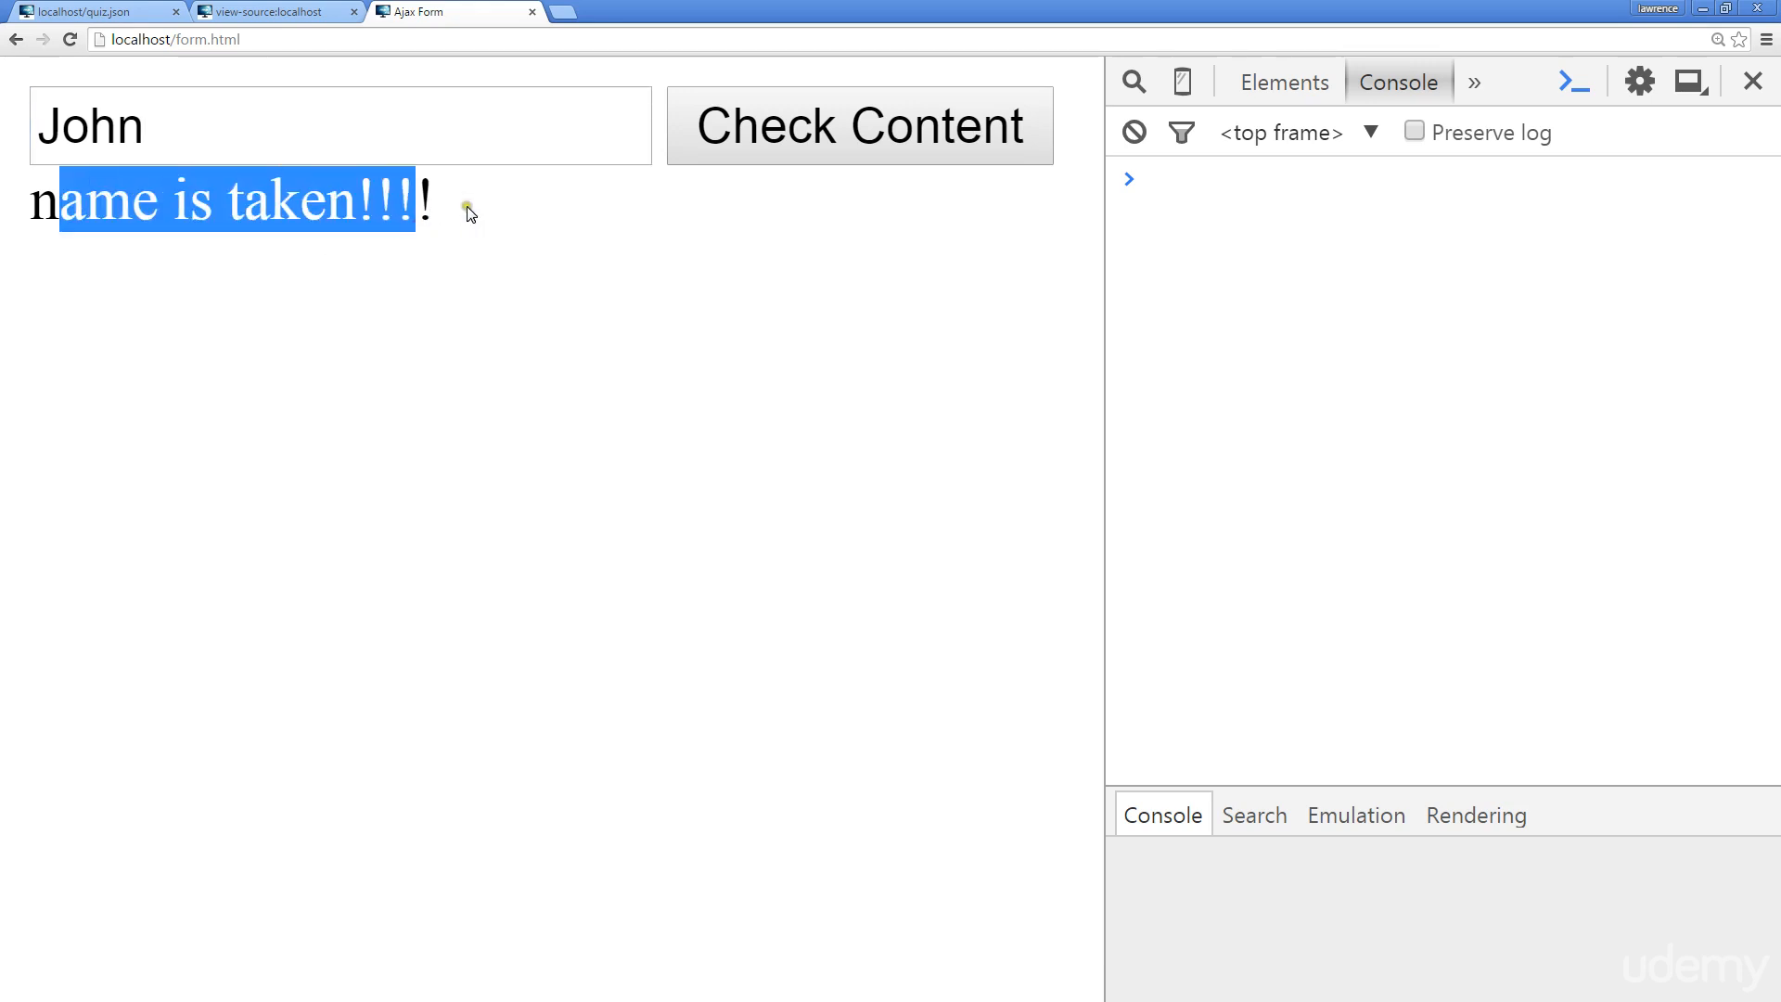
mouse_move(827, 145)
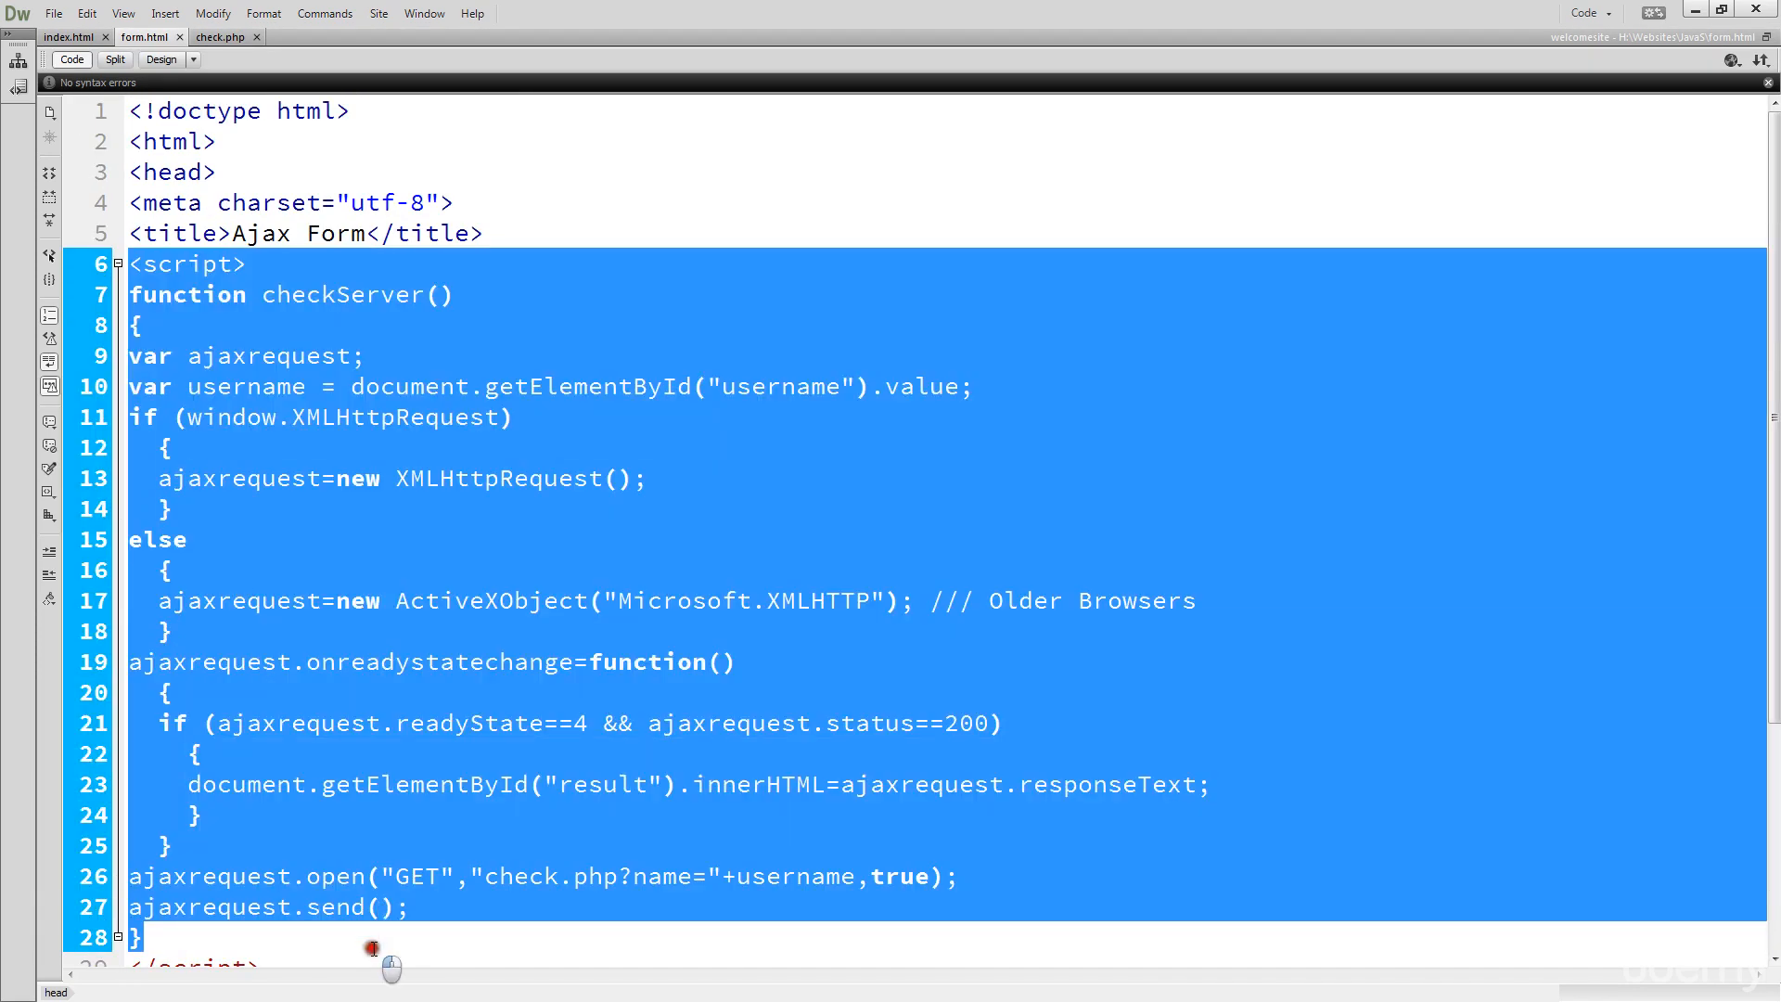
scroll("down", 3)
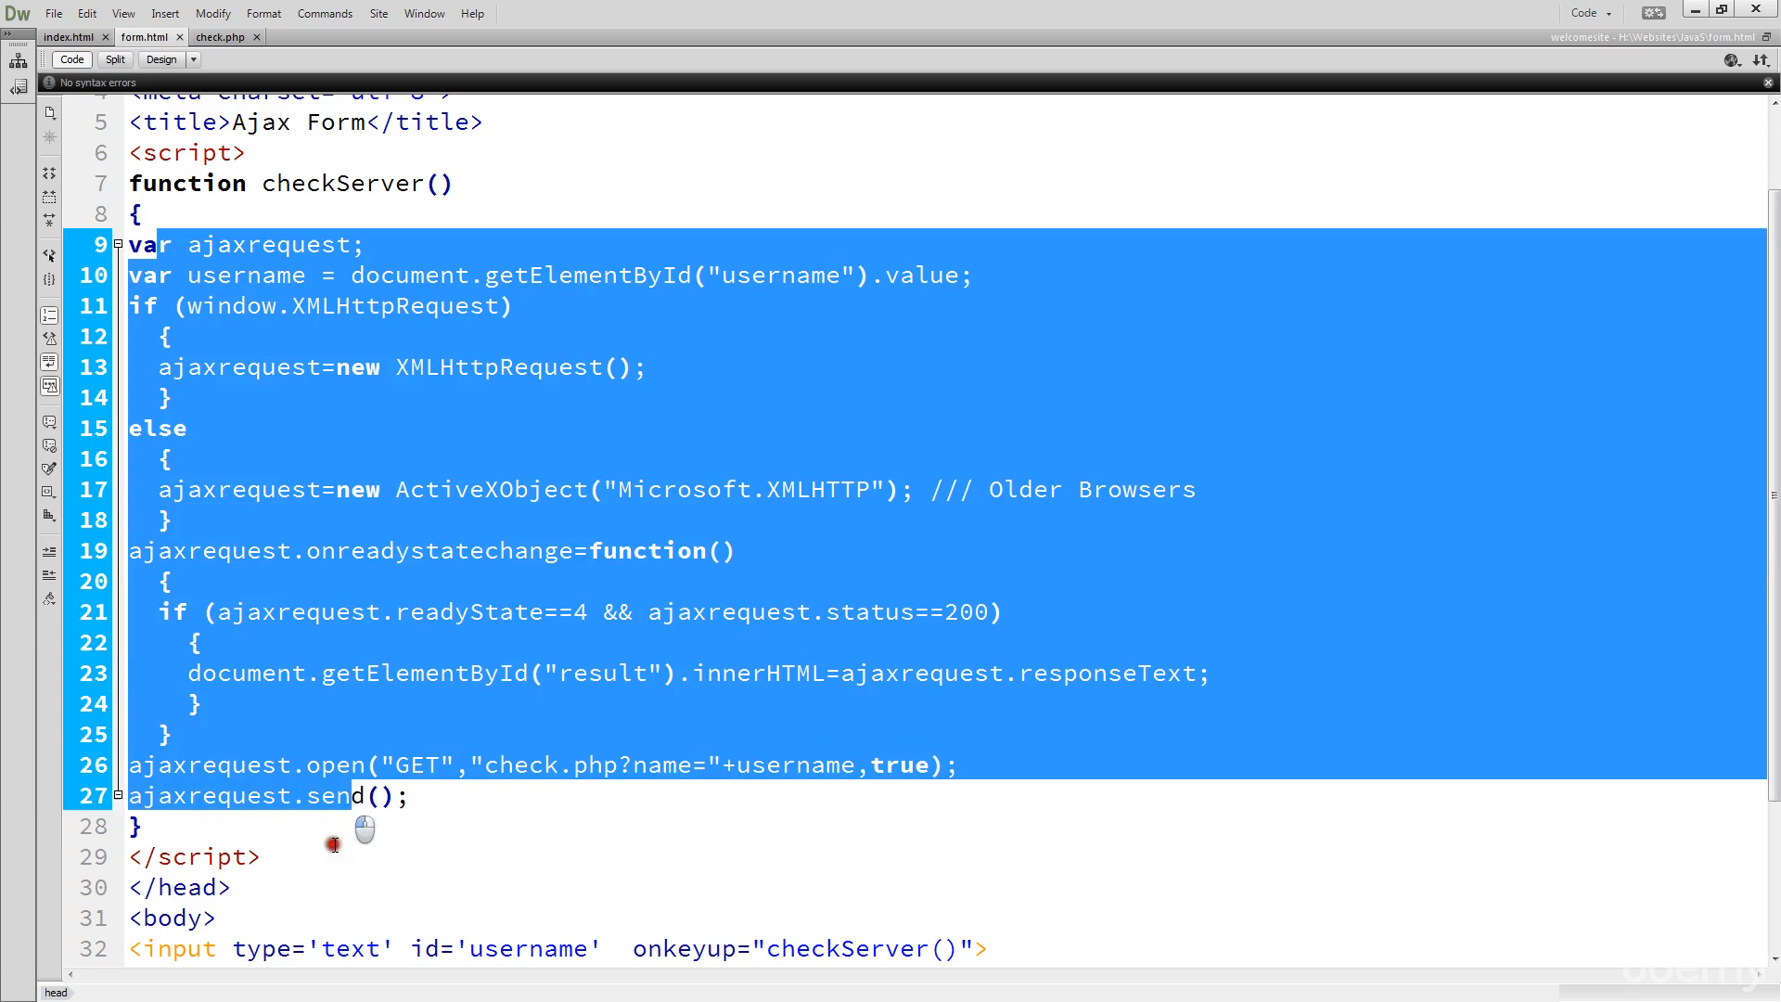
left_click(452, 631)
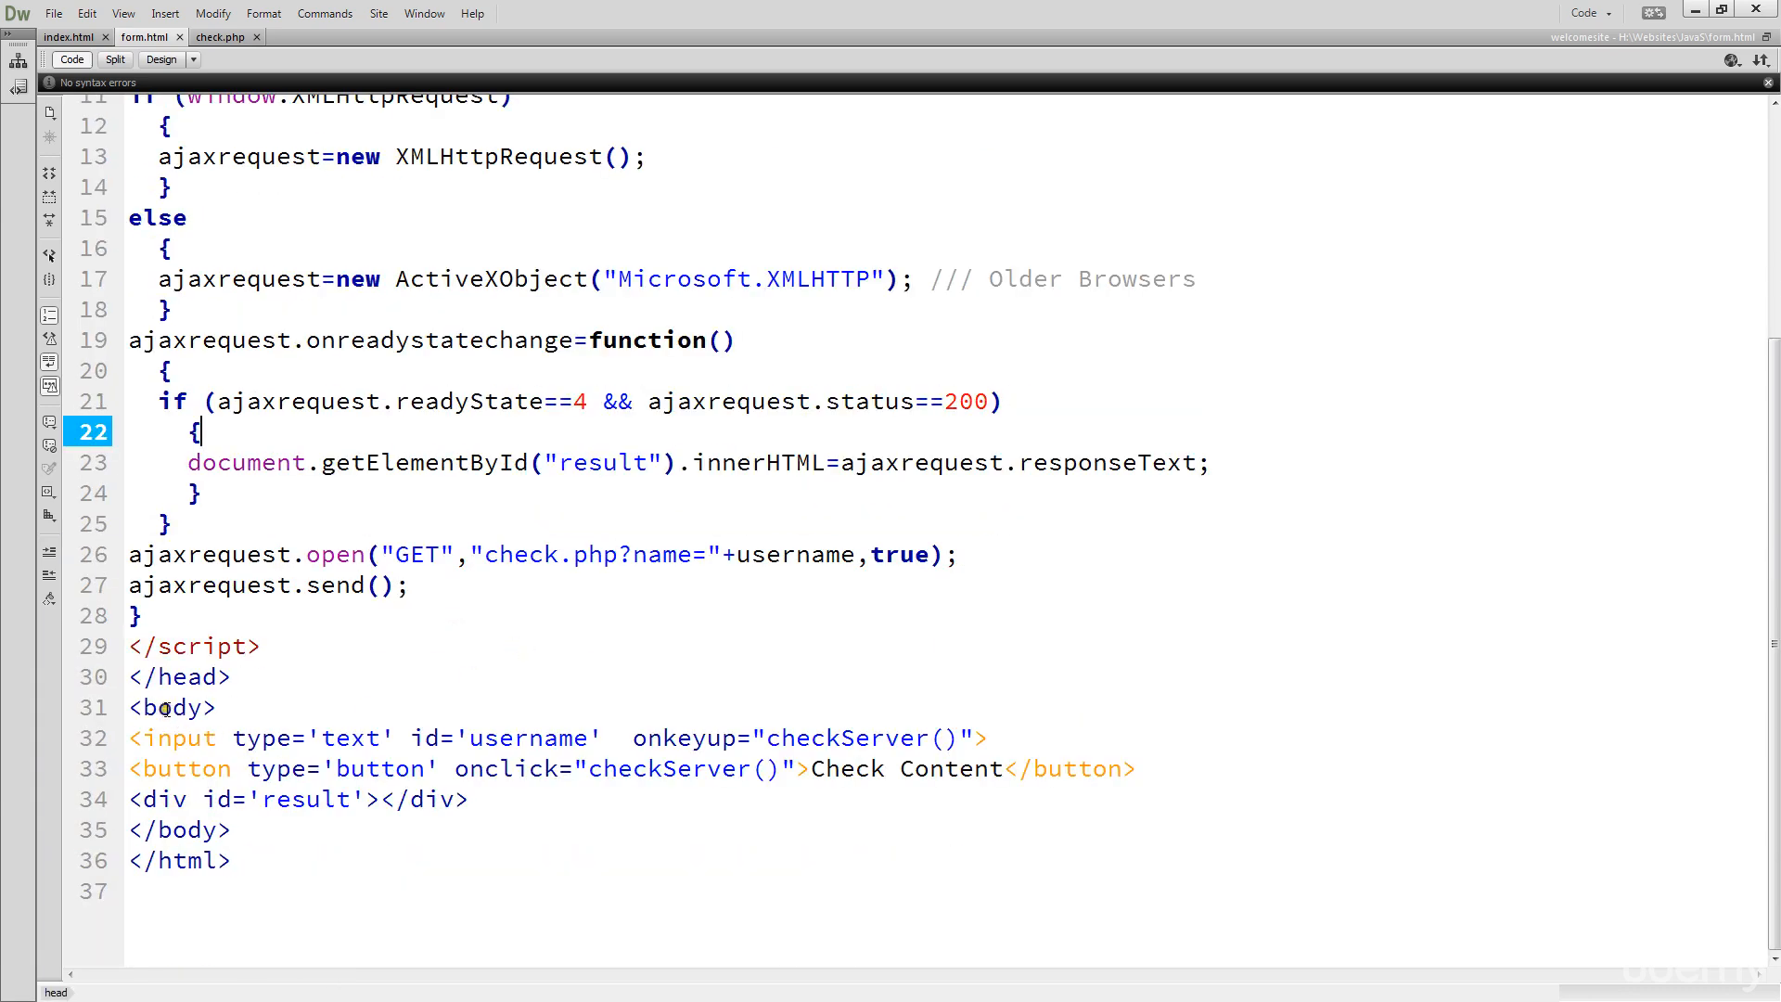
left_click(172, 706)
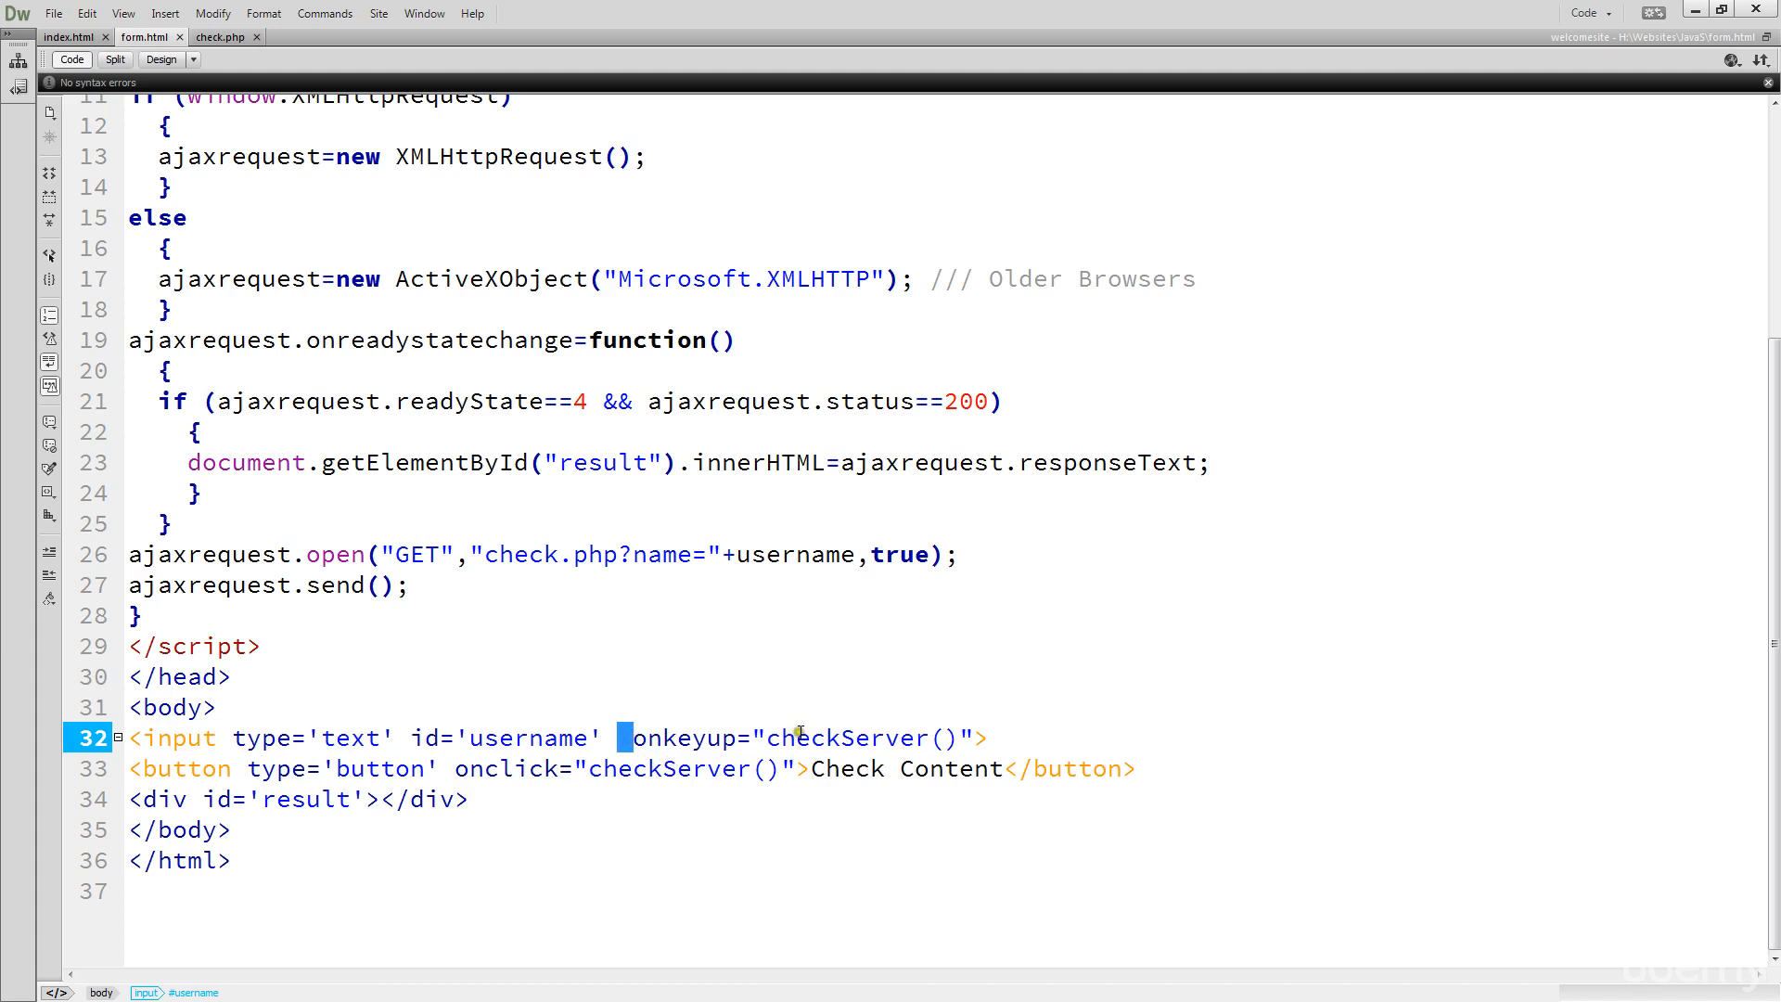
double_click(846, 736)
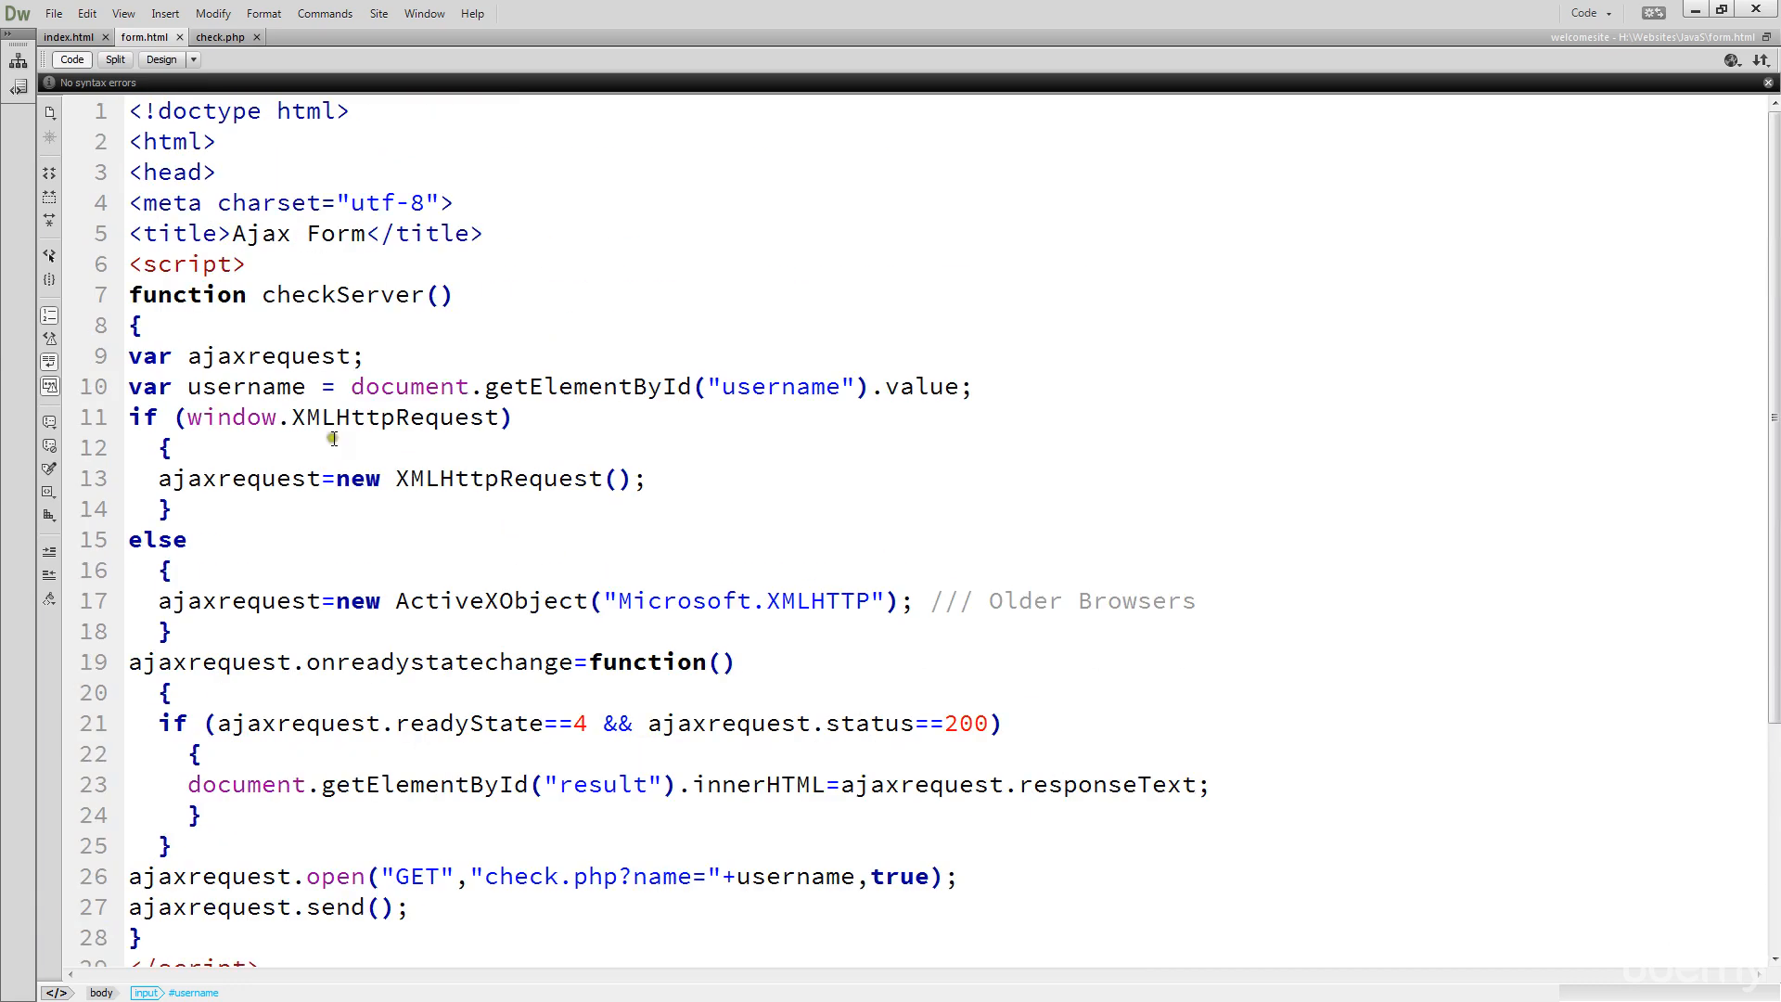
left_click_drag(260, 295, 176, 447)
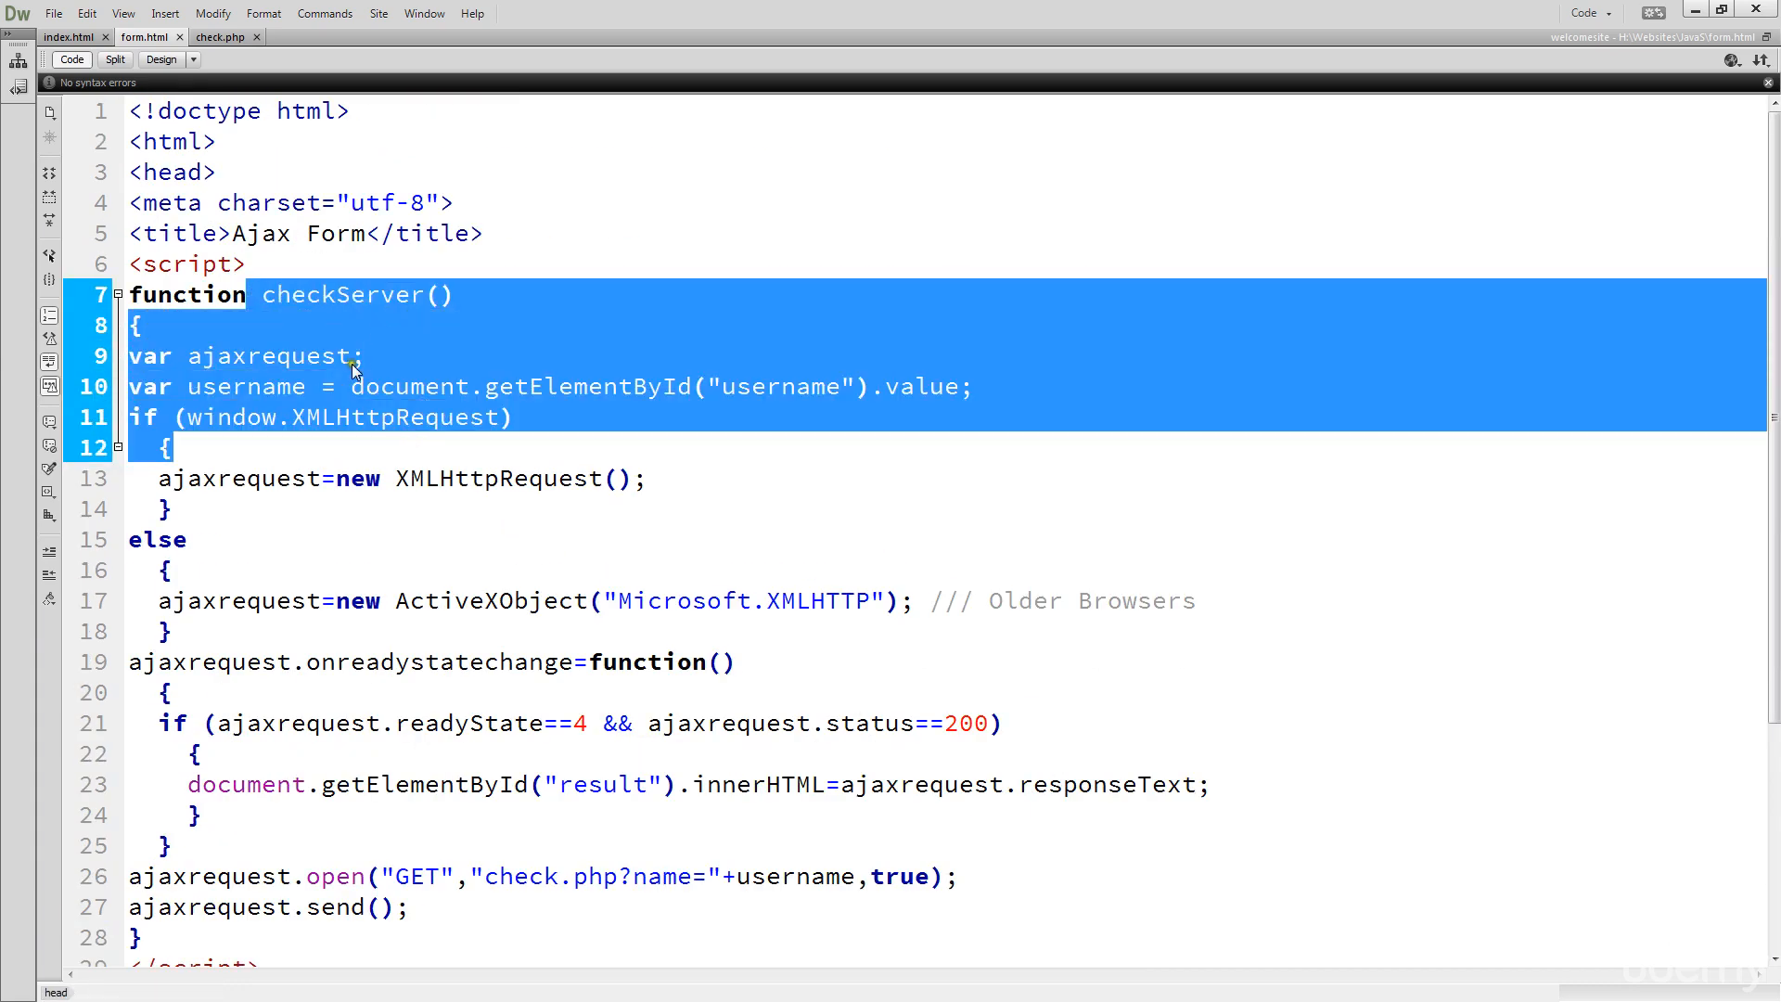
scroll("down", 3)
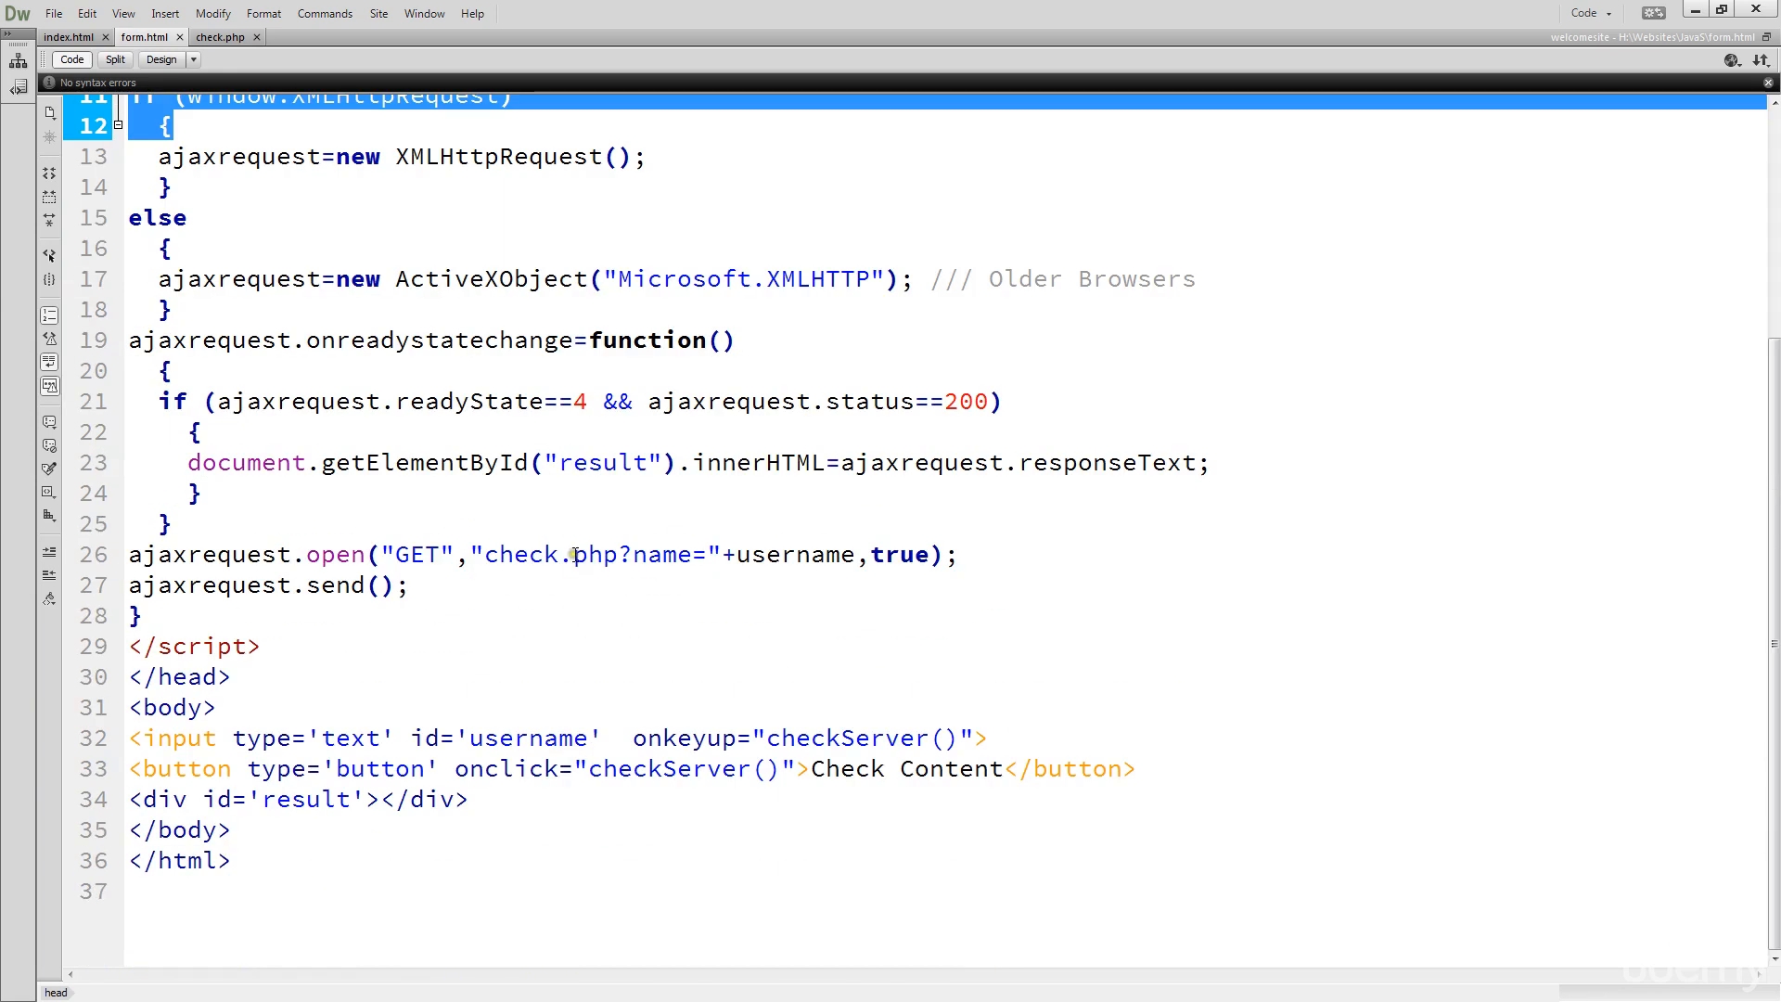
double_click(545, 555)
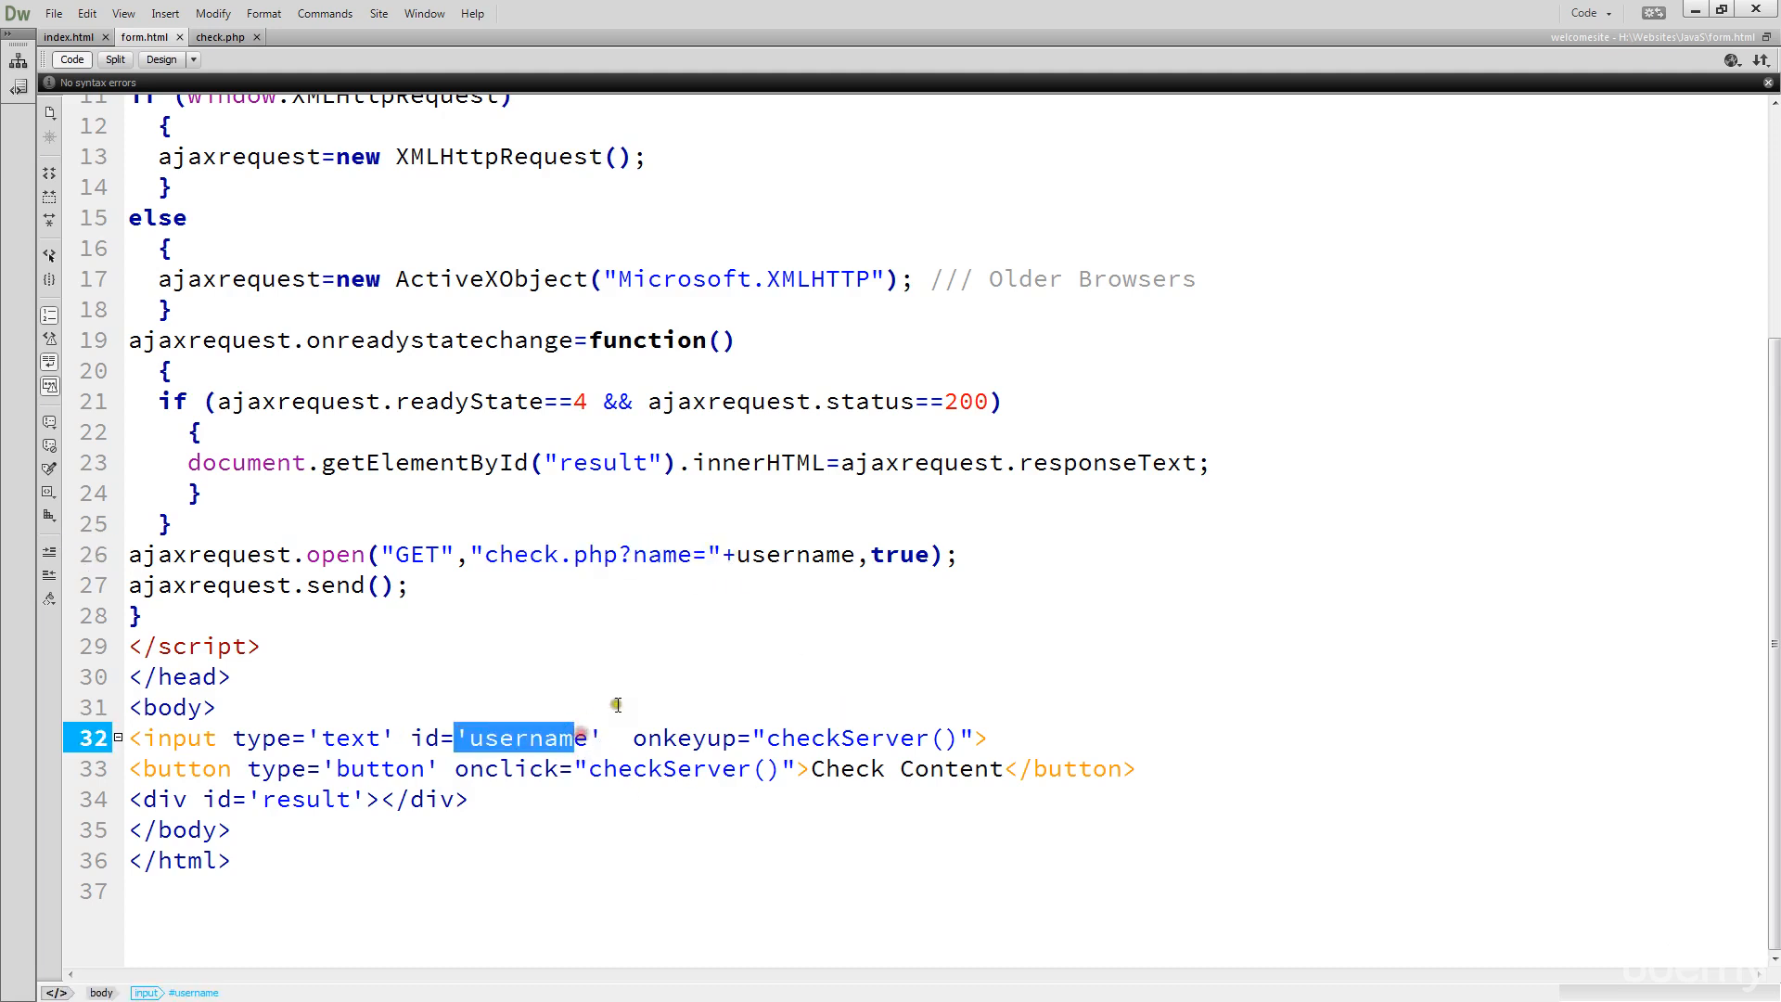
double_click(796, 554)
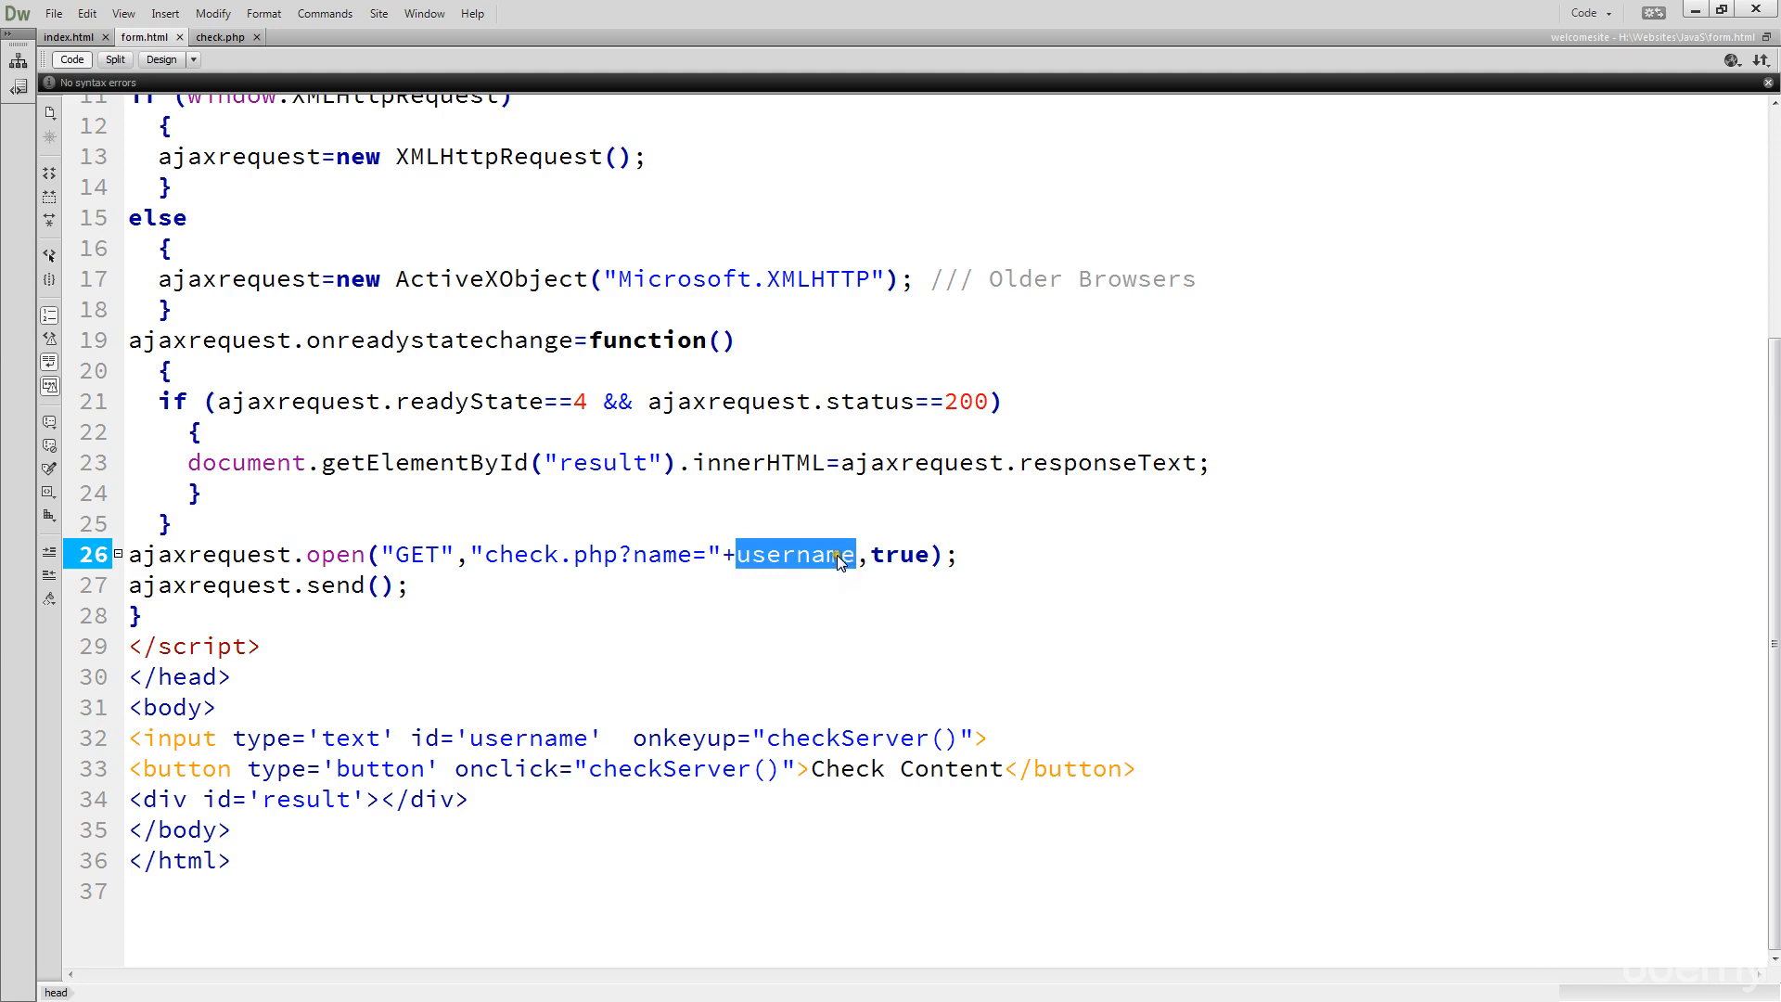
mouse_move(1189, 772)
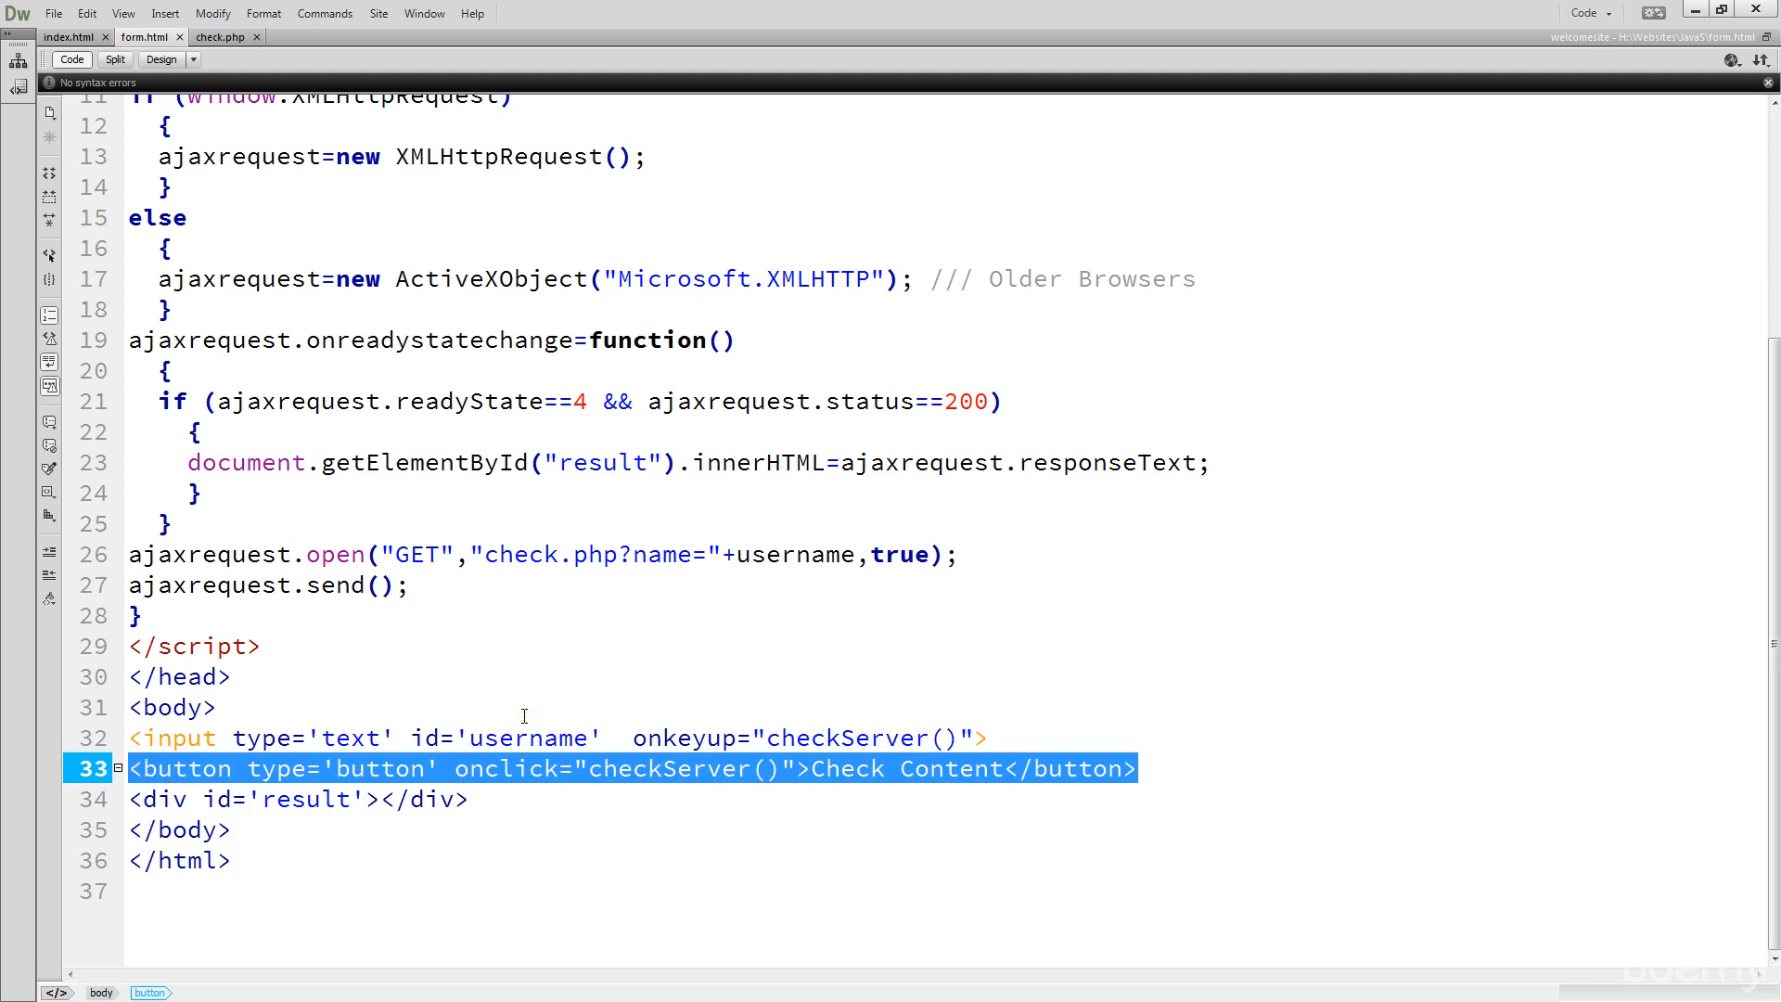
mouse_move(630, 751)
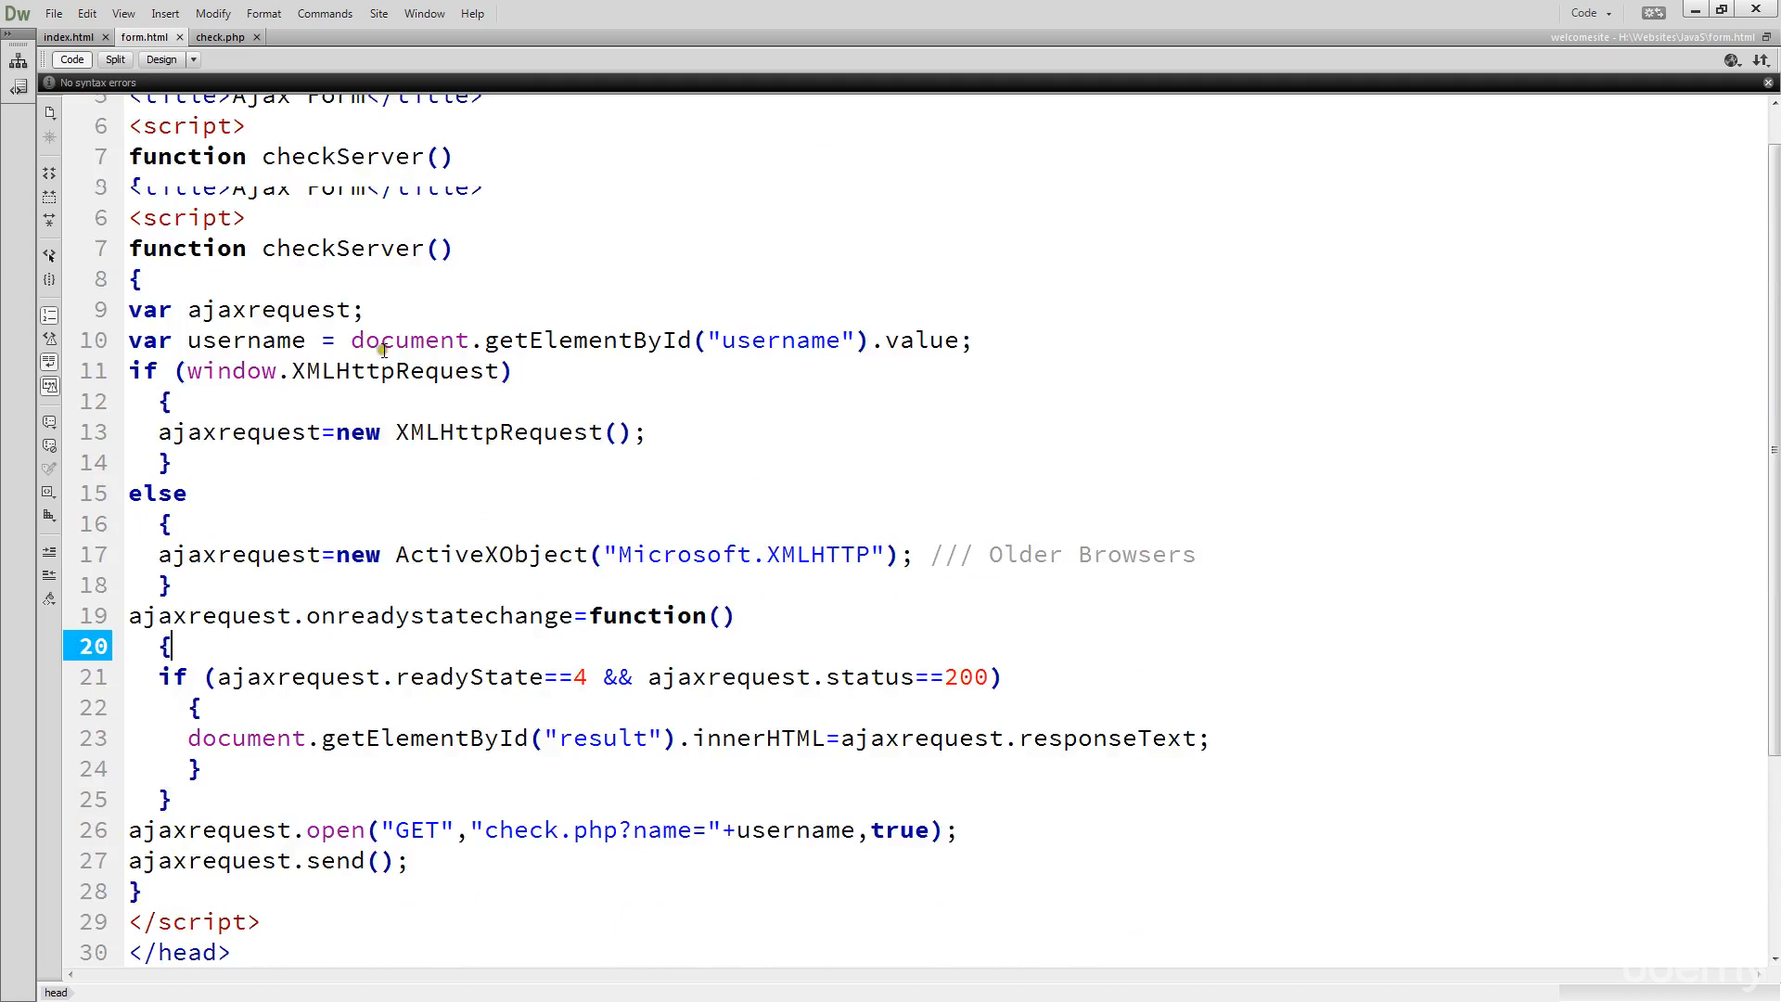
Show check.php alongside form.html's request code and select the $name variable
scroll("down", 3)
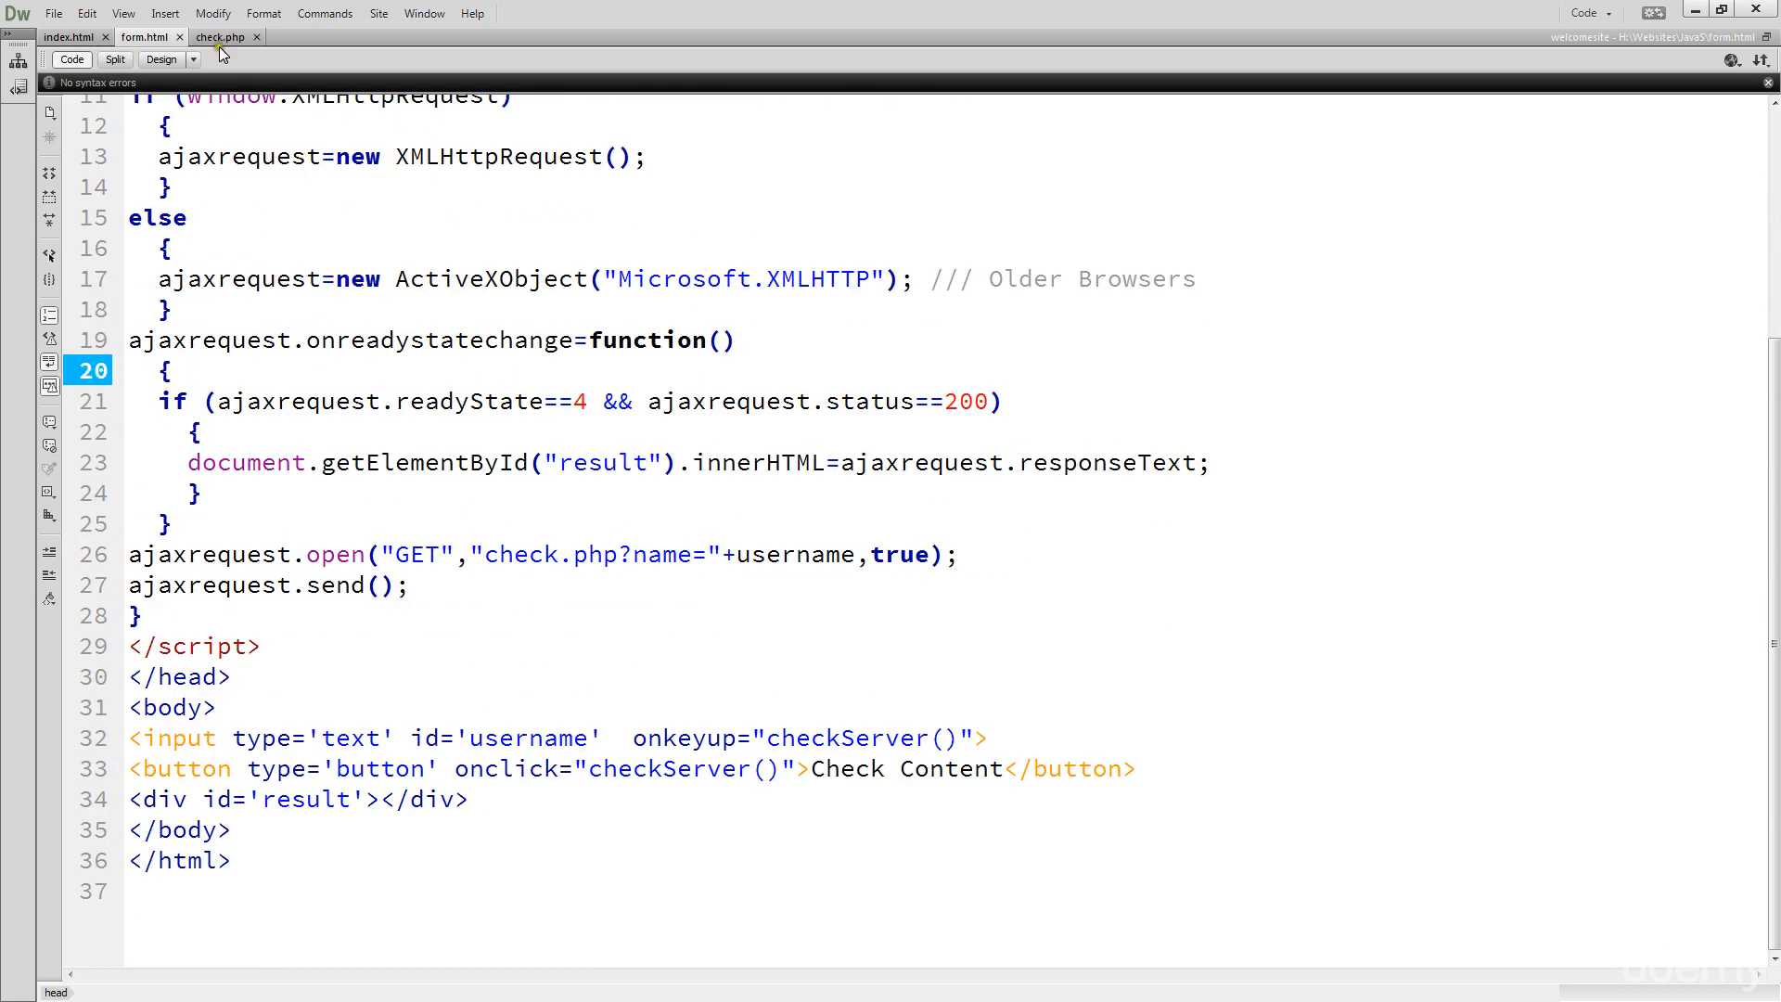
left_click(221, 37)
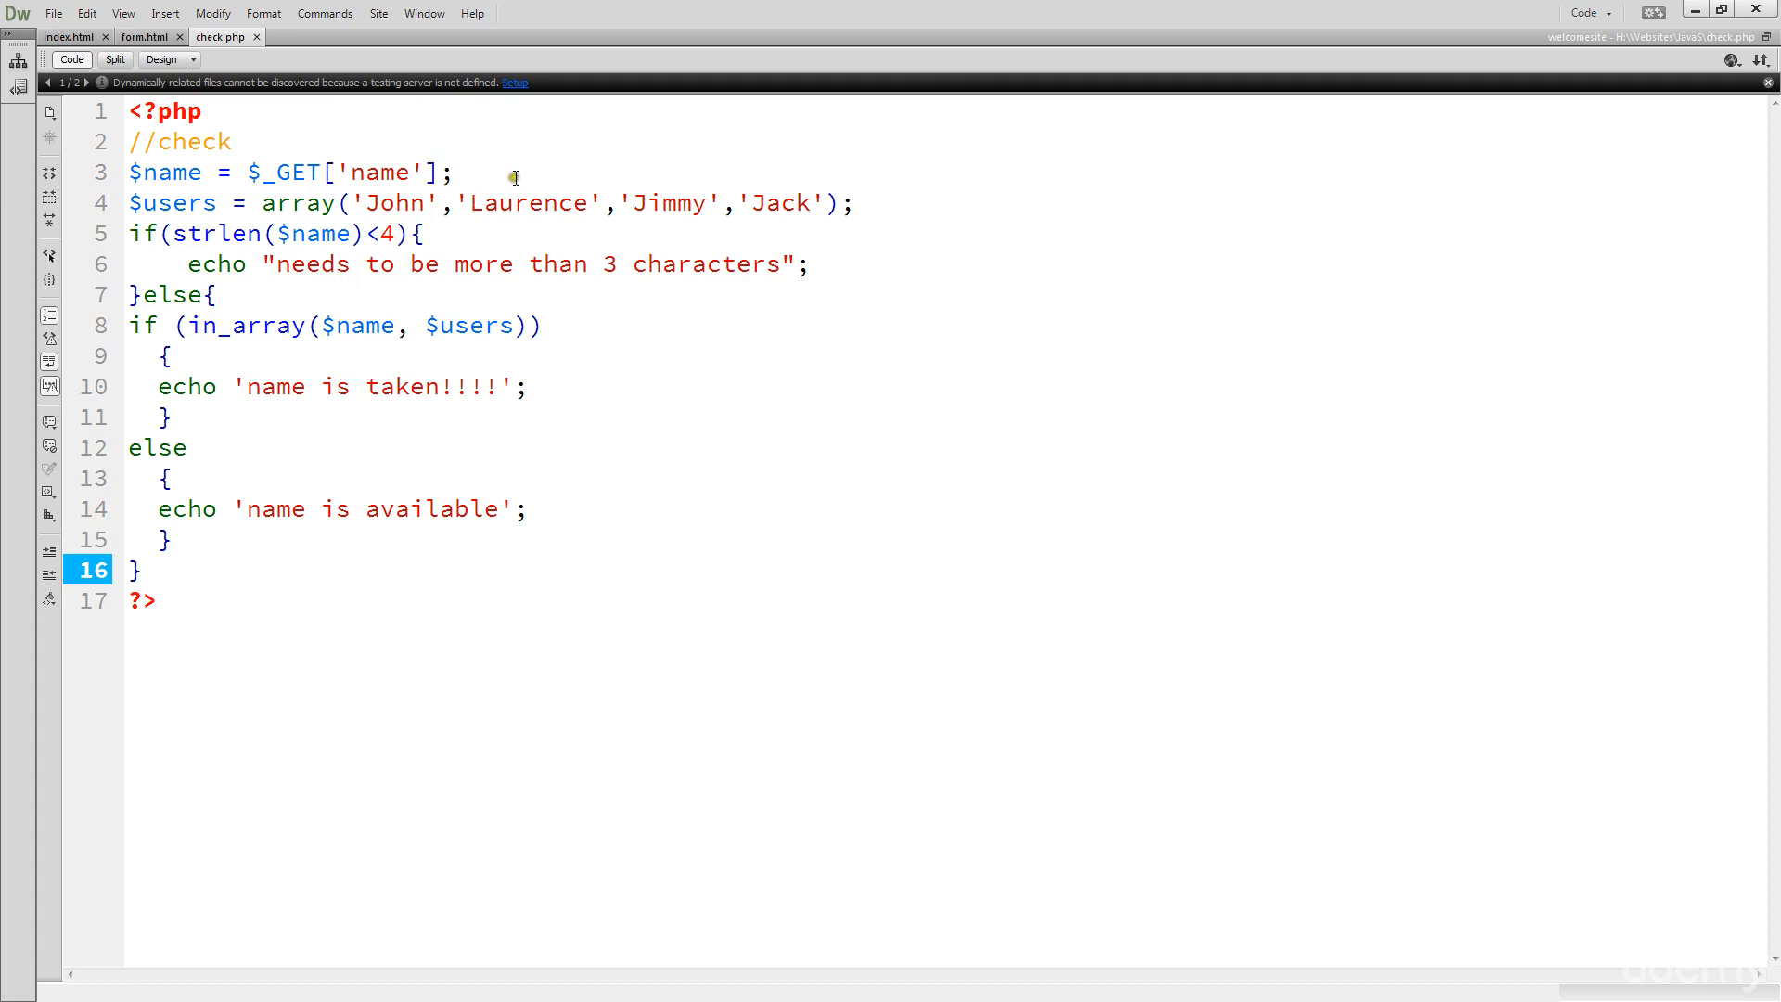
left_click(269, 204)
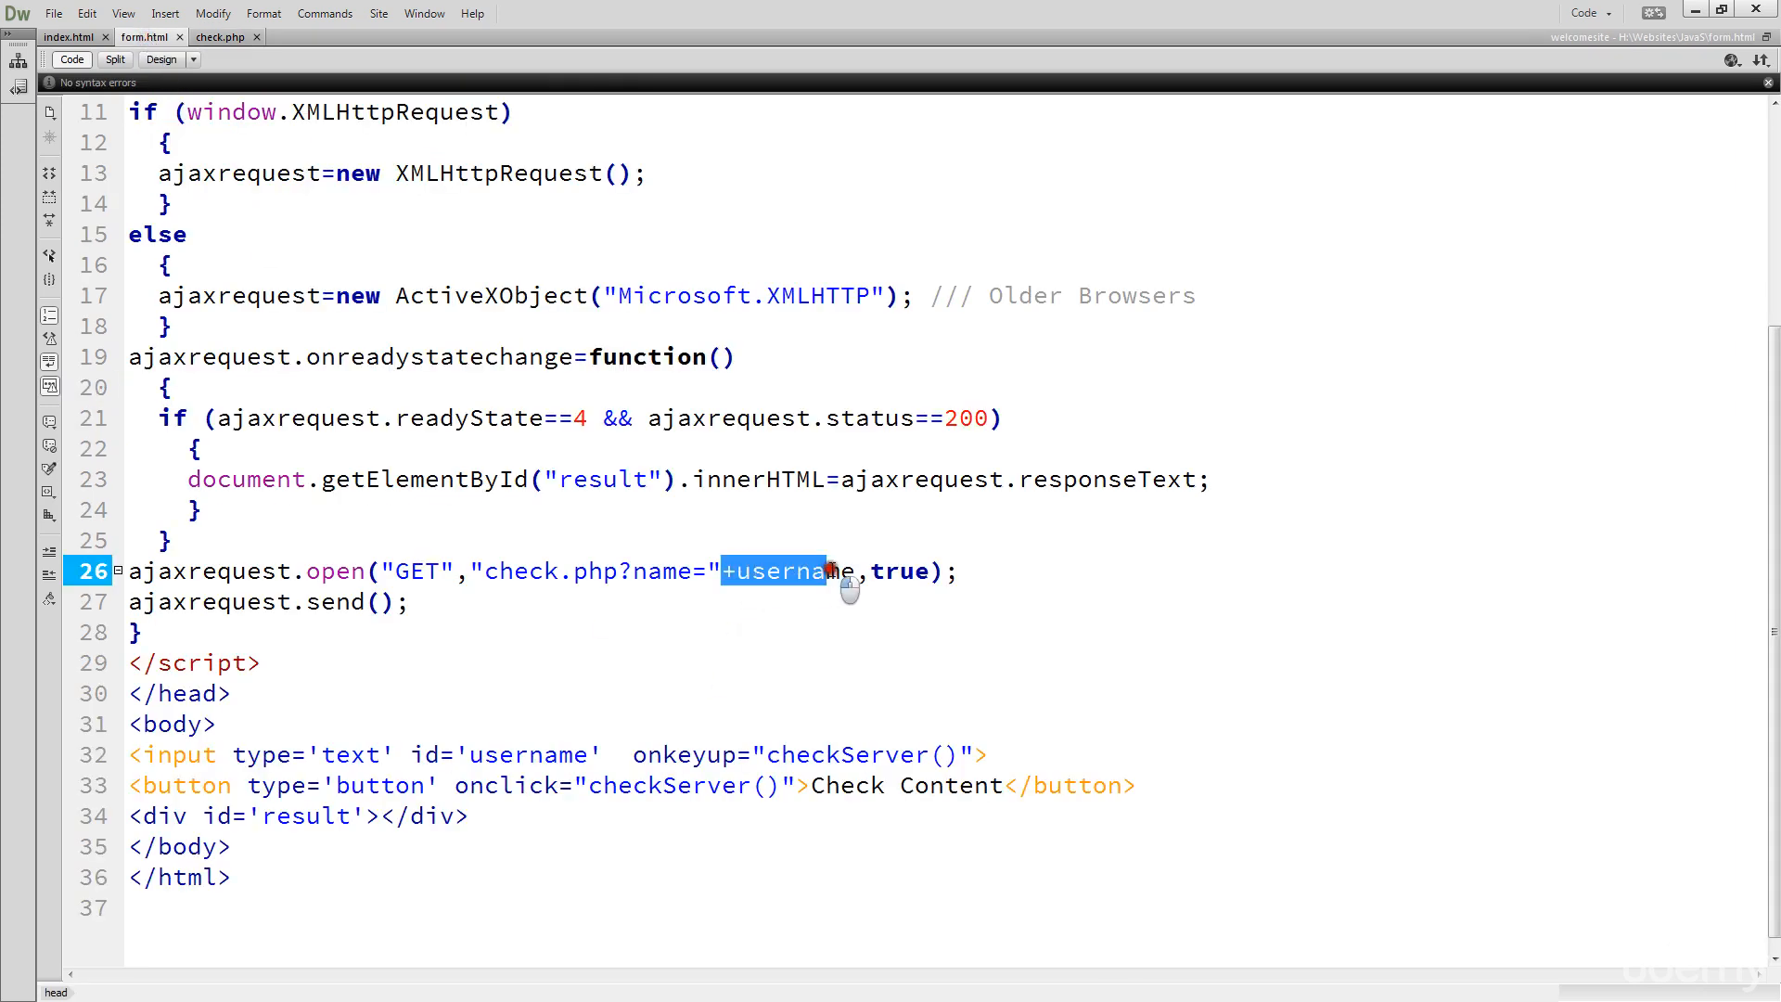
left_click(221, 37)
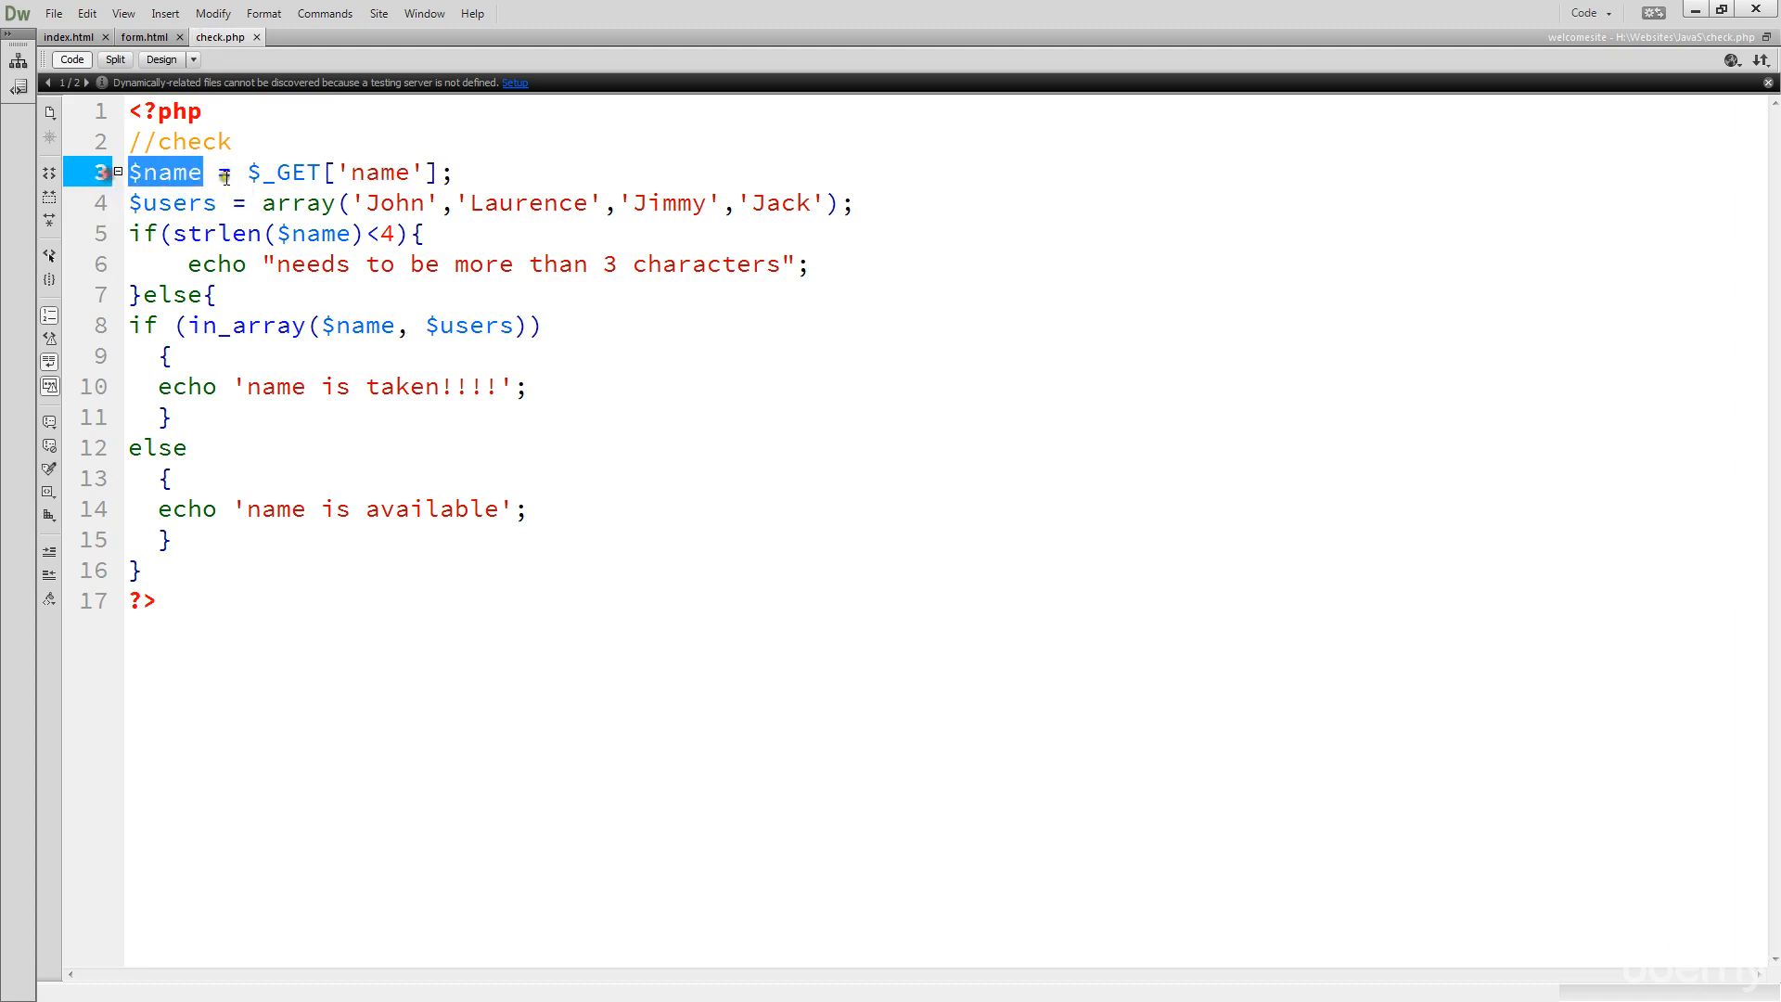
double_click(170, 204)
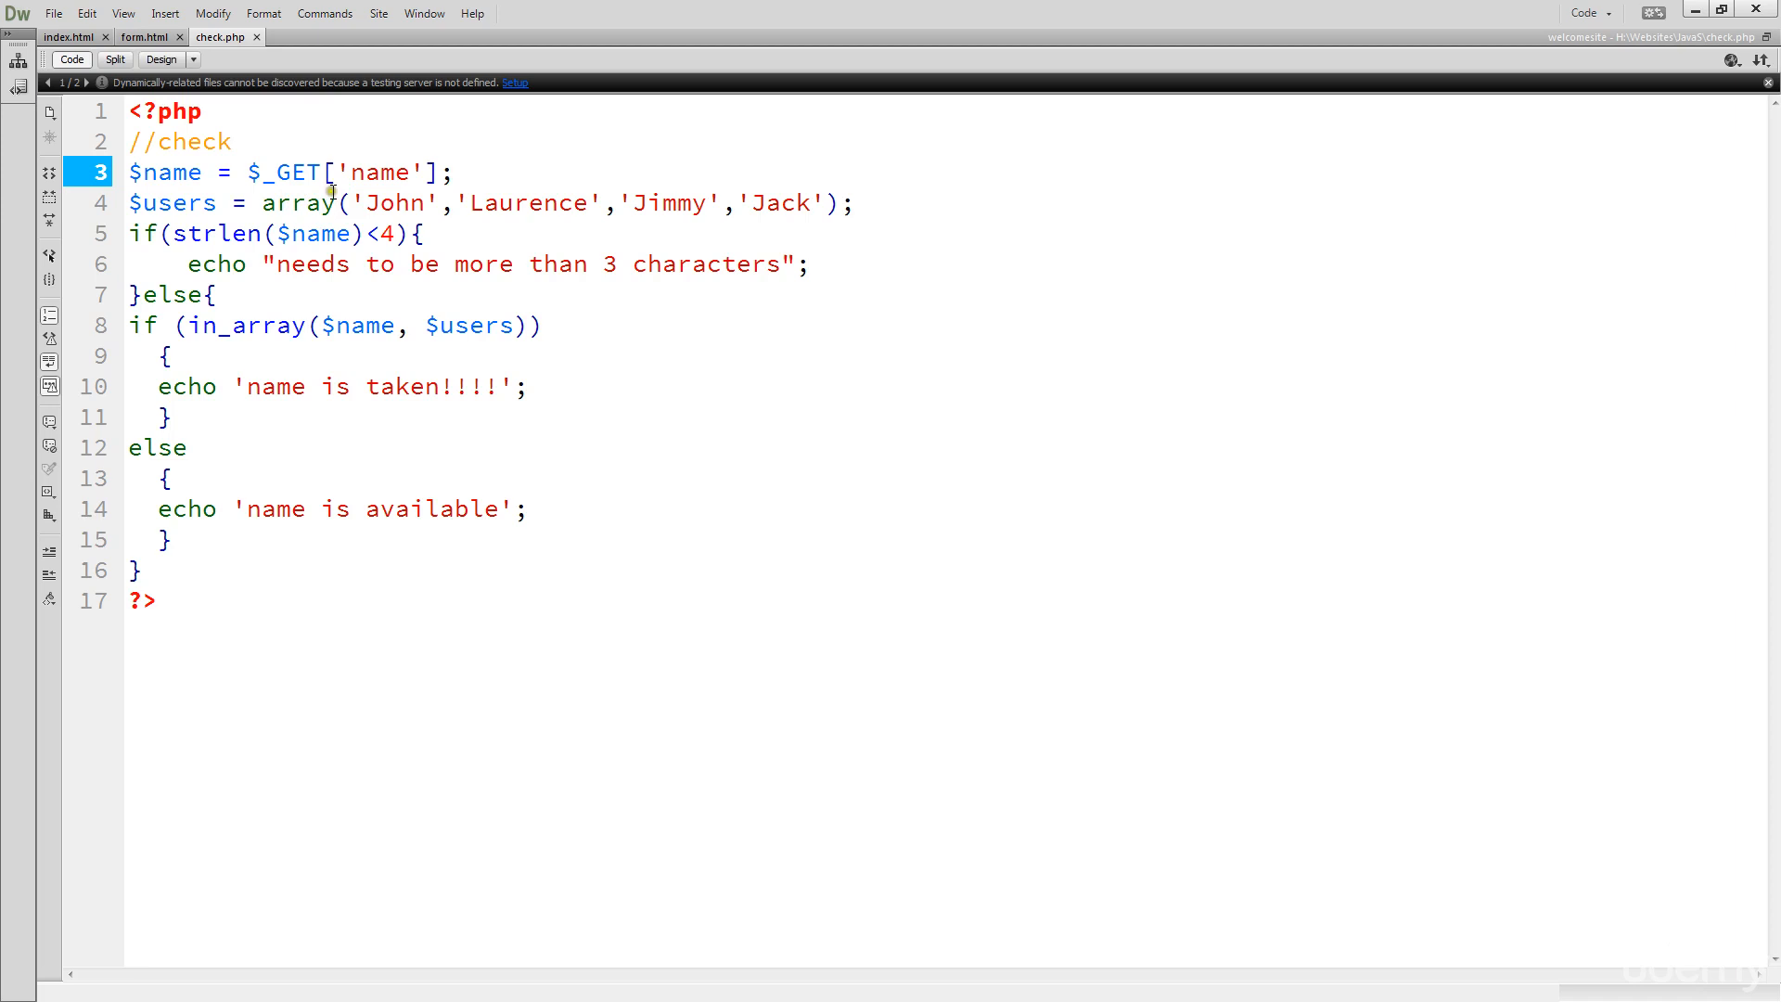
Select the array of existing user names, compare with form.html, and return to check.php
left_click_drag(360, 204, 829, 204)
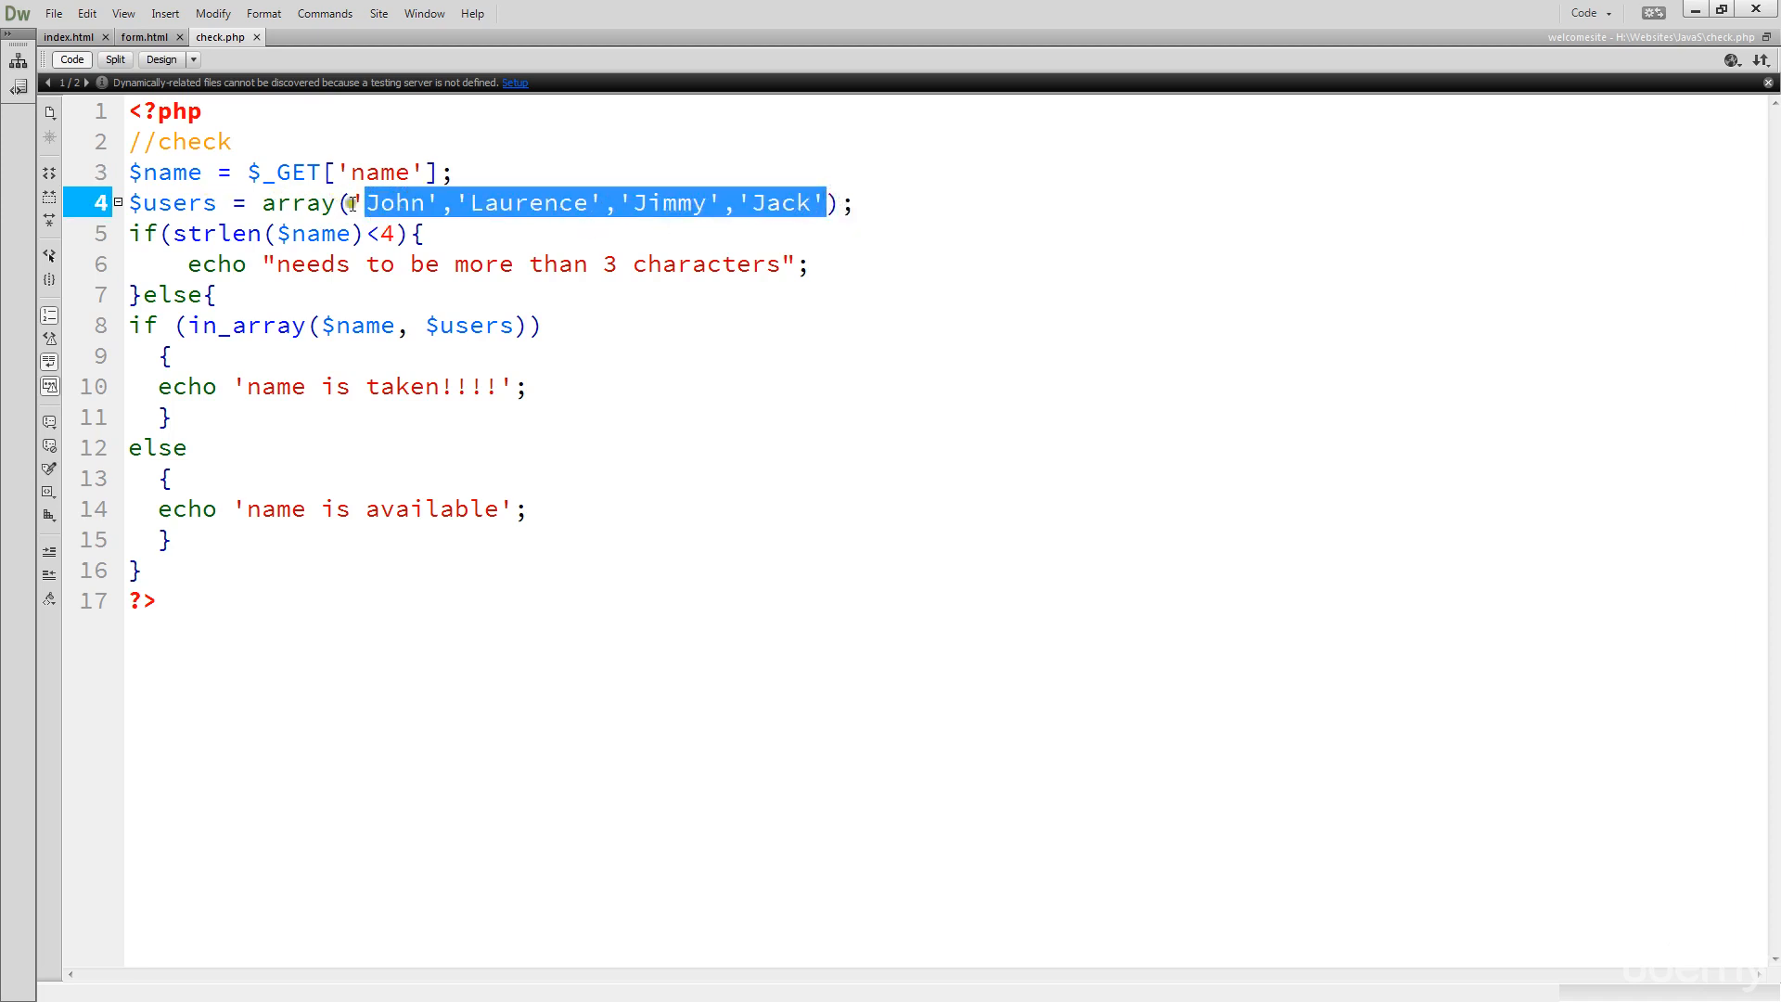
mouse_move(478, 171)
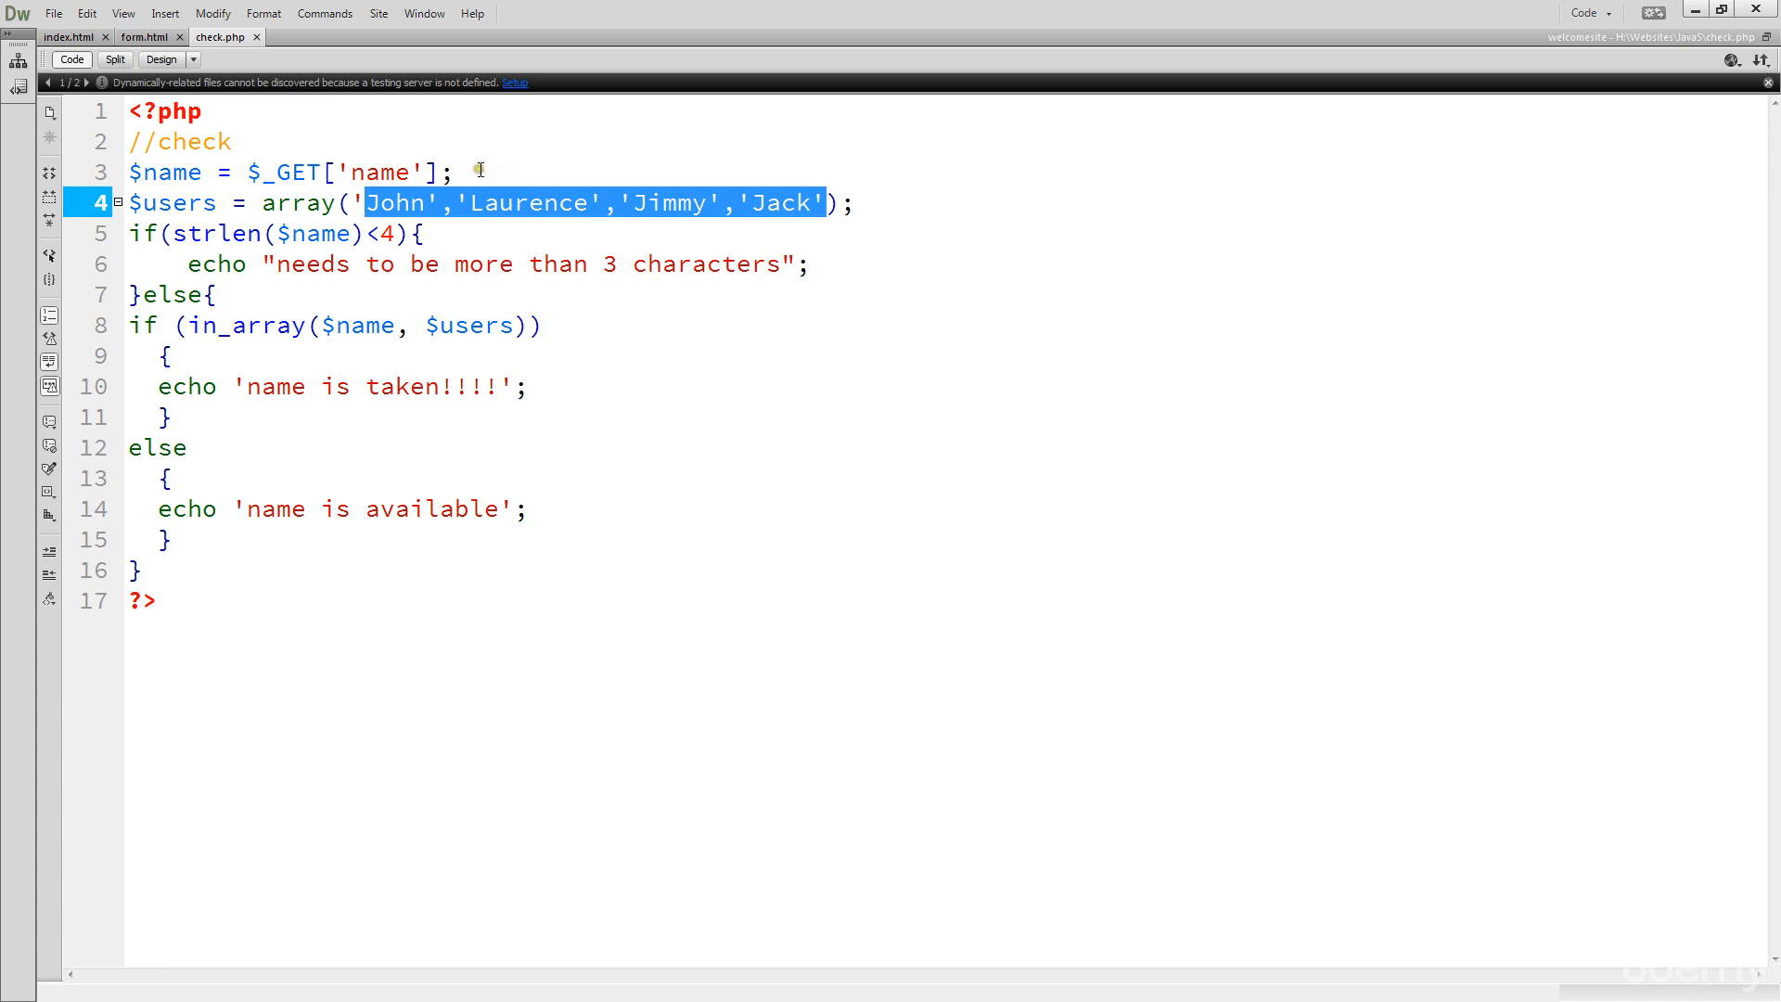
mouse_move(389, 173)
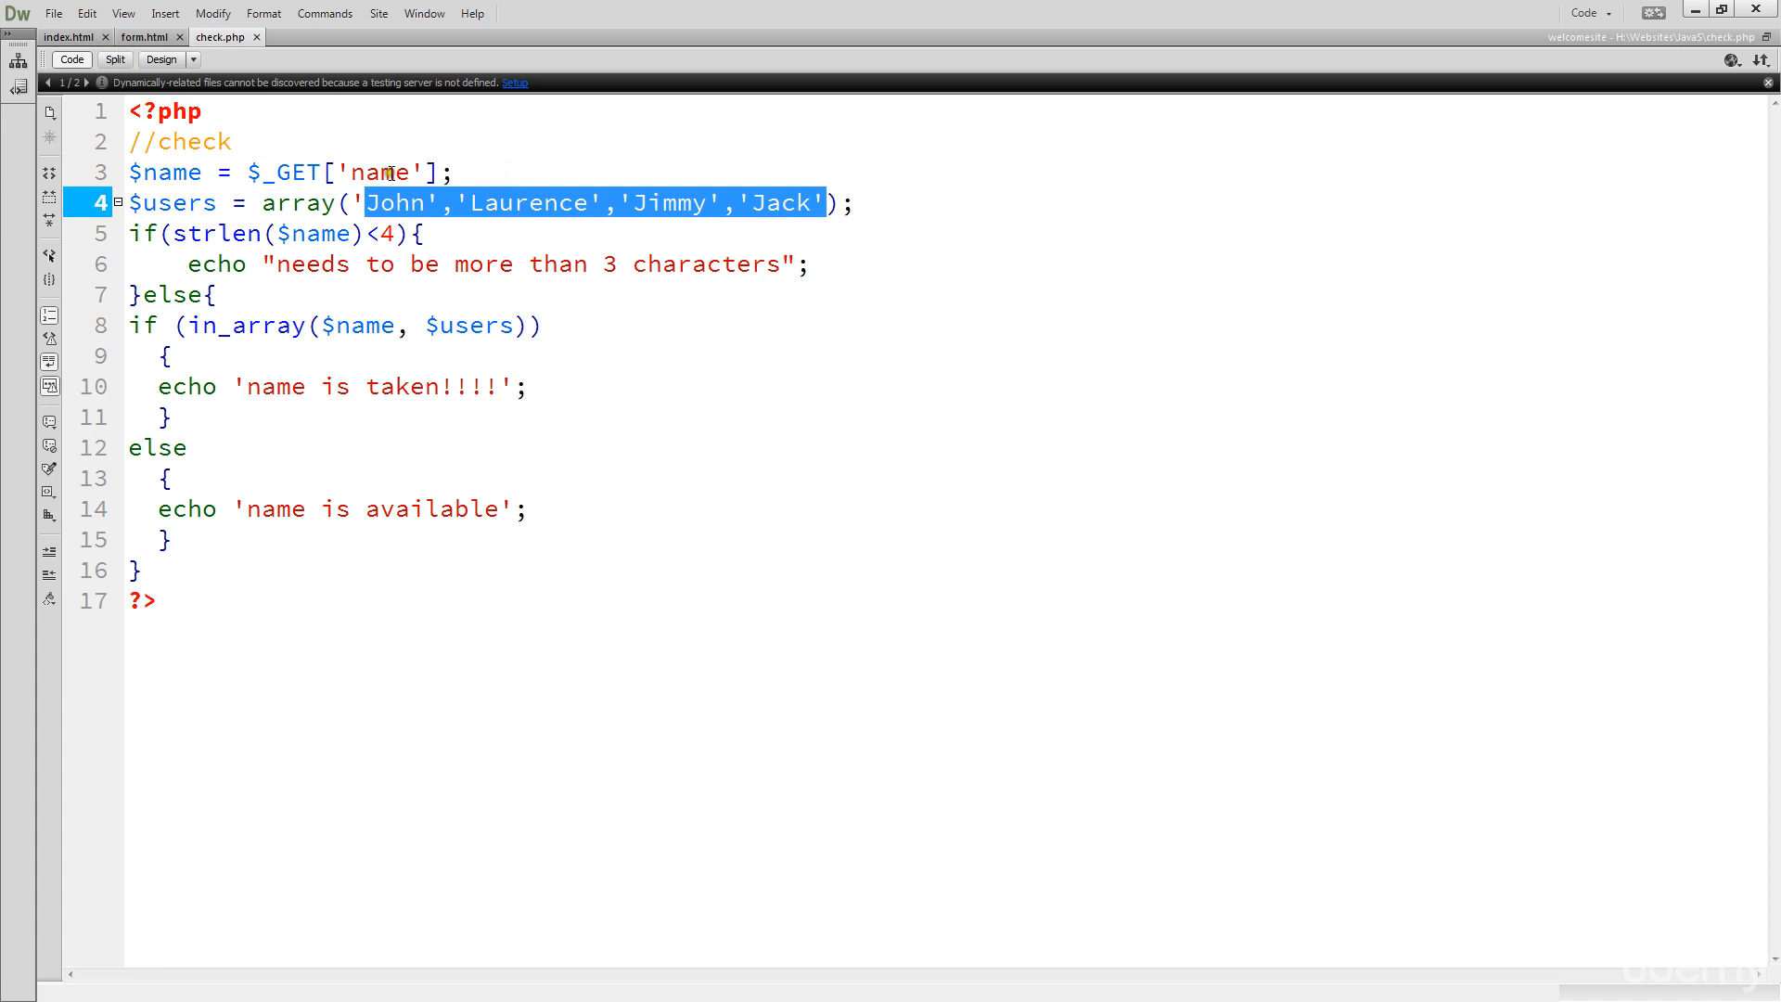
mouse_move(449, 256)
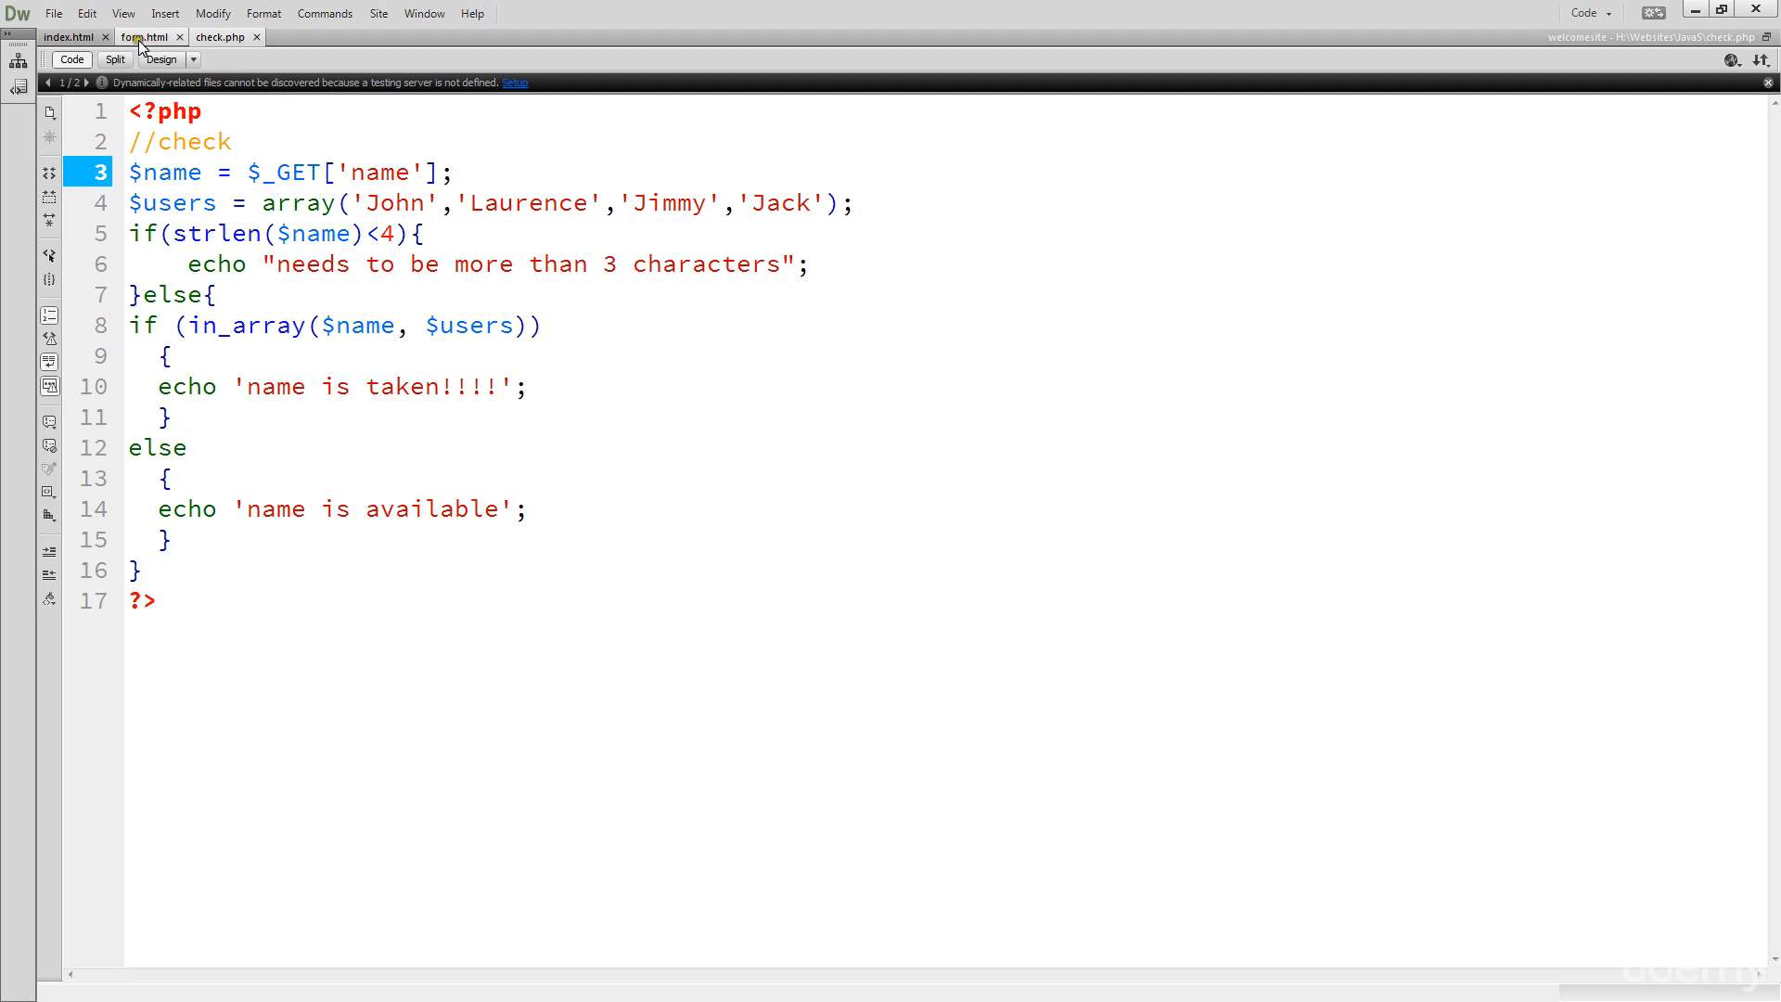
left_click(145, 37)
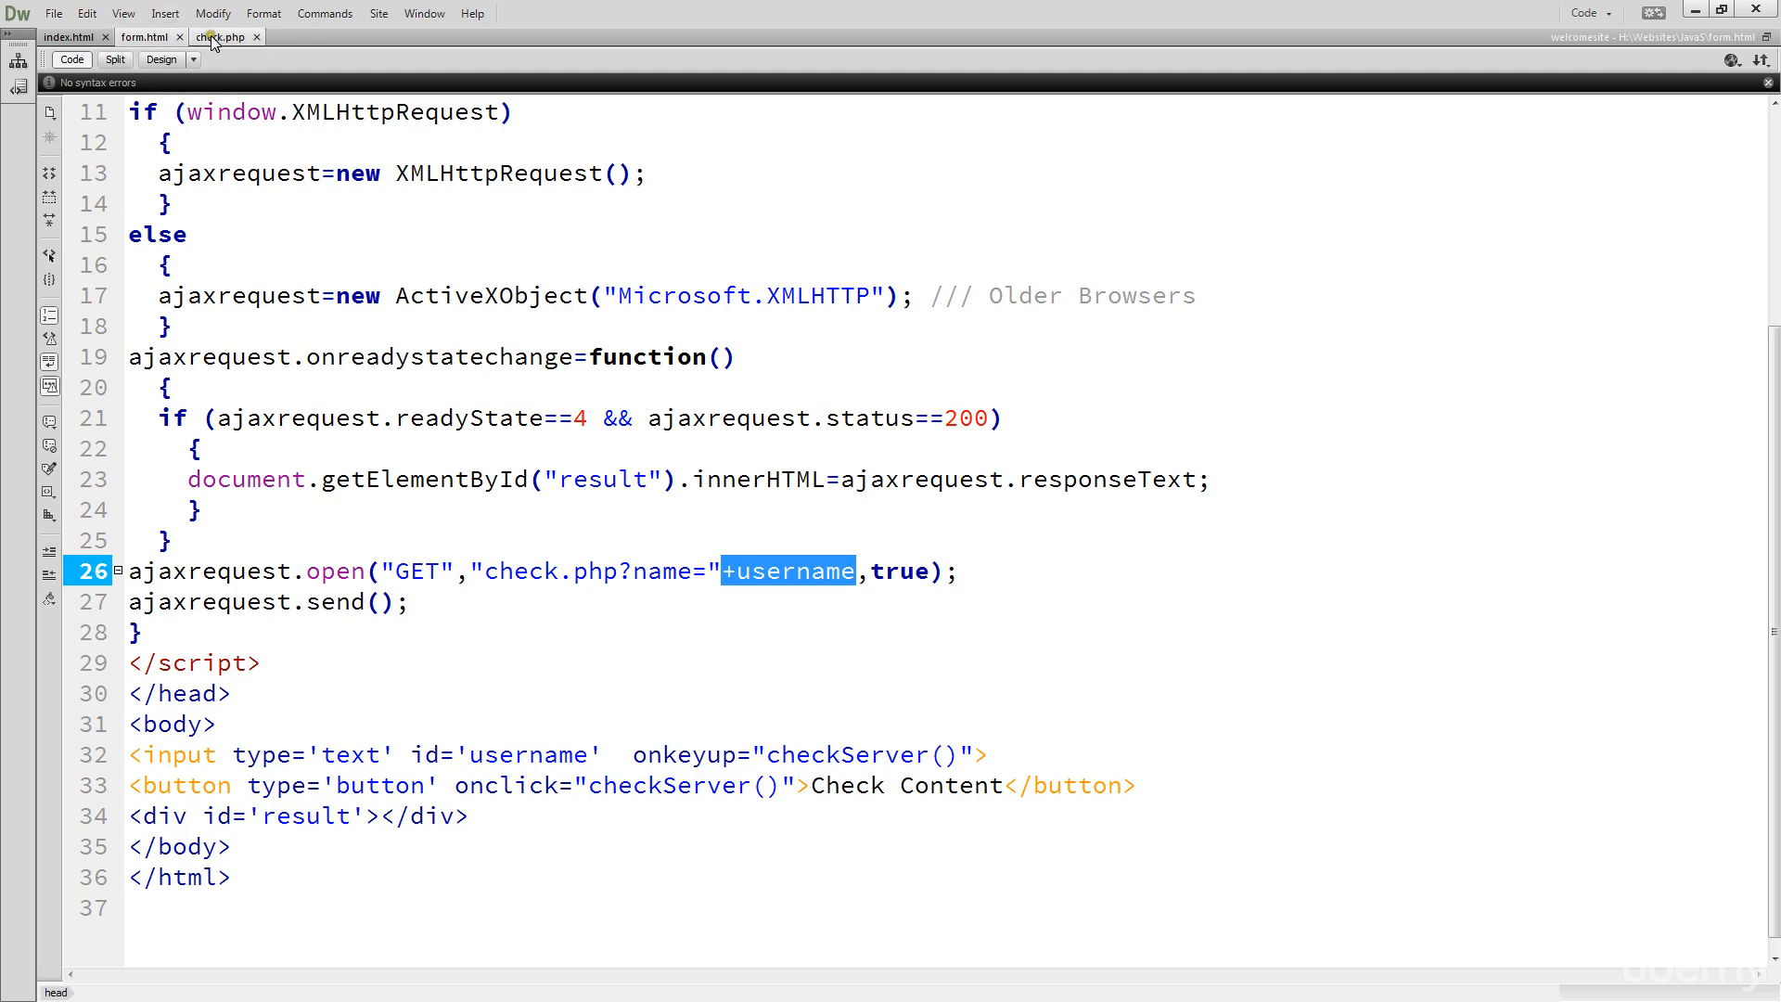
left_click(223, 37)
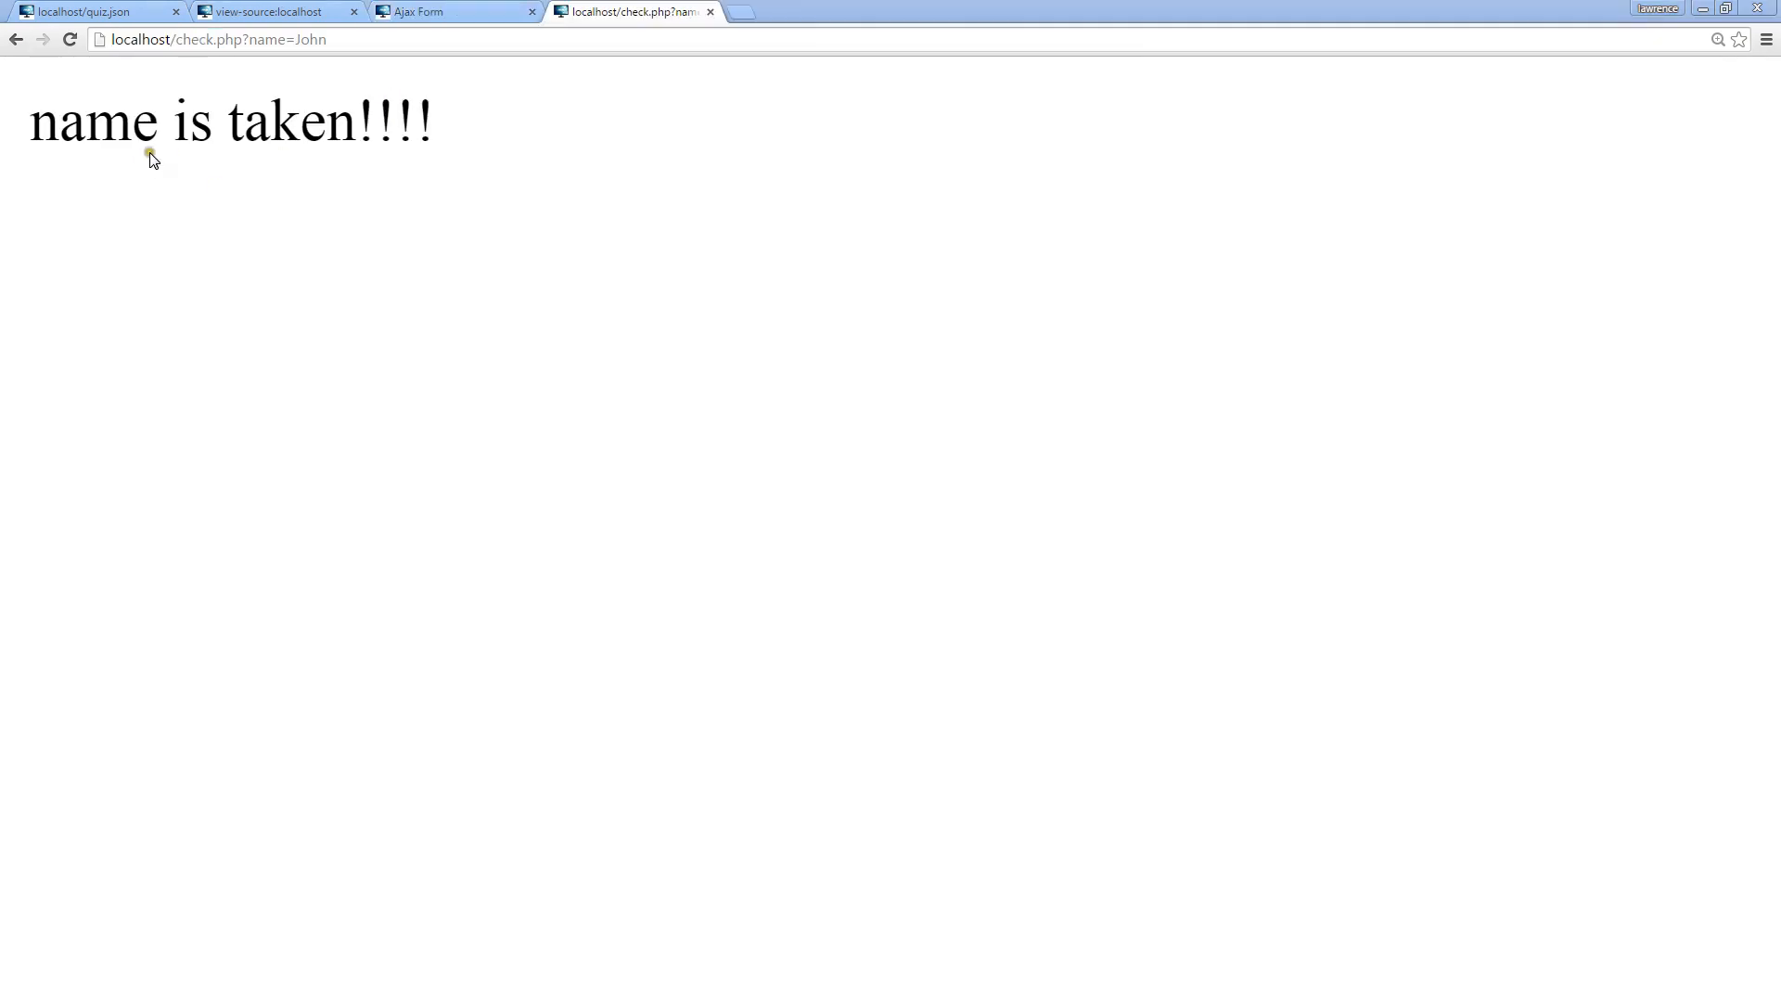
Rerun check.php with name=Joh and highlight the 'needs to be more than 3 characters' message
double_click(292, 39)
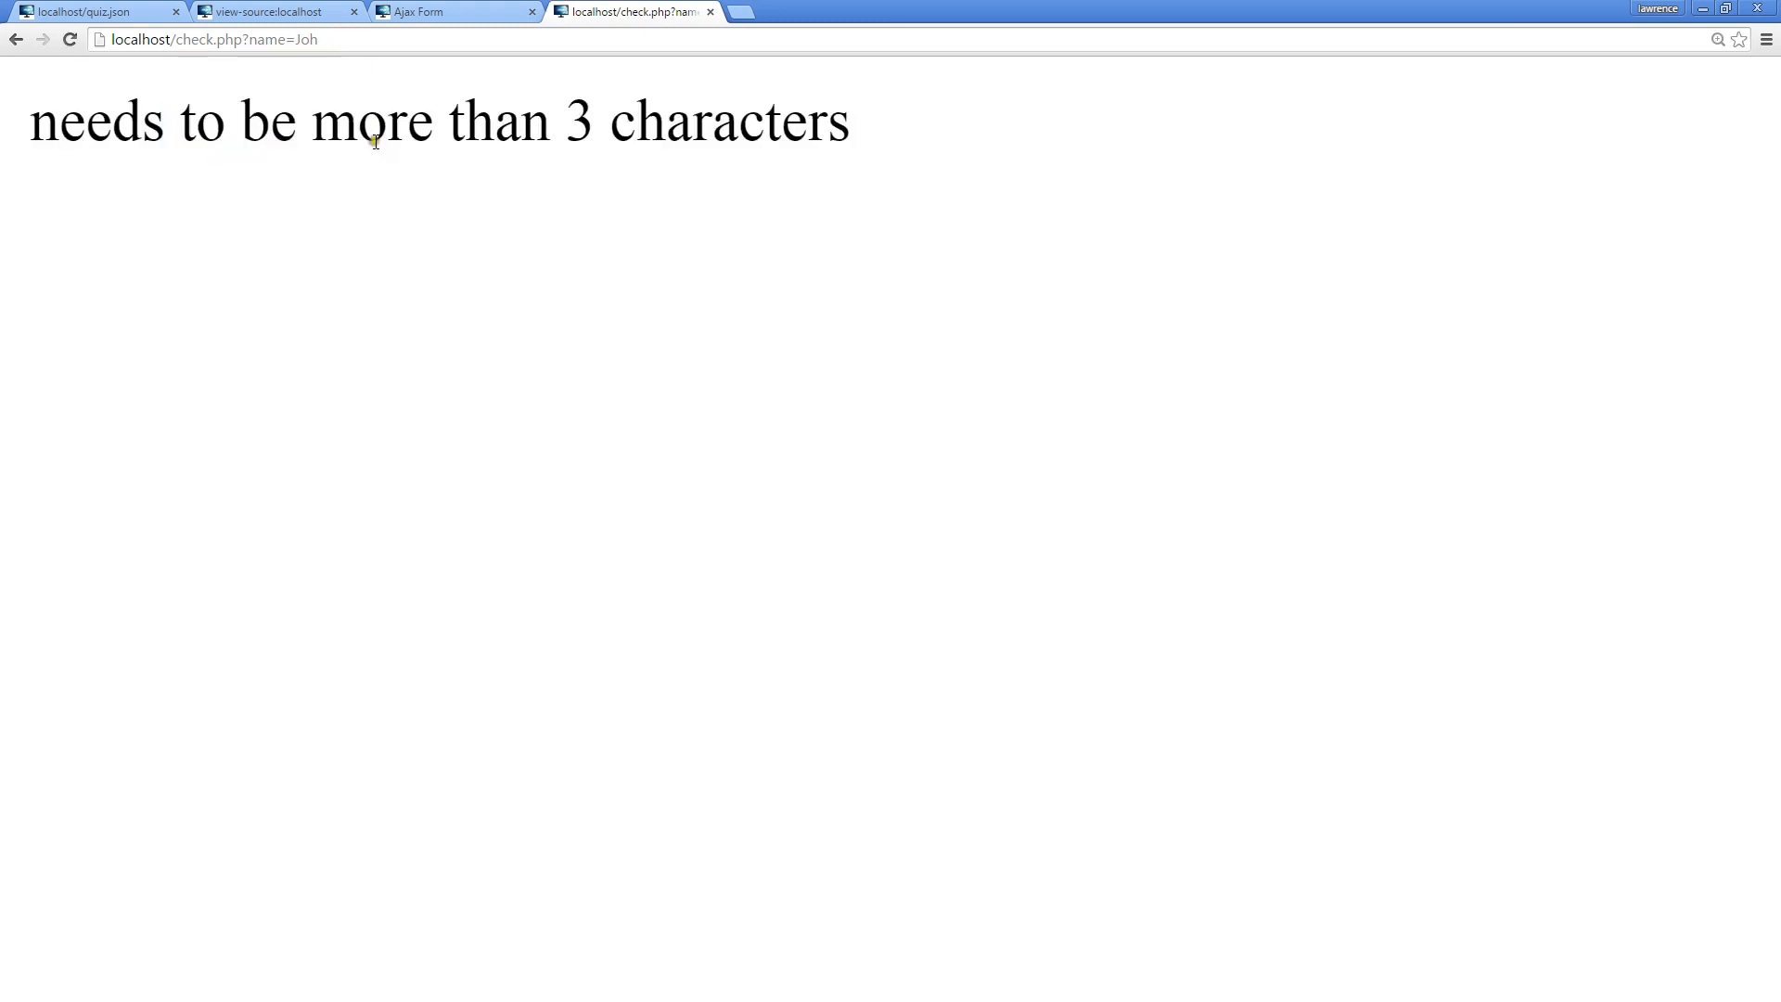
left_click_drag(271, 123, 850, 122)
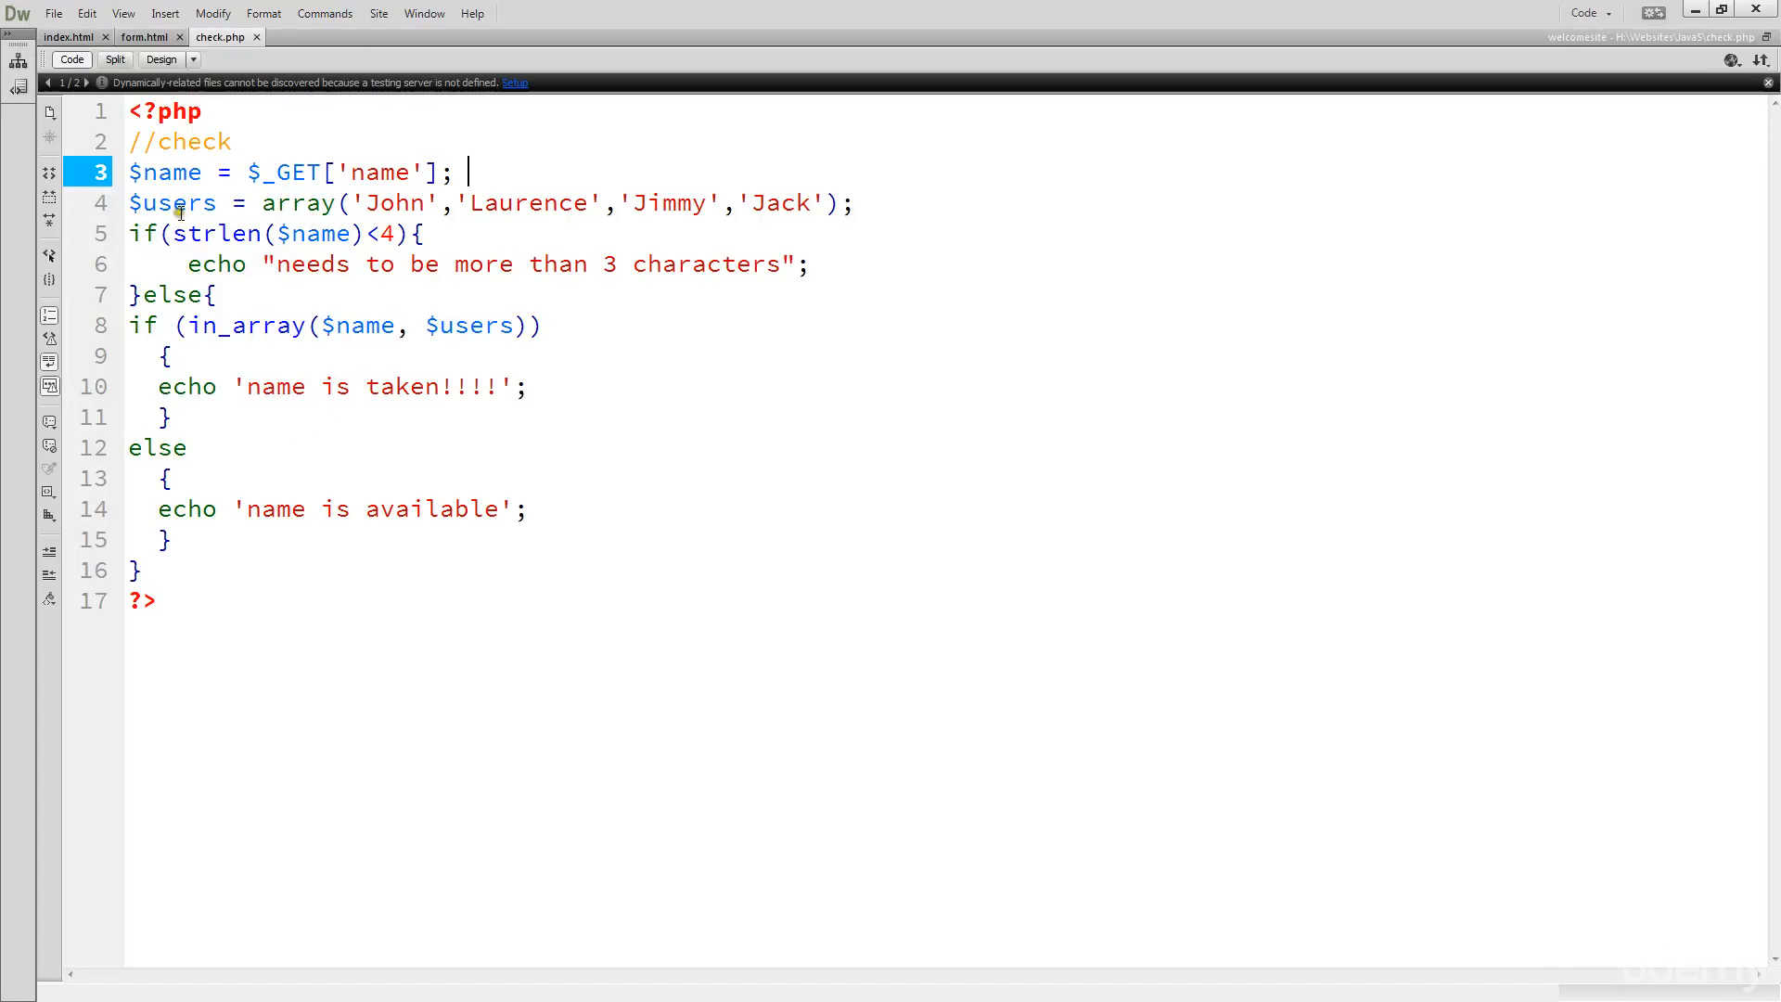
double_click(217, 233)
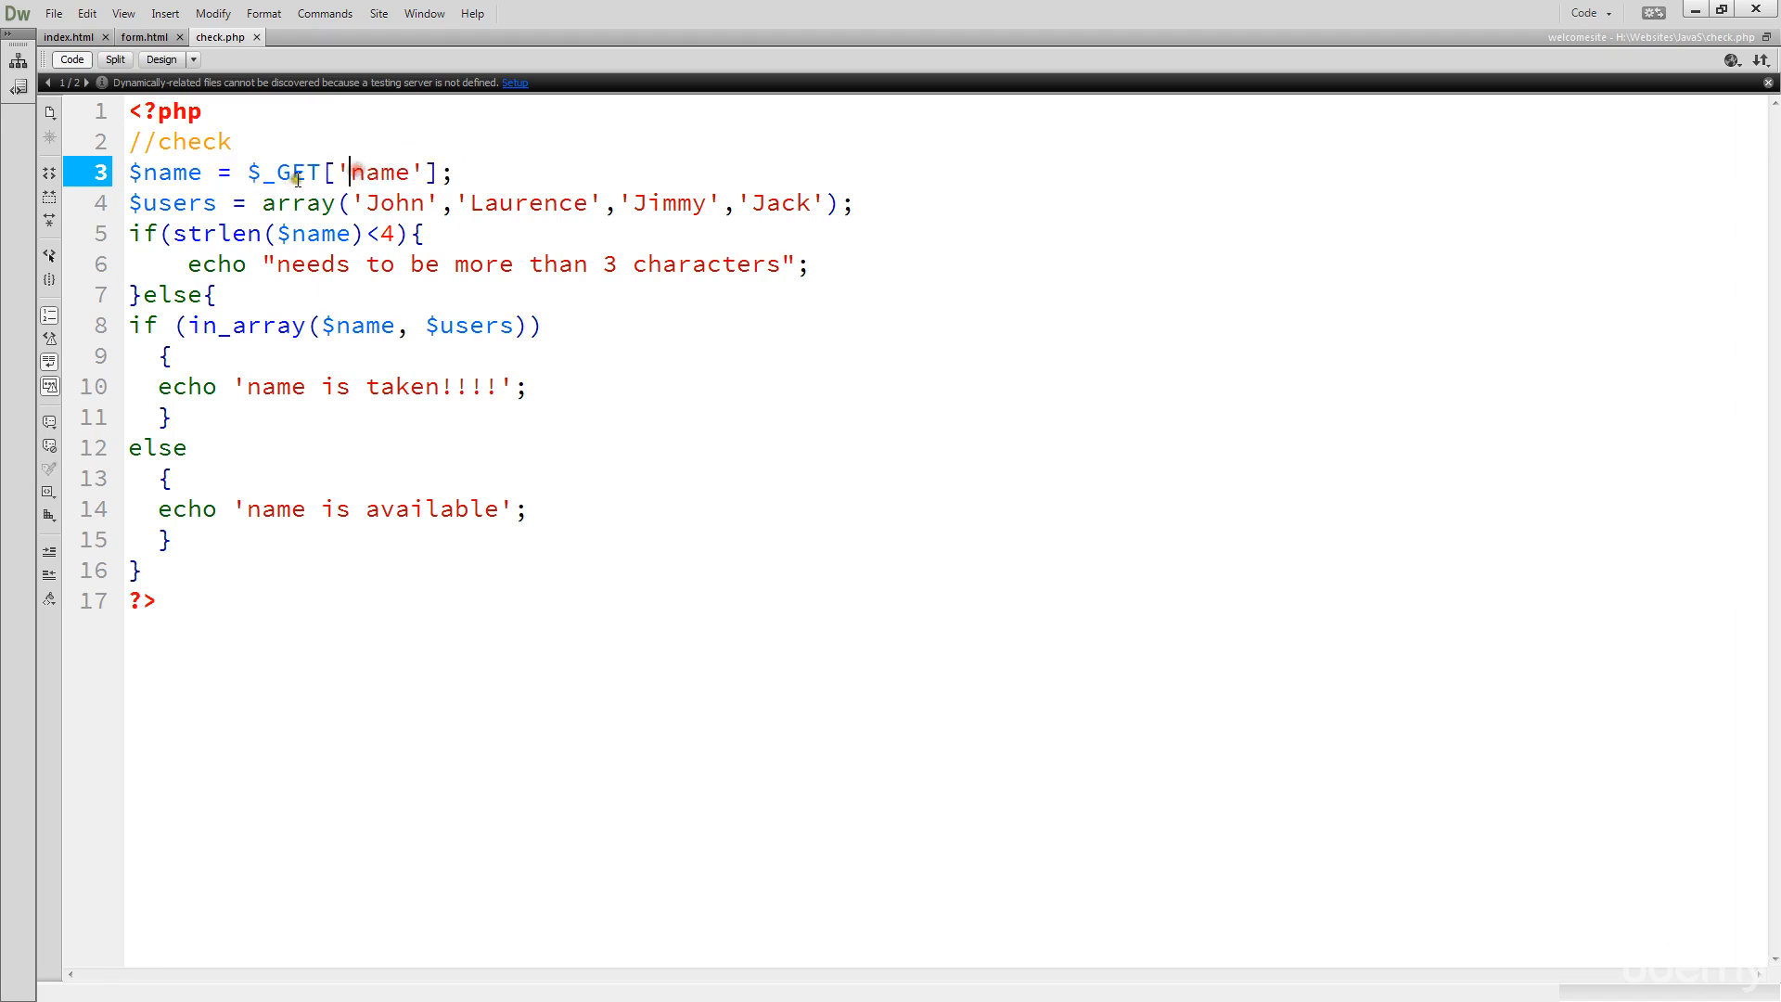
double_click(169, 171)
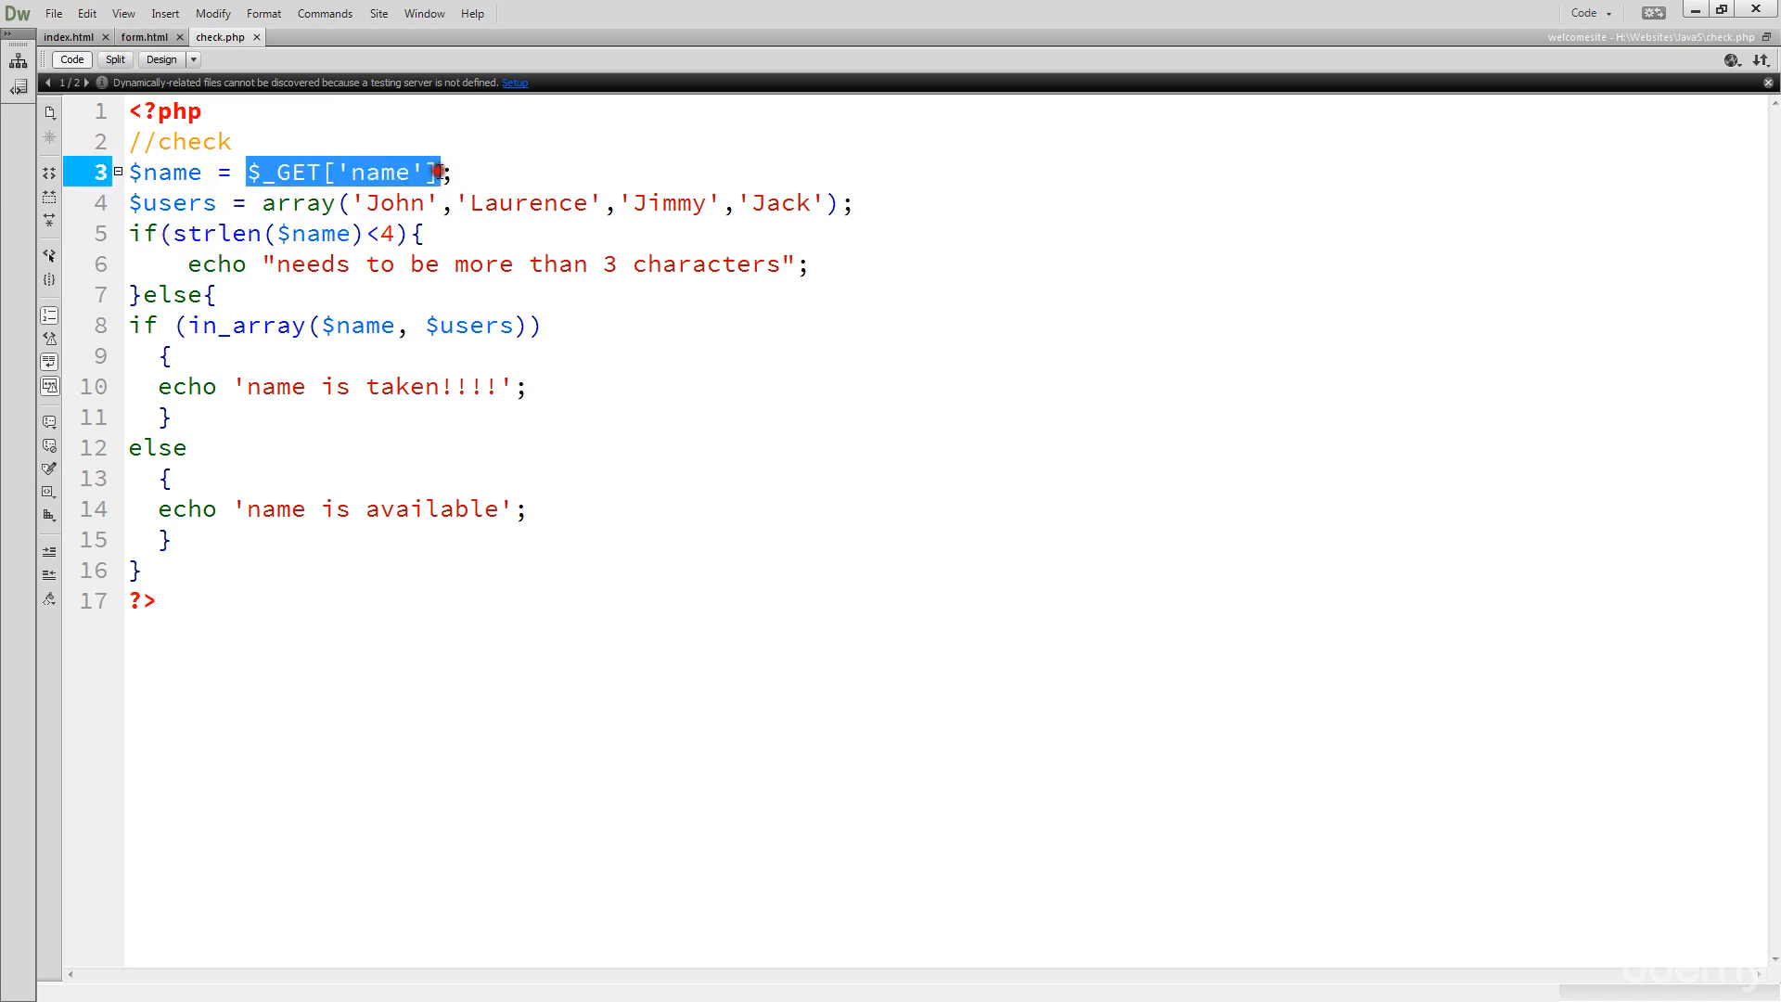
mouse_move(362, 234)
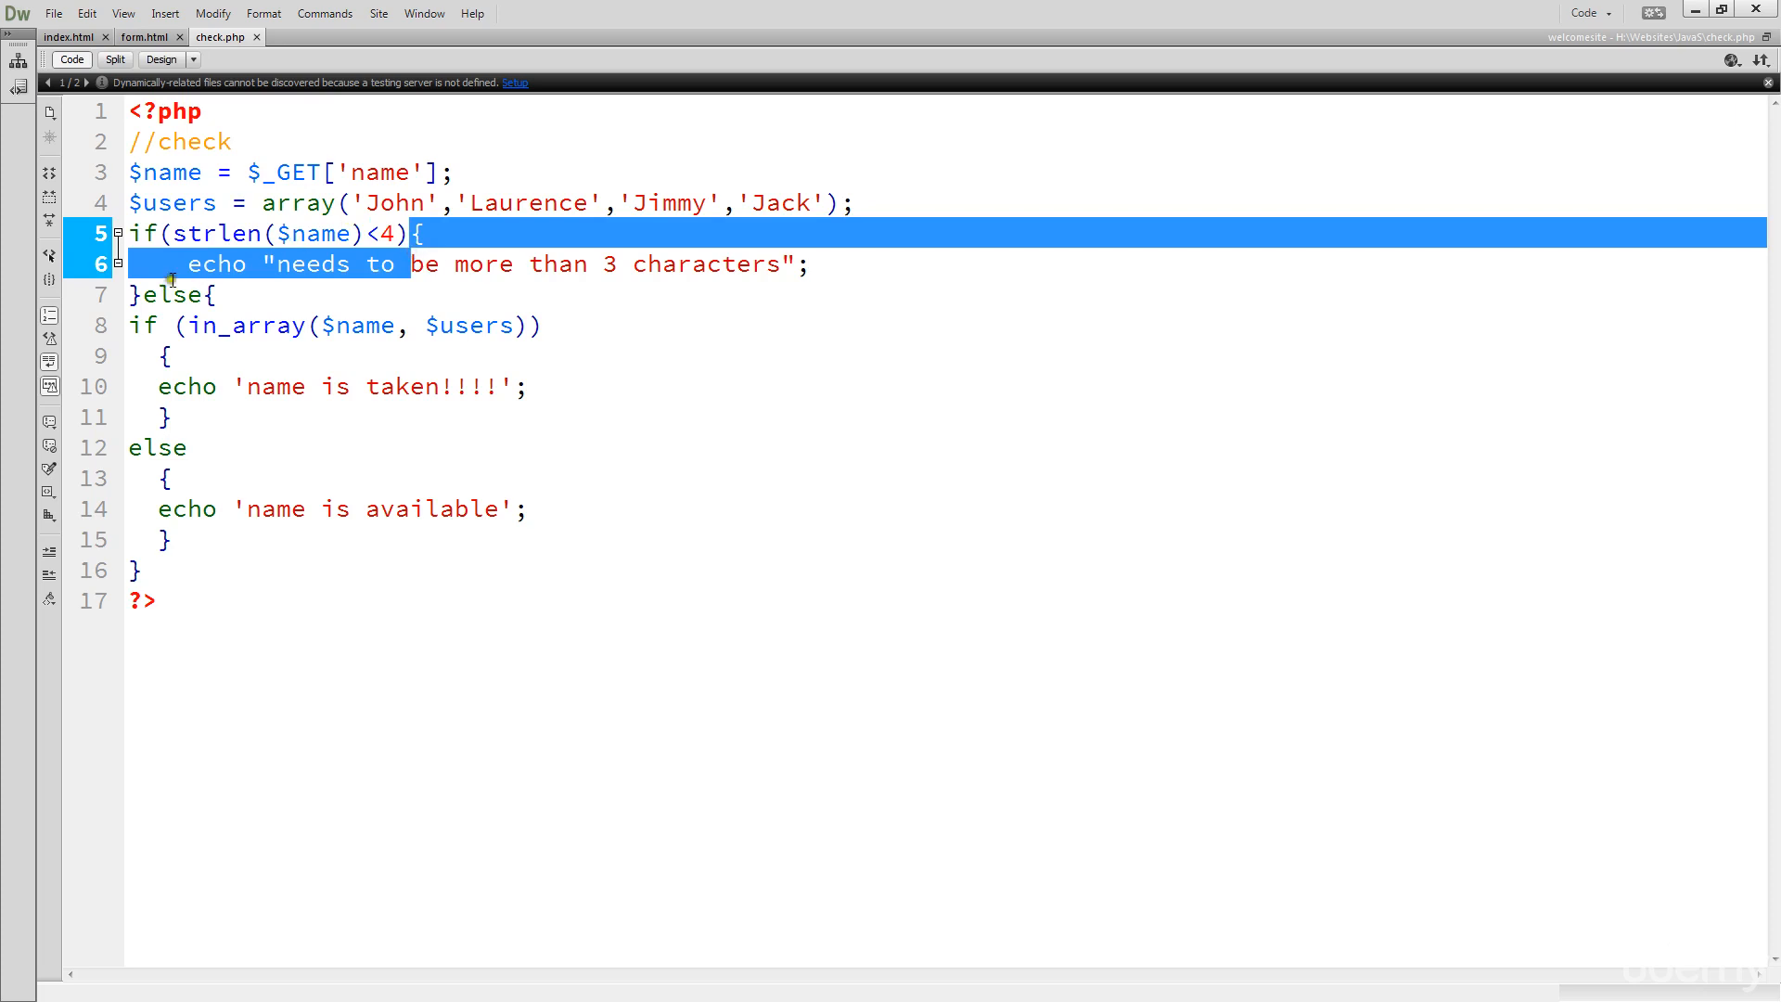
left_click(336, 264)
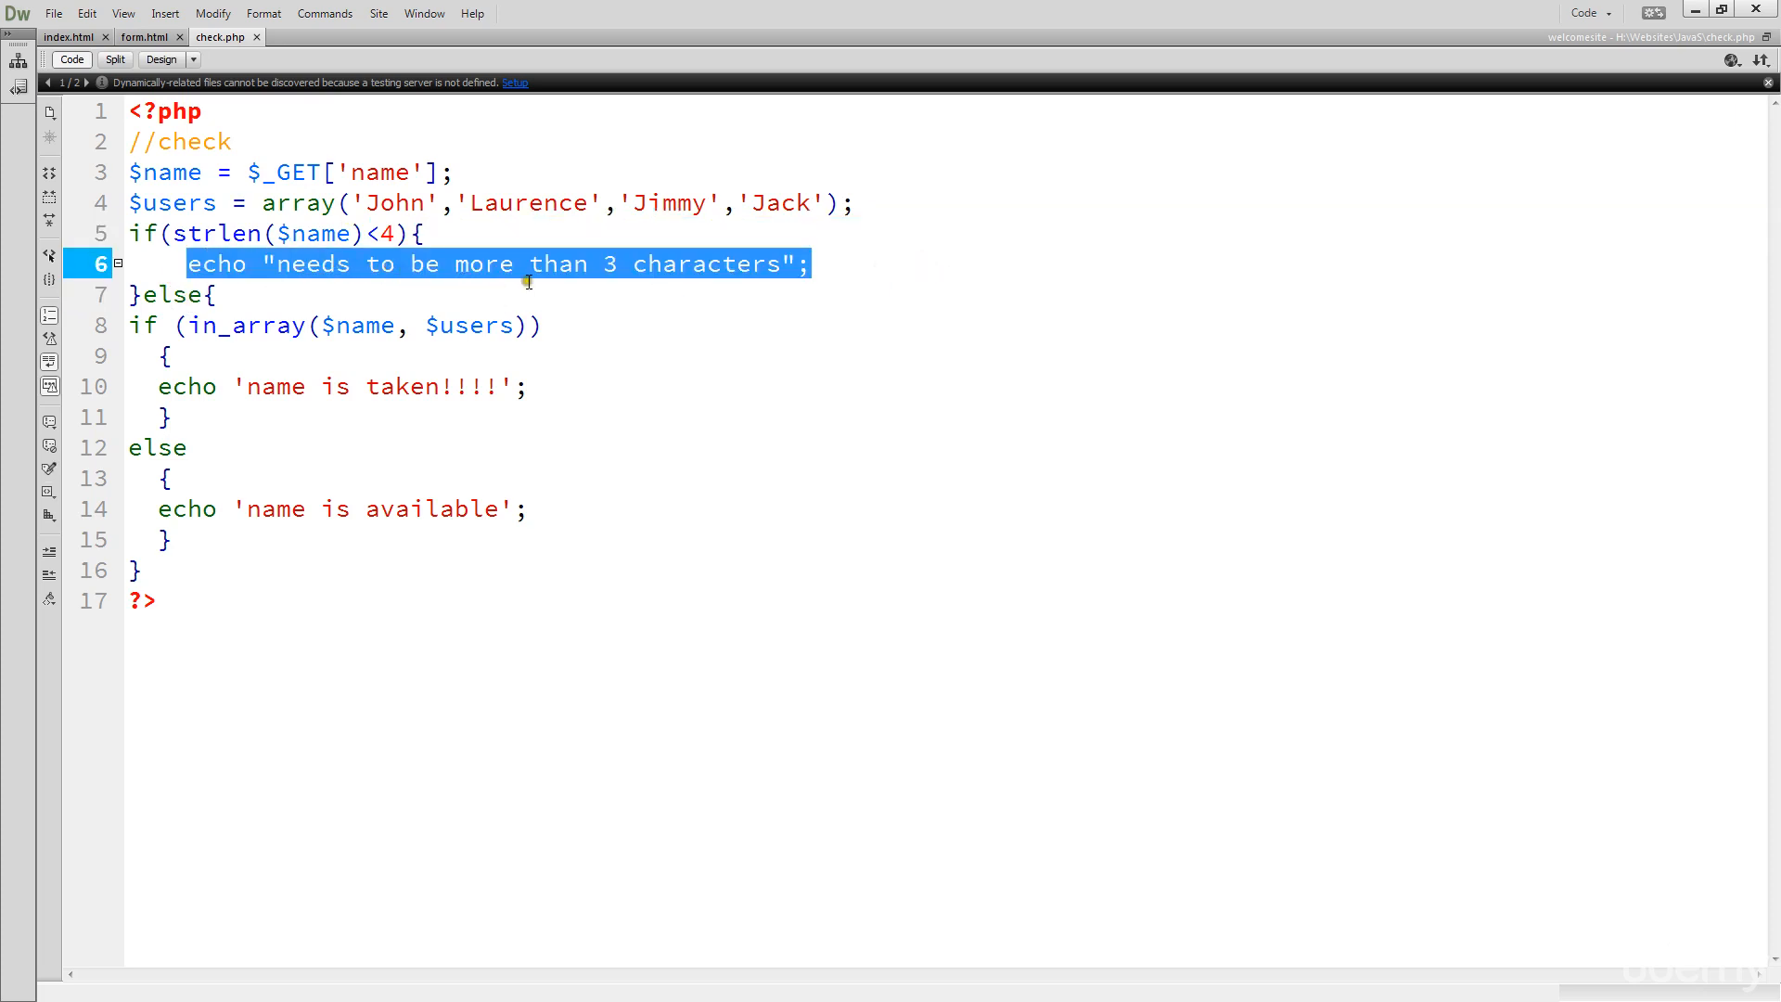
left_click(198, 294)
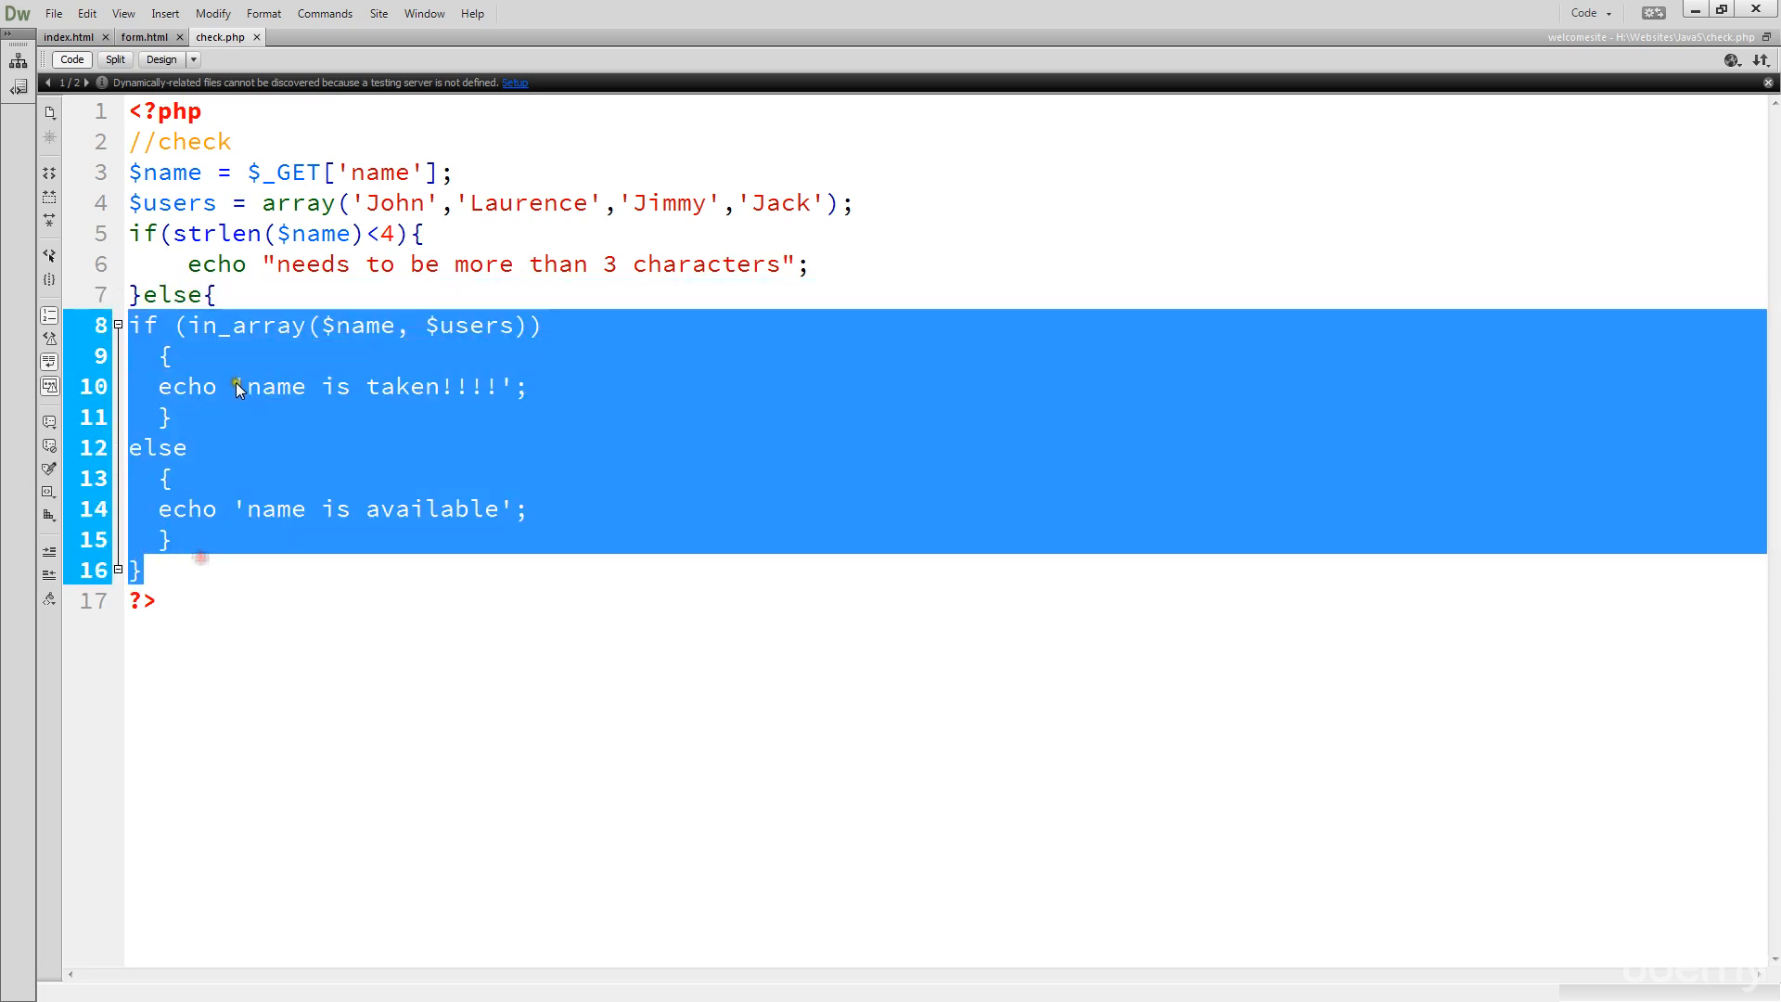
left_click(165, 295)
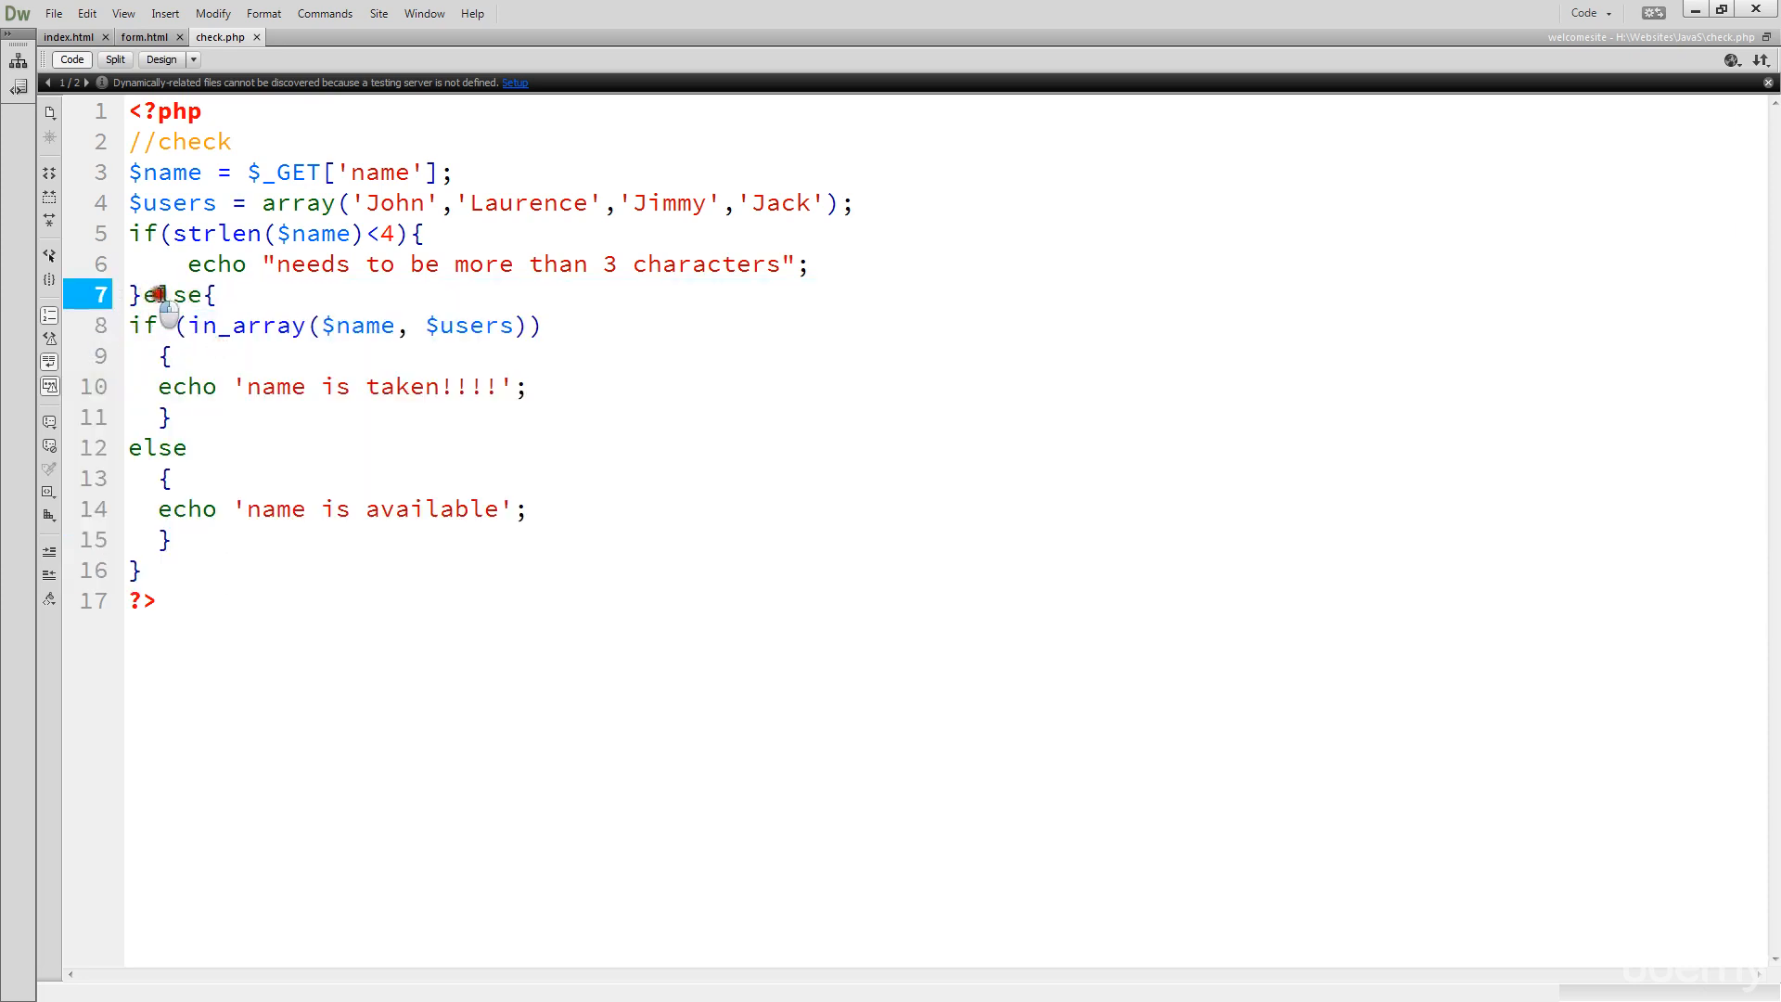
double_click(178, 295)
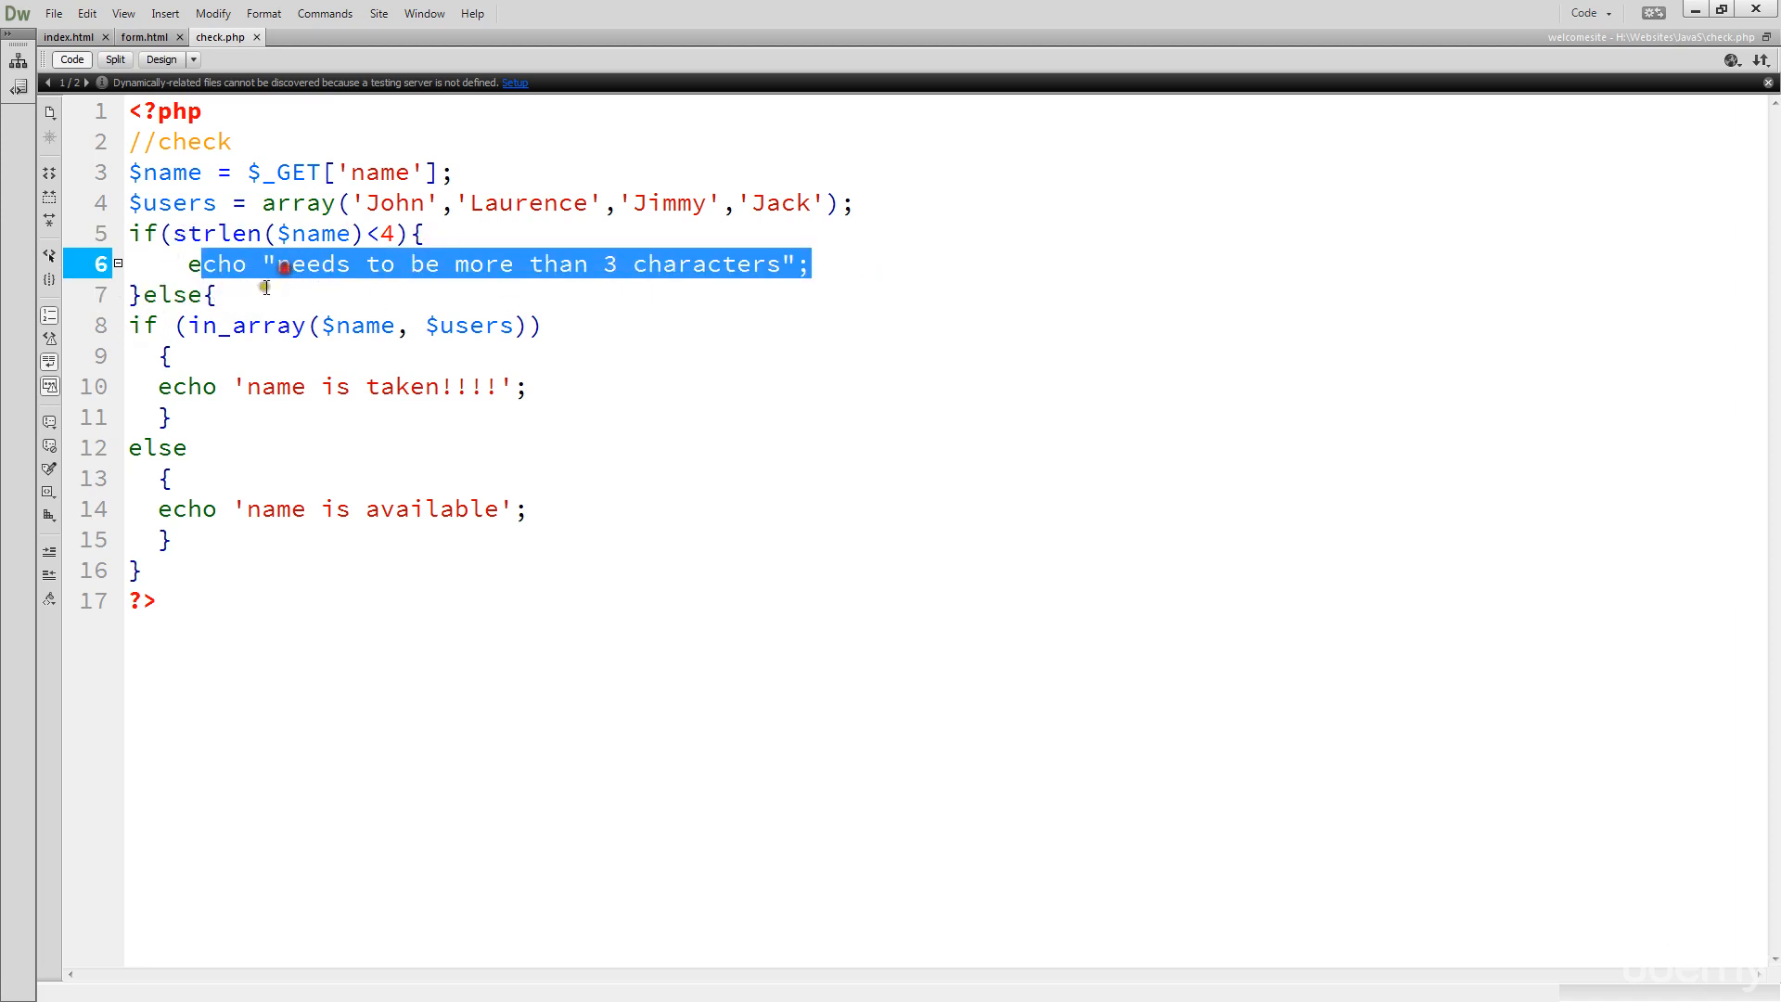
left_click_drag(143, 326, 171, 540)
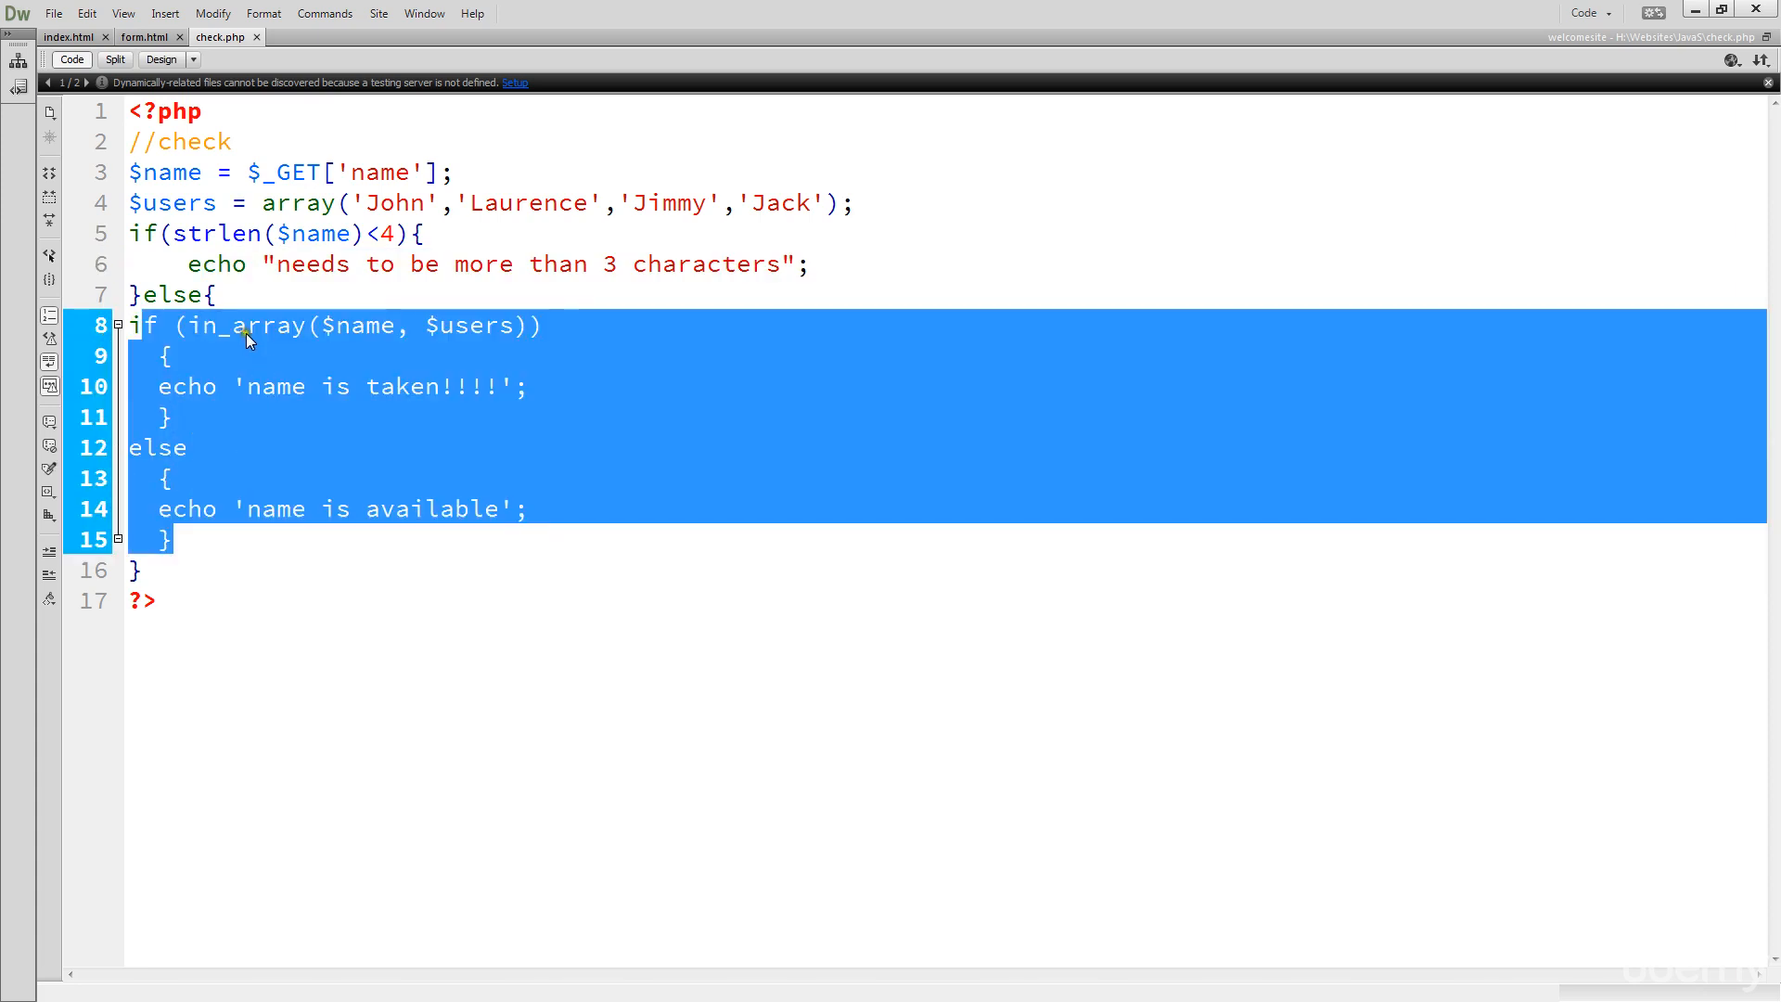
double_click(239, 326)
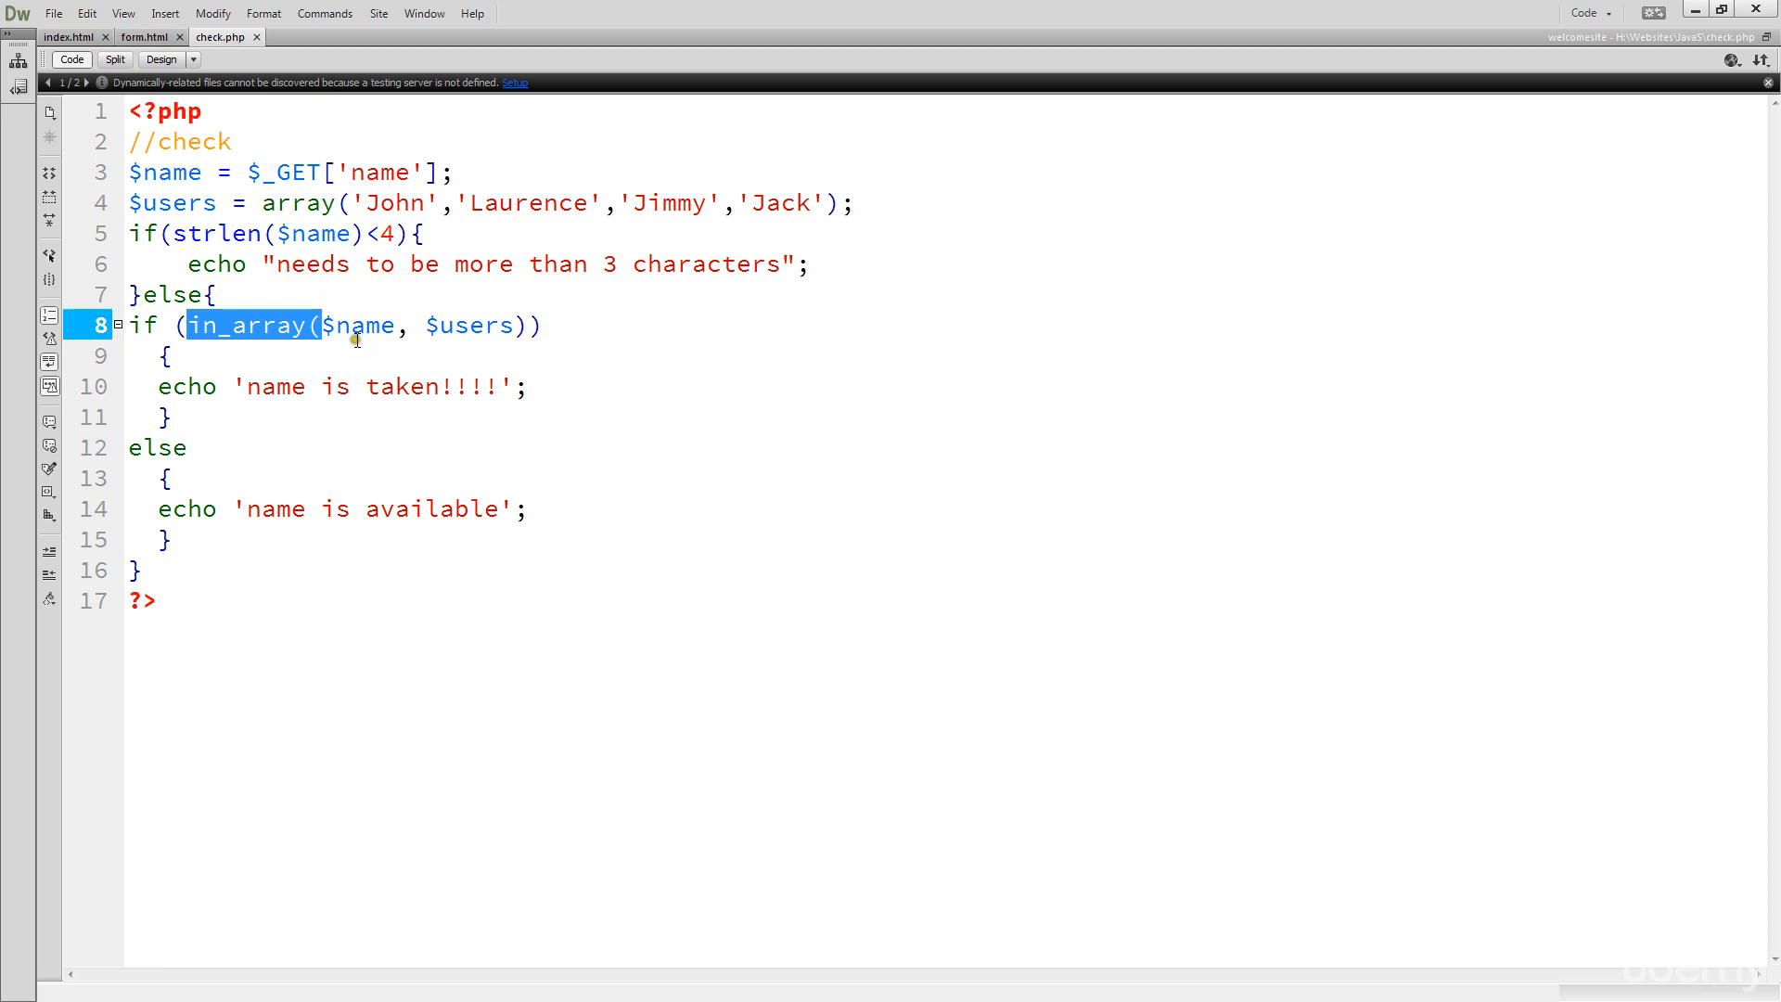
double_click(358, 325)
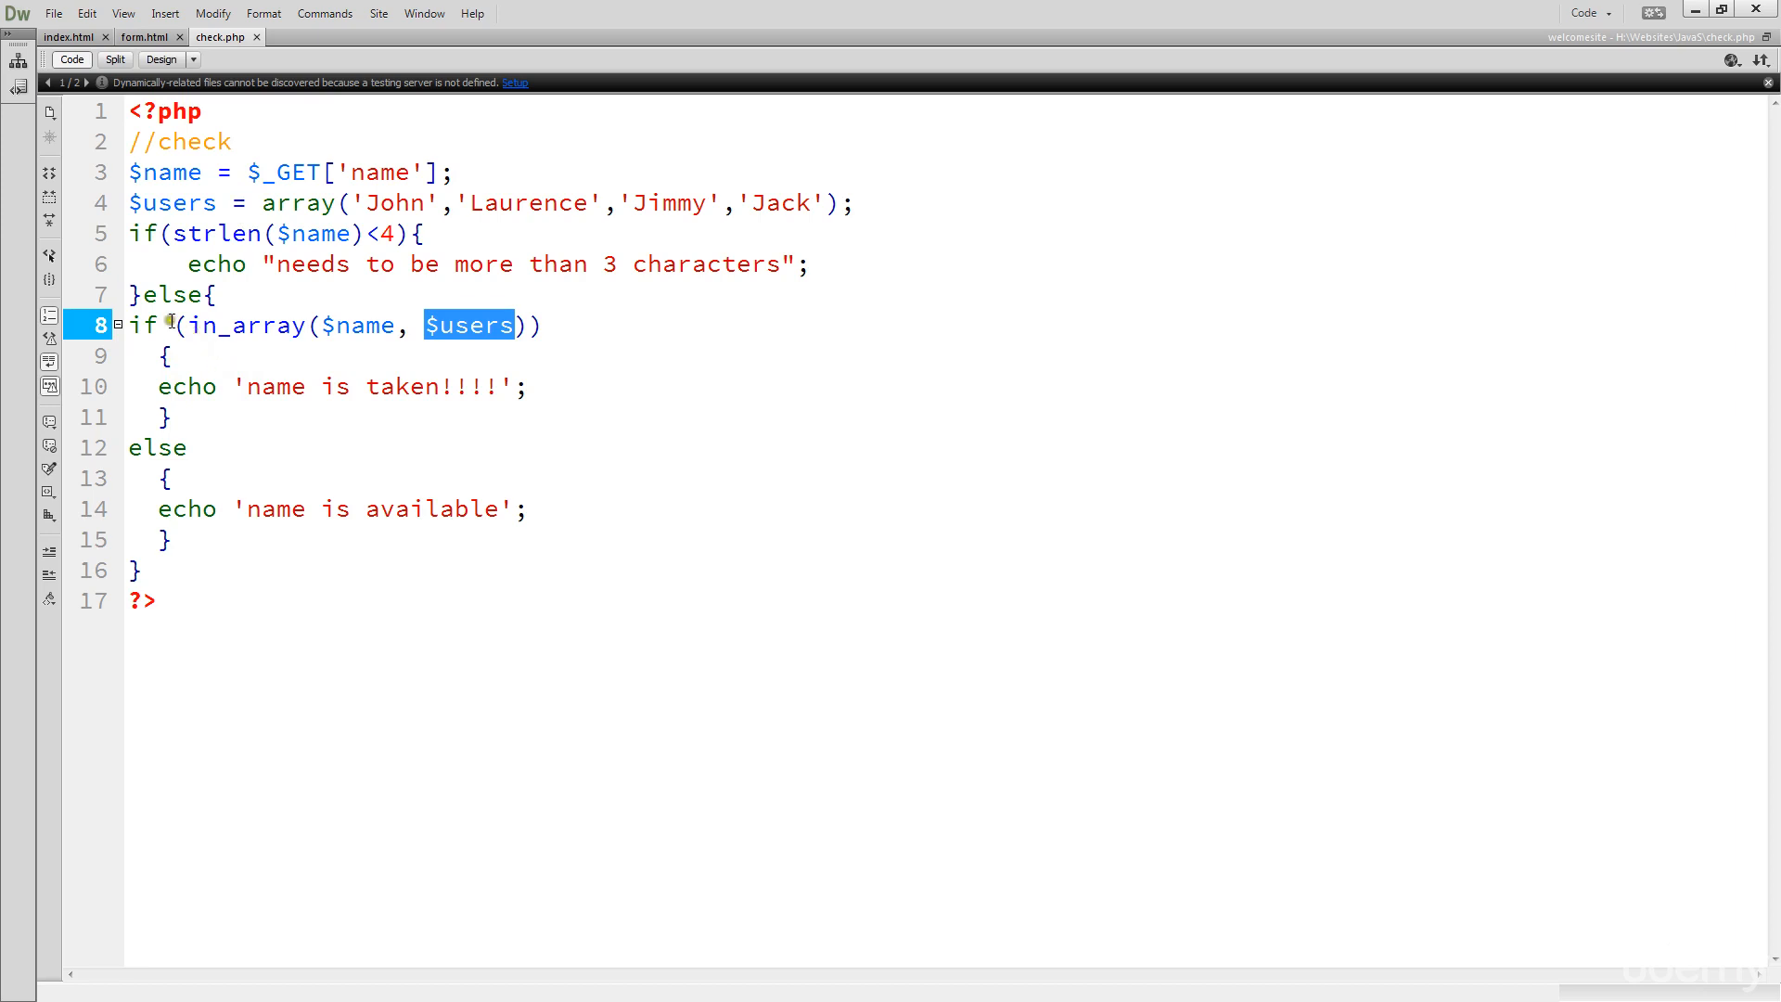
left_click_drag(167, 325, 545, 325)
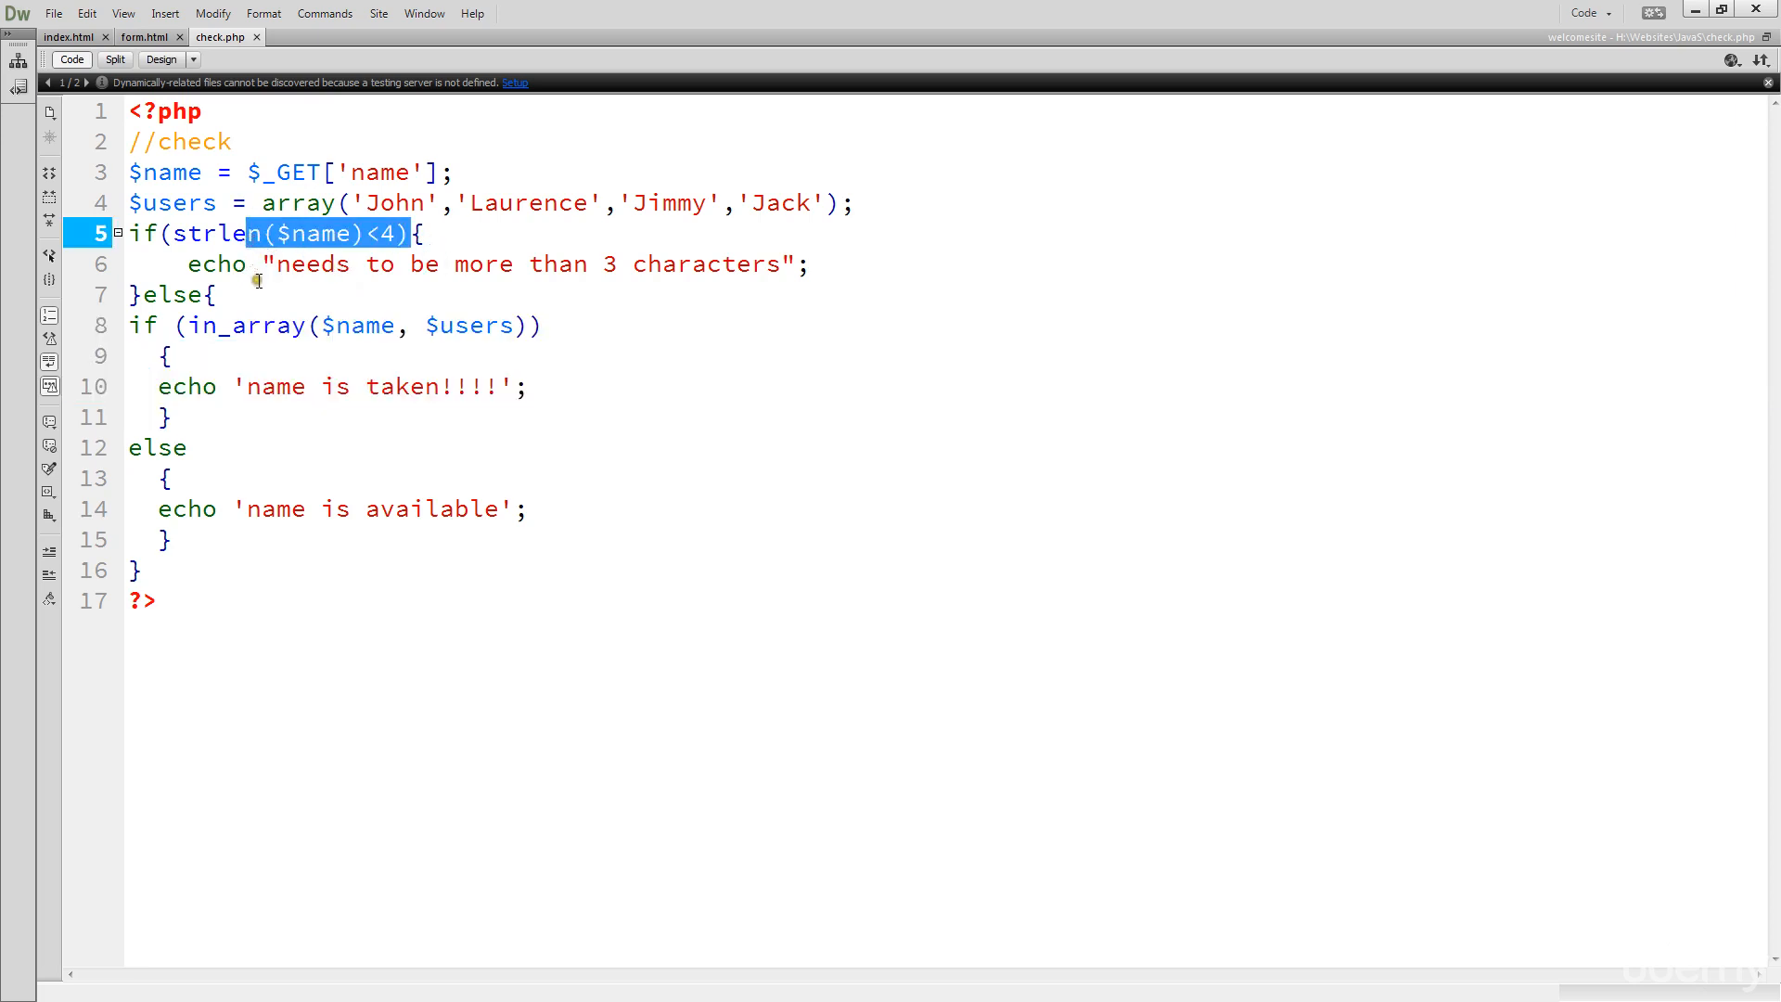
triple_click(341, 509)
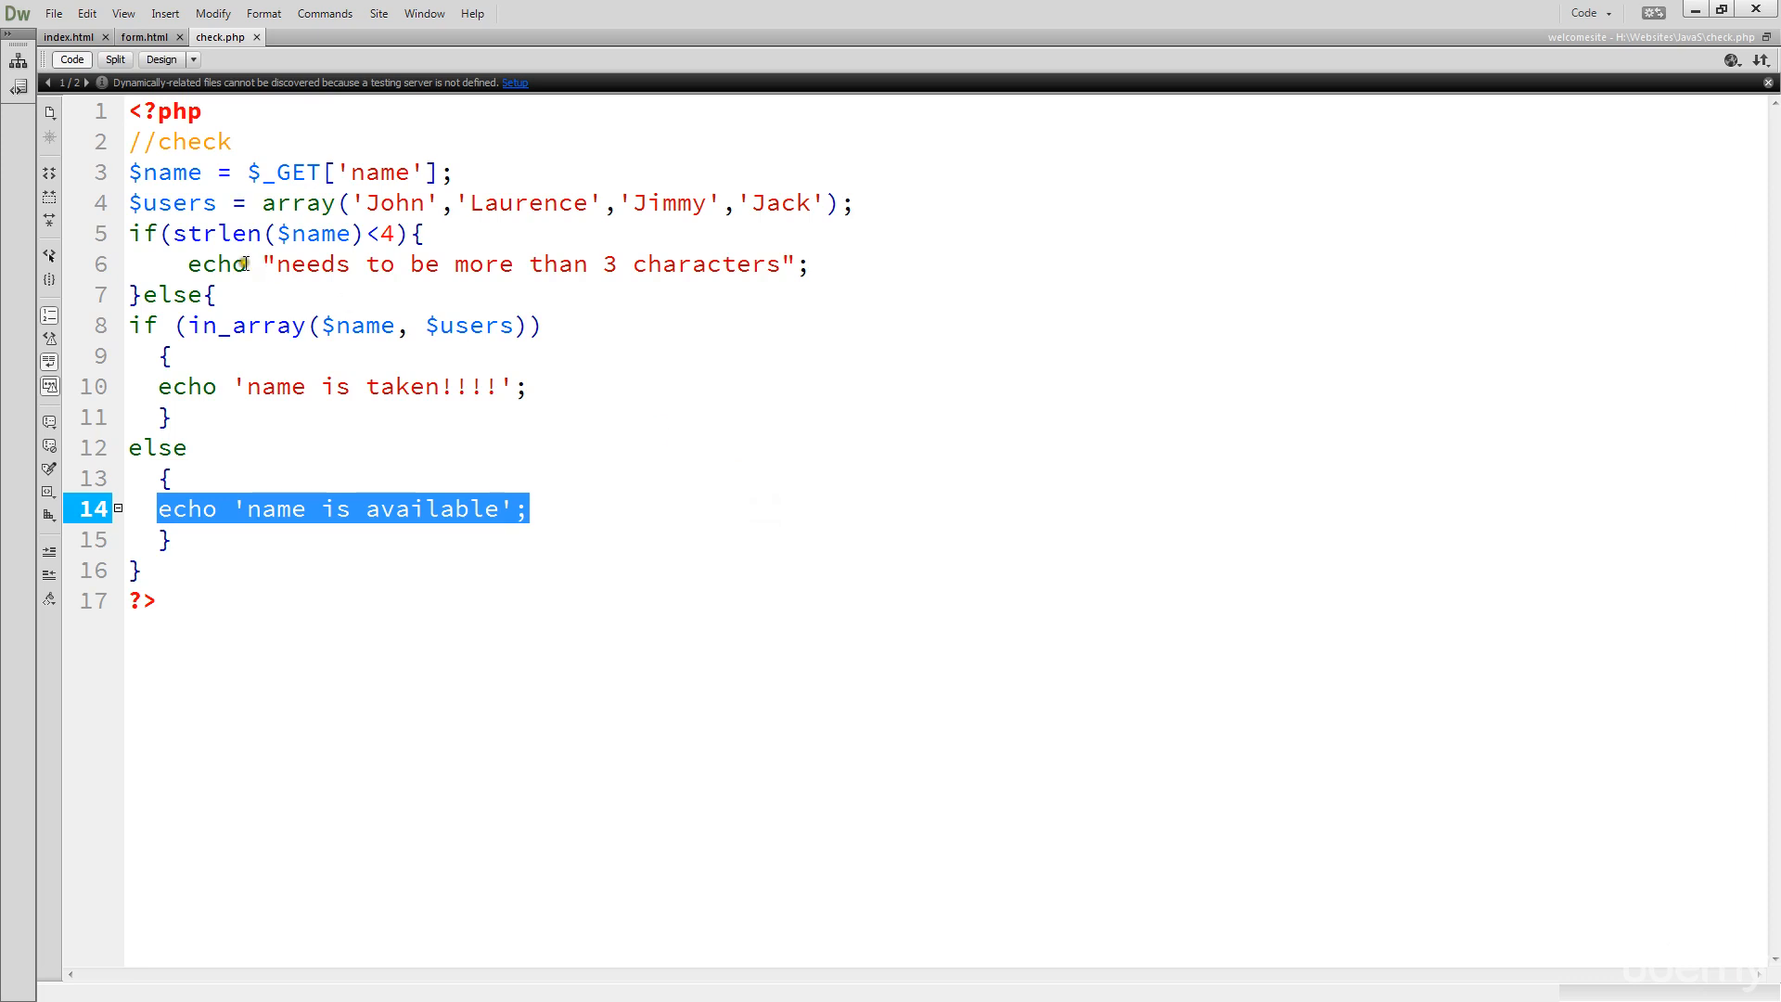
mouse_move(239, 282)
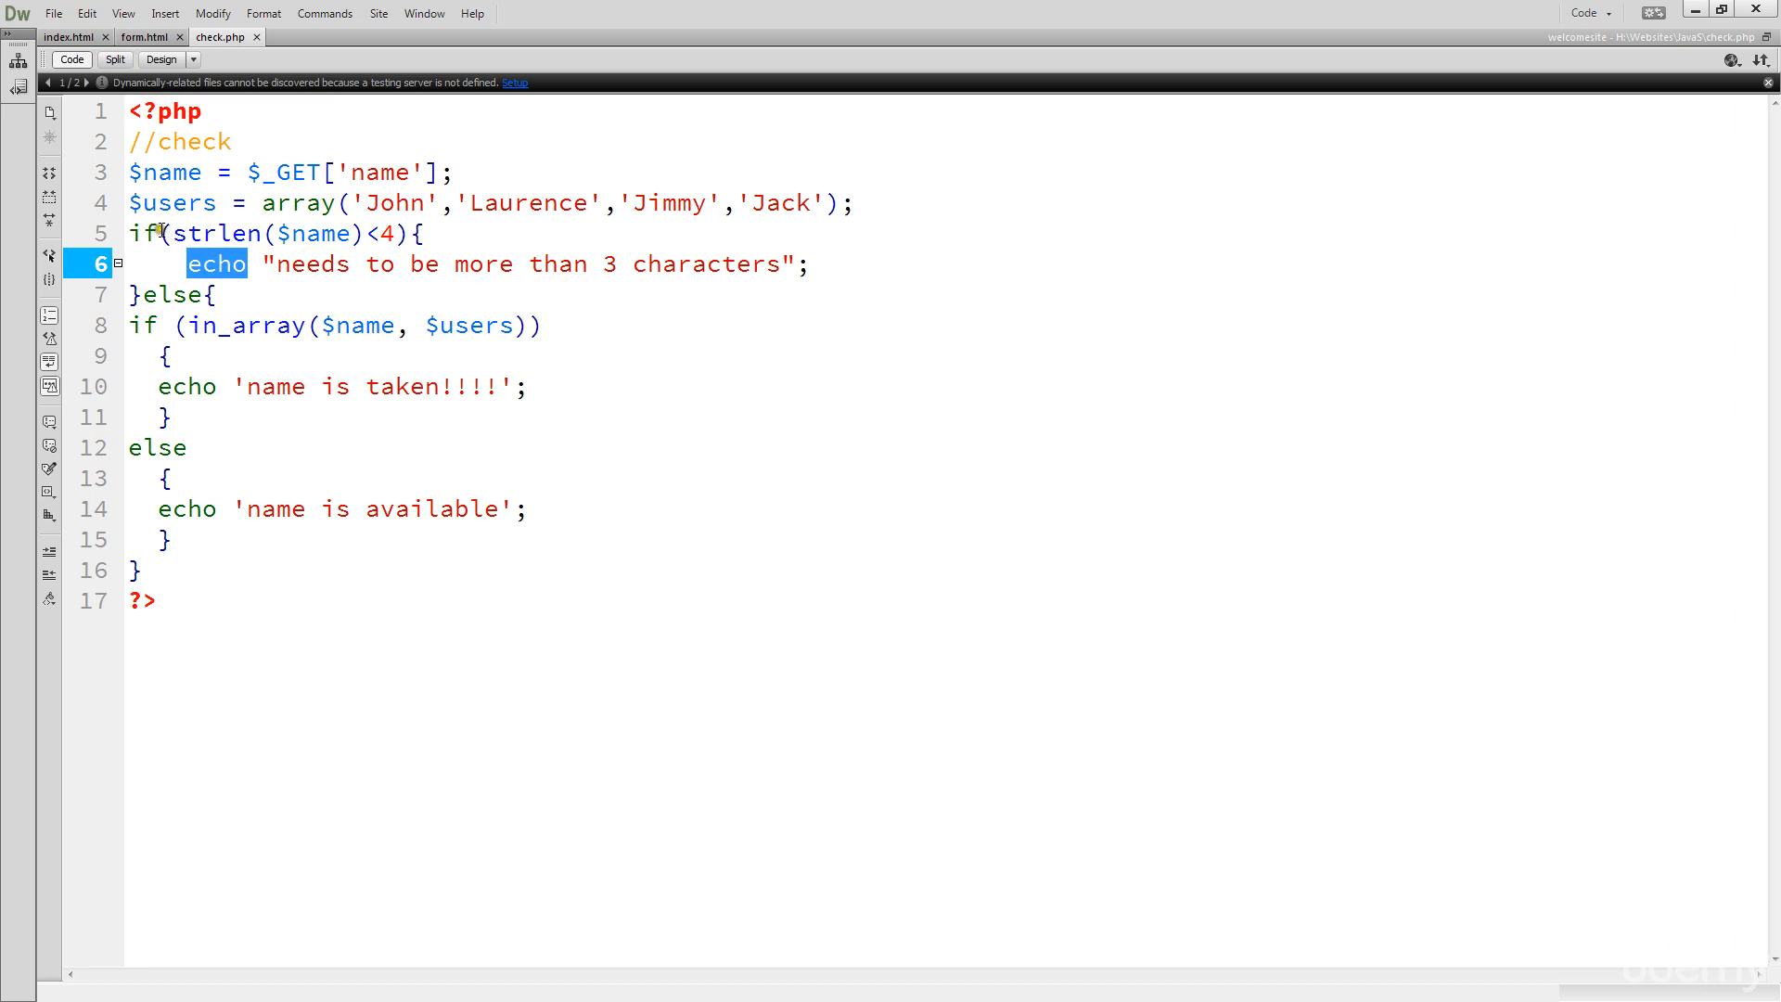
double_click(193, 386)
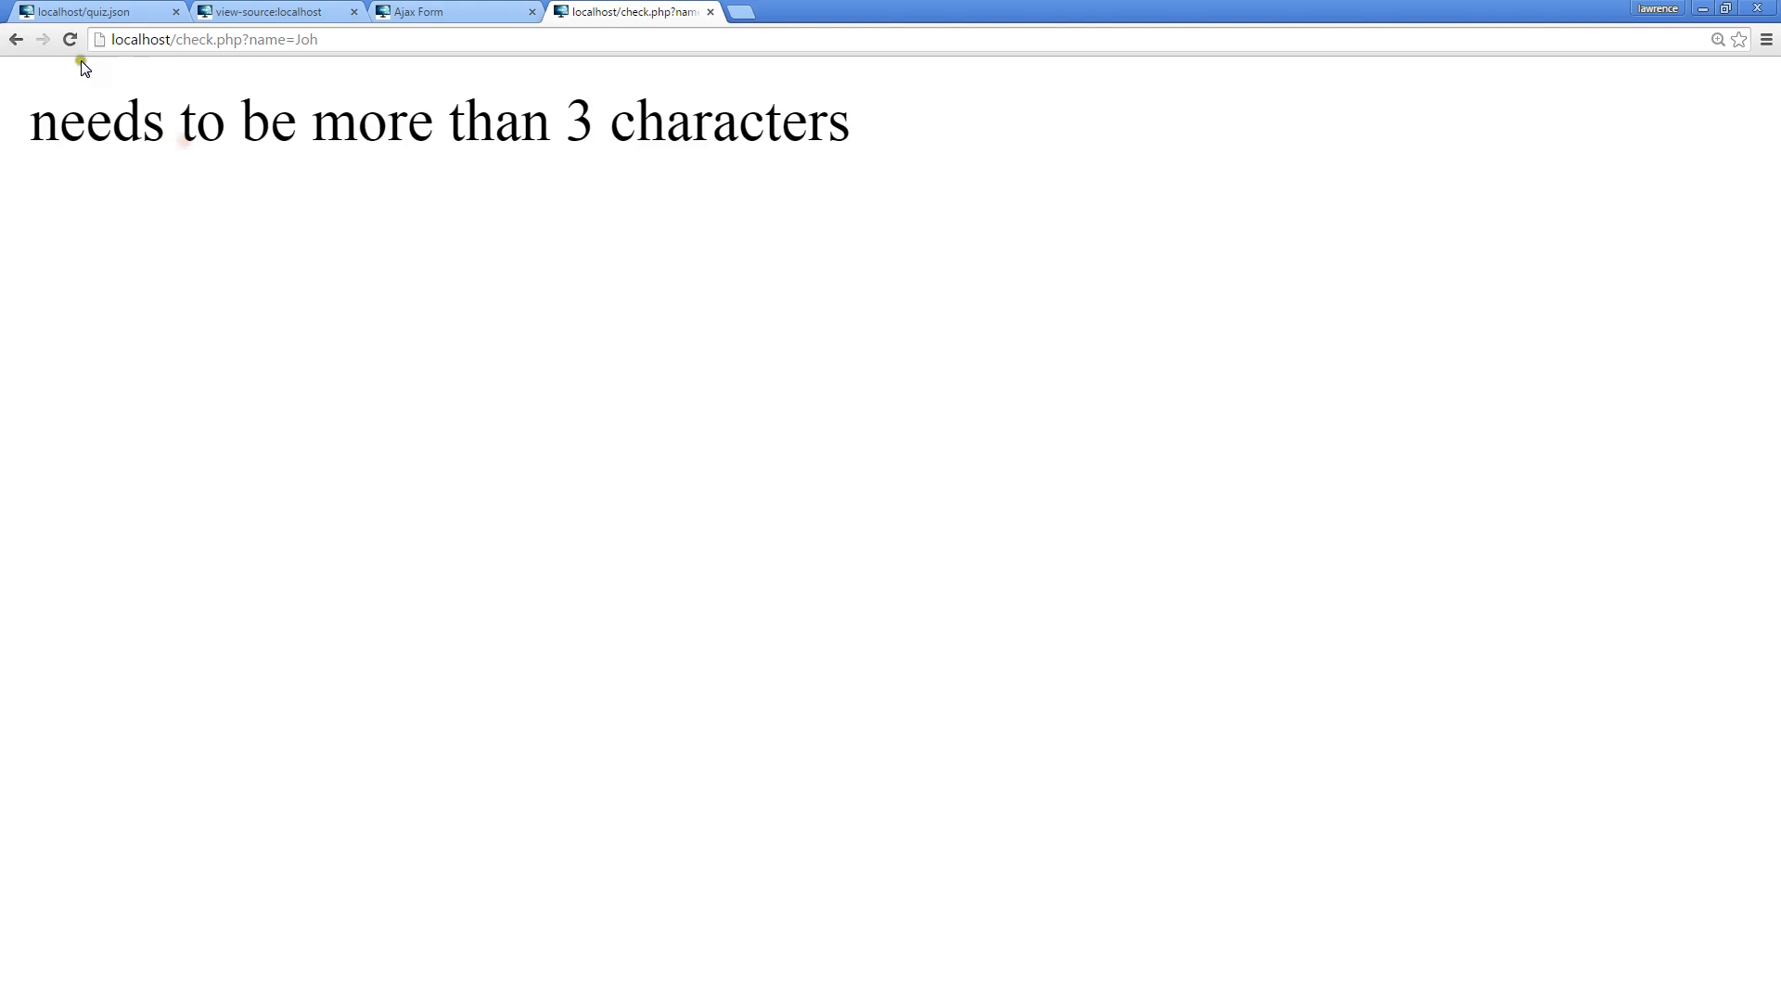
mouse_move(317, 226)
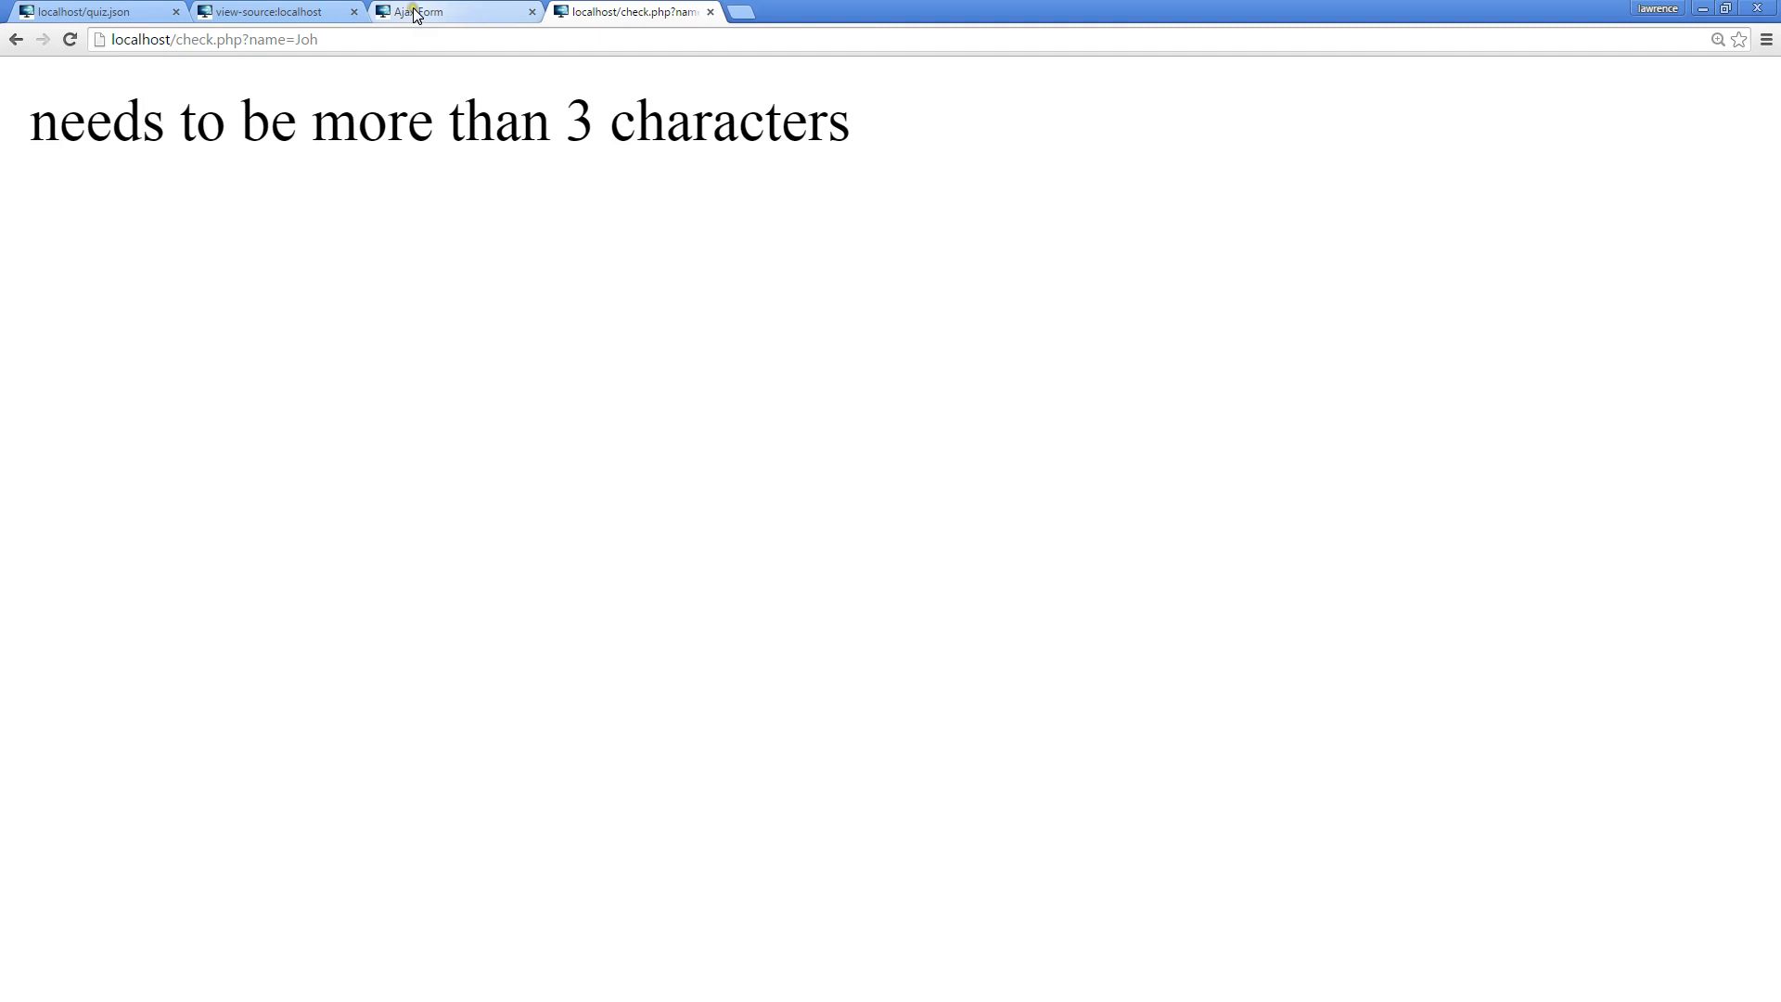
left_click(451, 12)
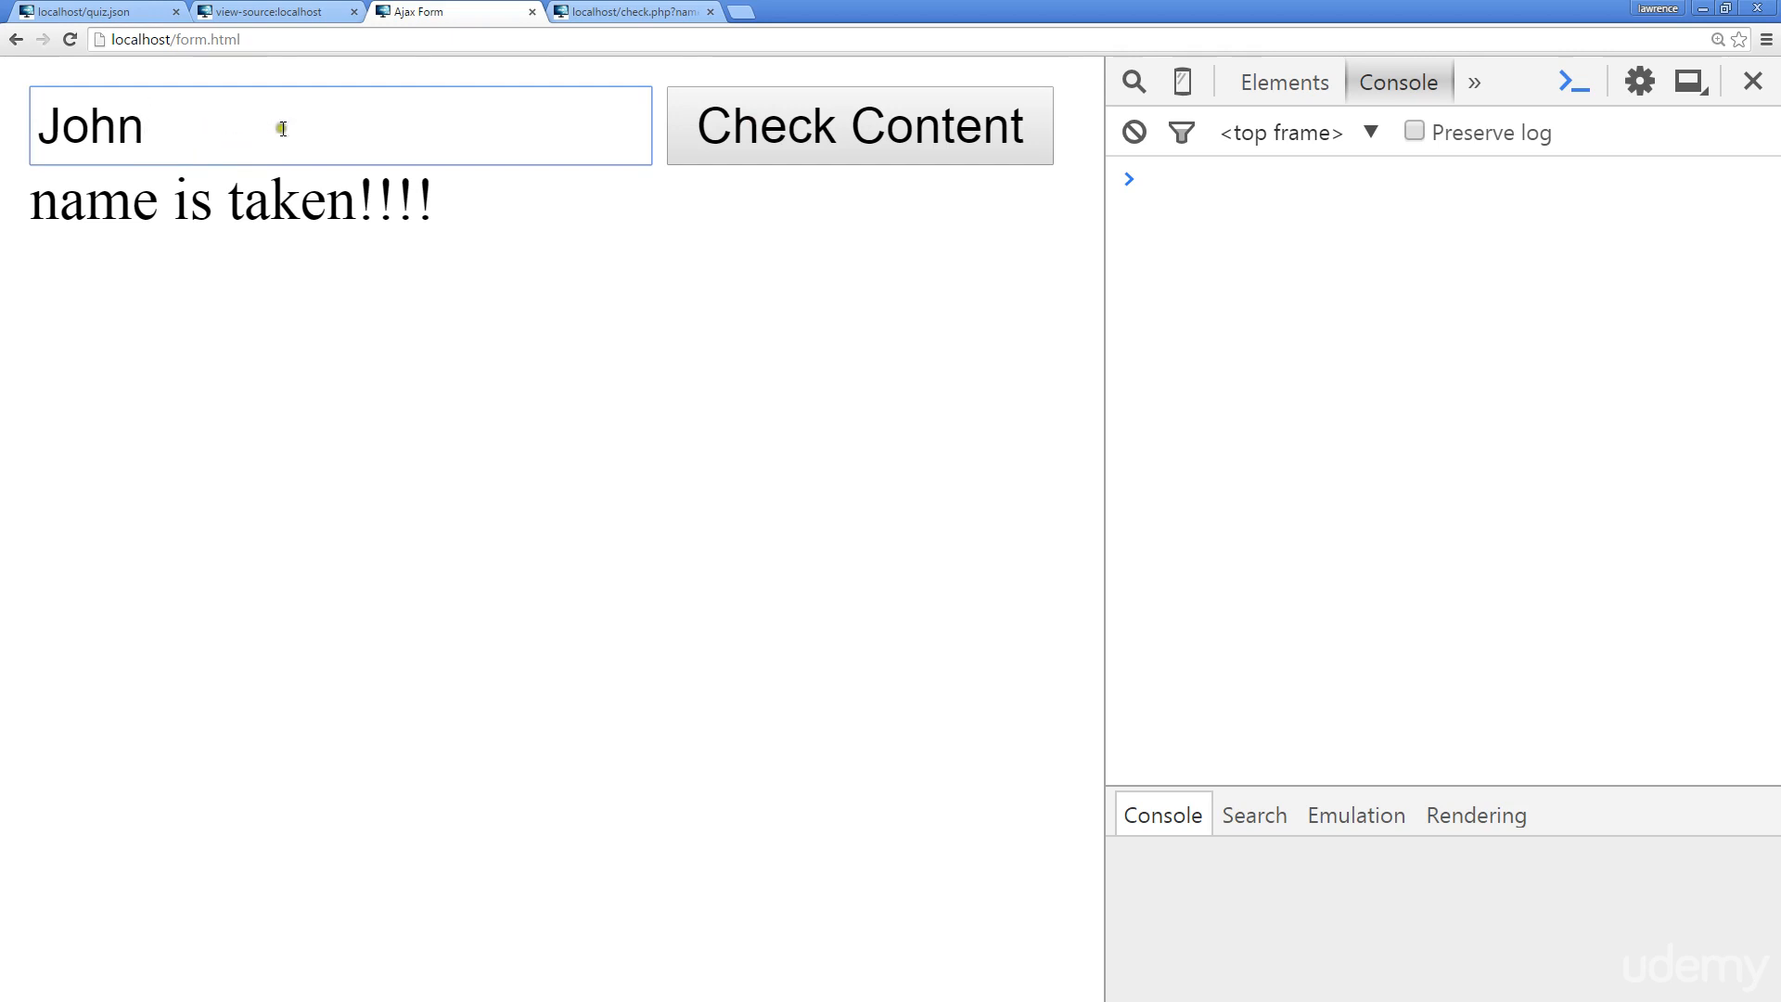
left_click(631, 11)
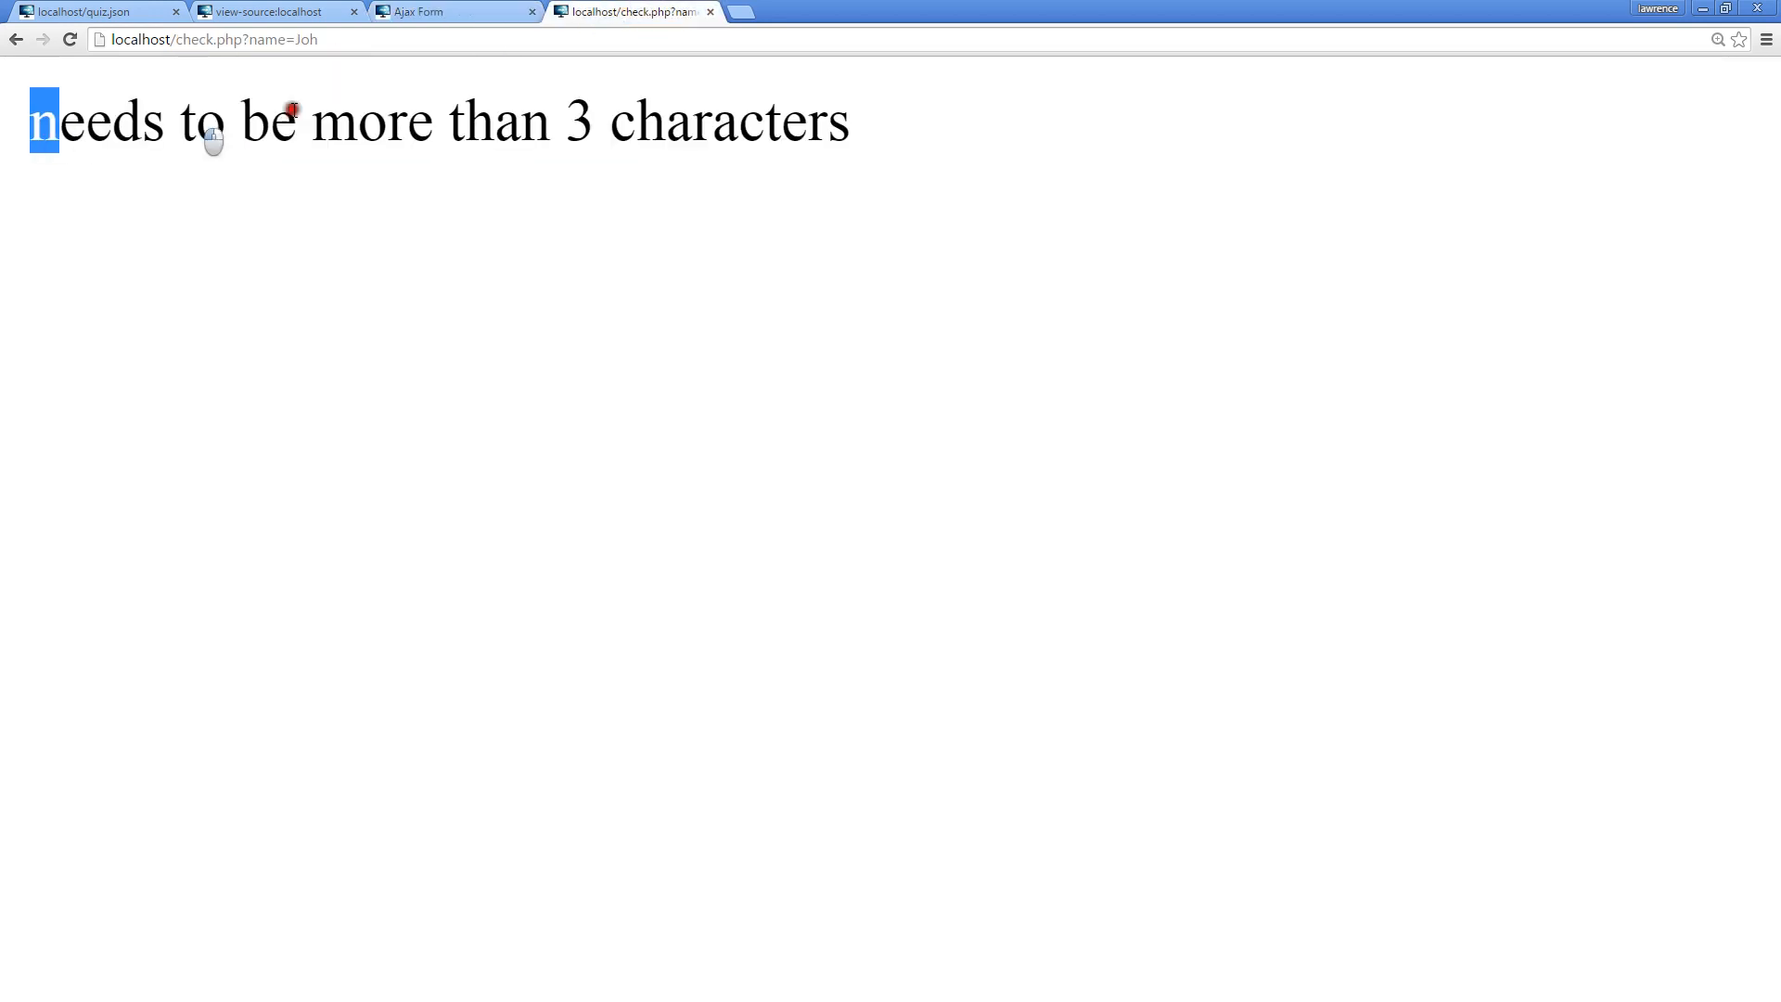
left_click_drag(45, 122, 358, 122)
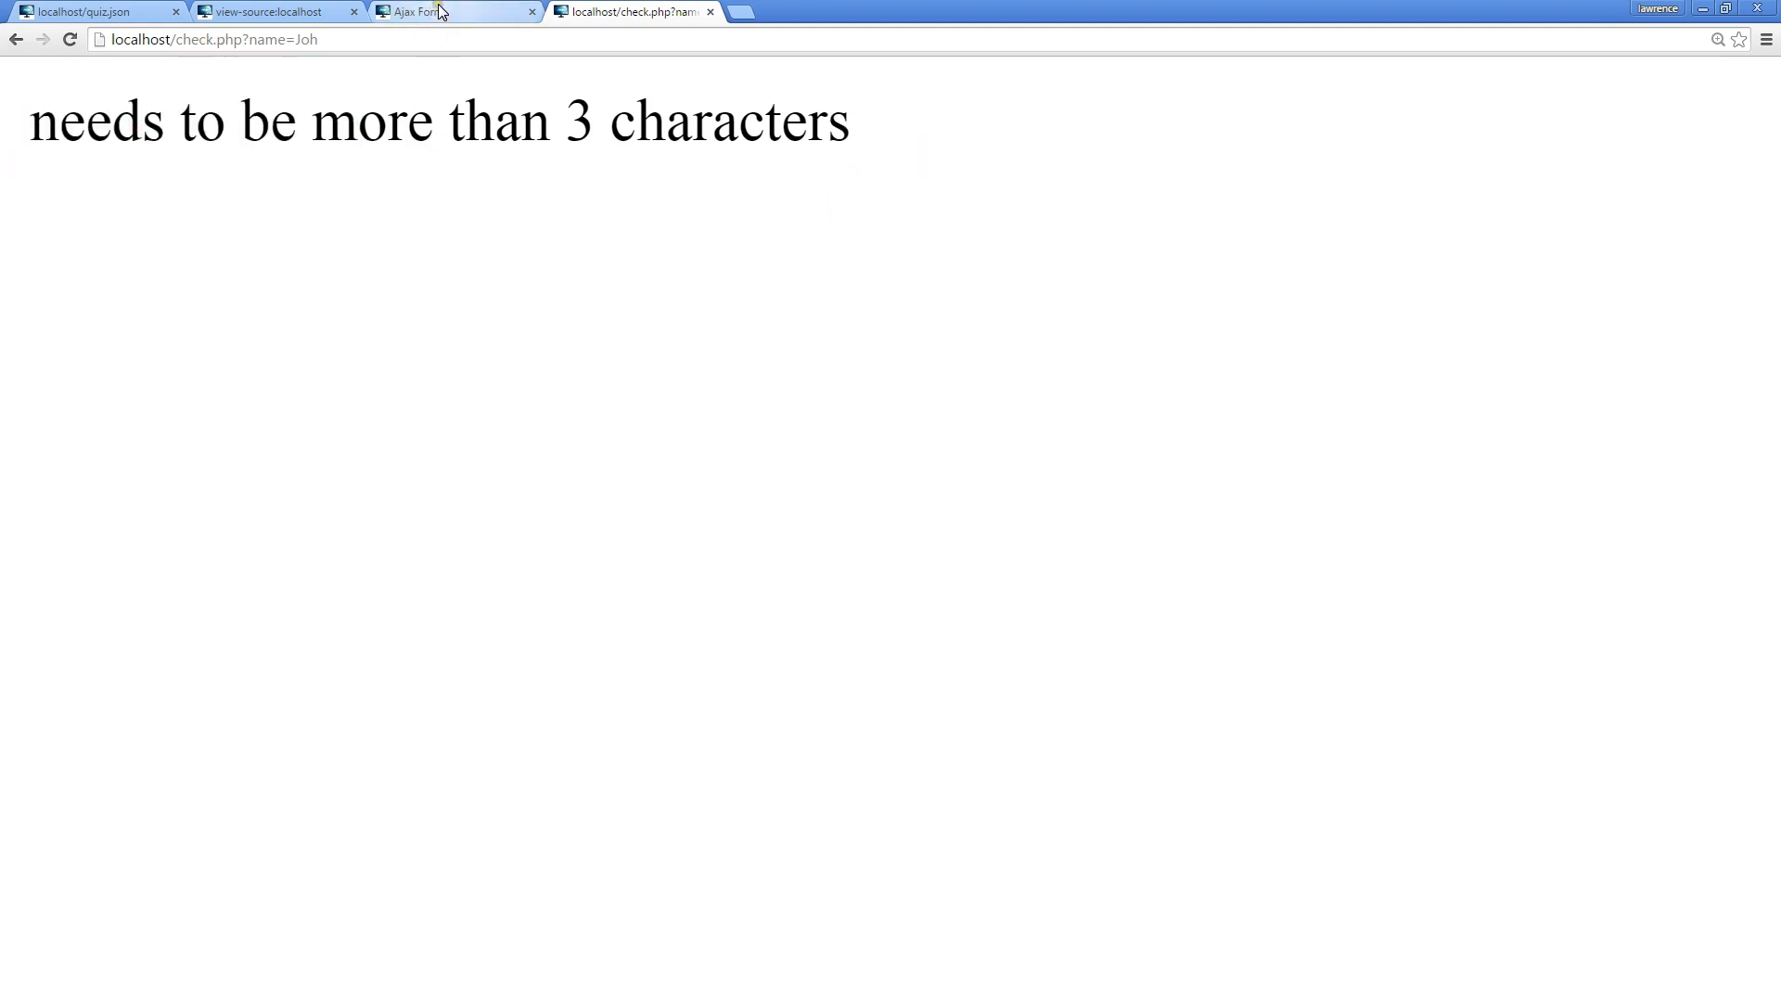
left_click(449, 12)
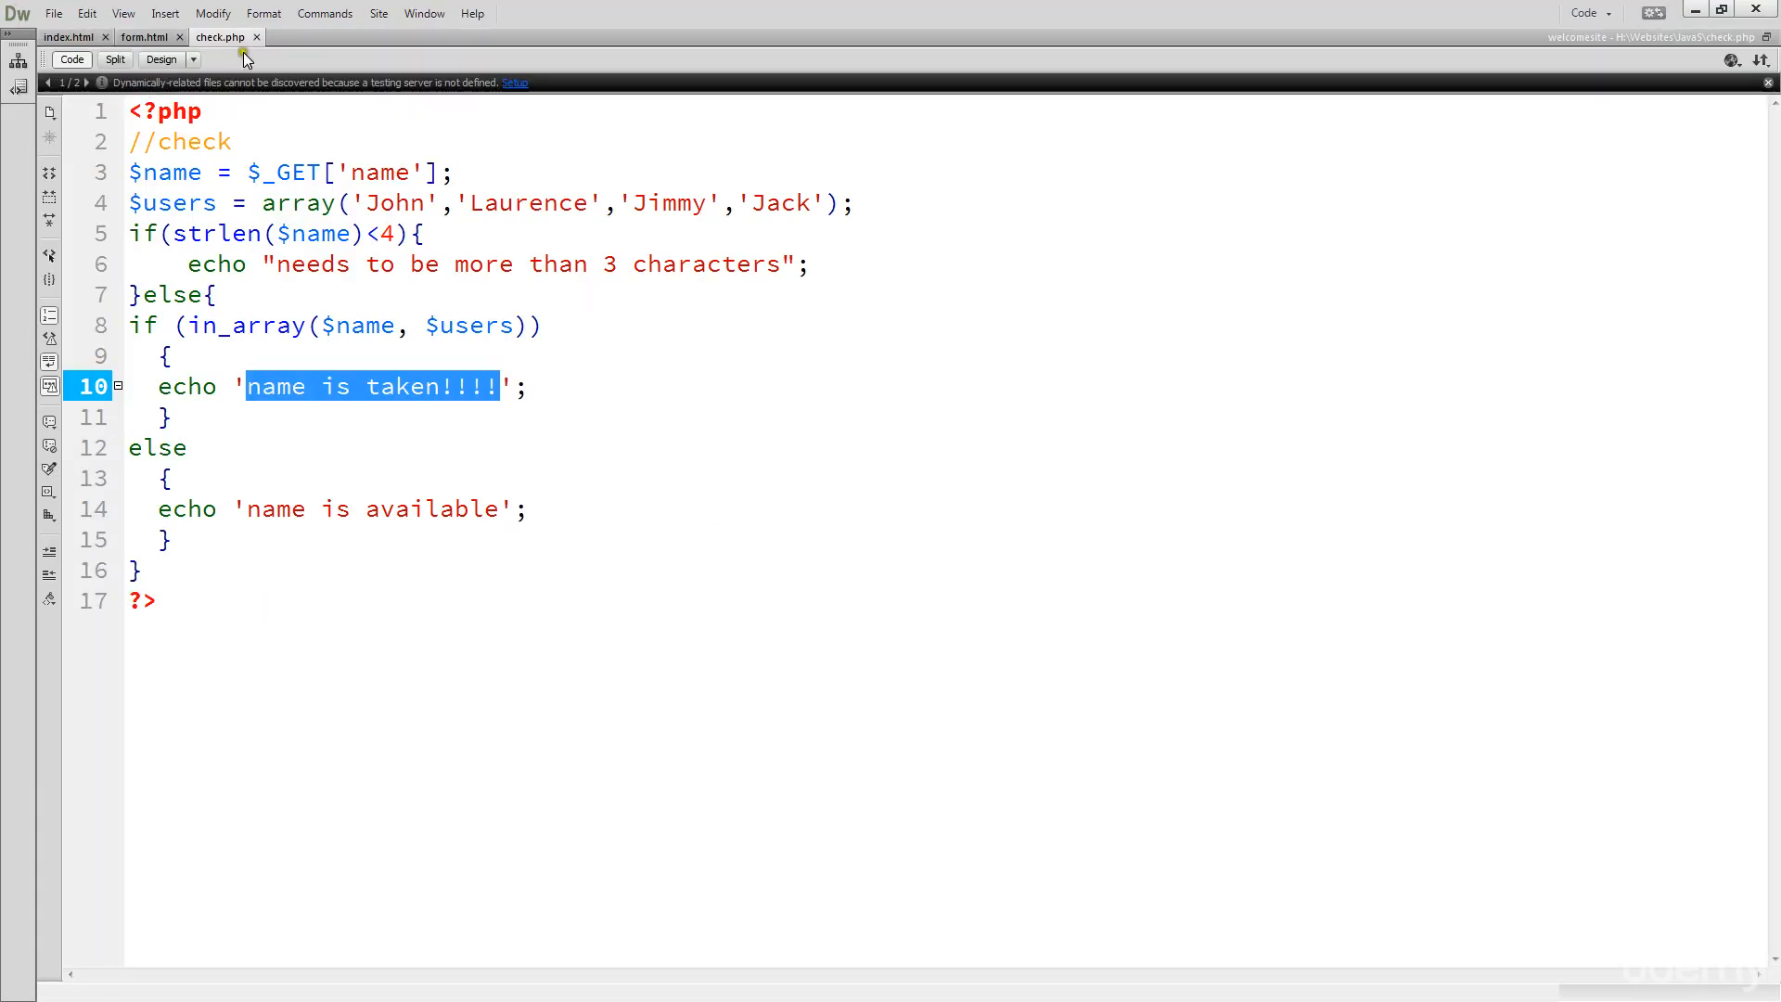
Show form.html's request code that sends the username via GET to check.php
left_click(145, 37)
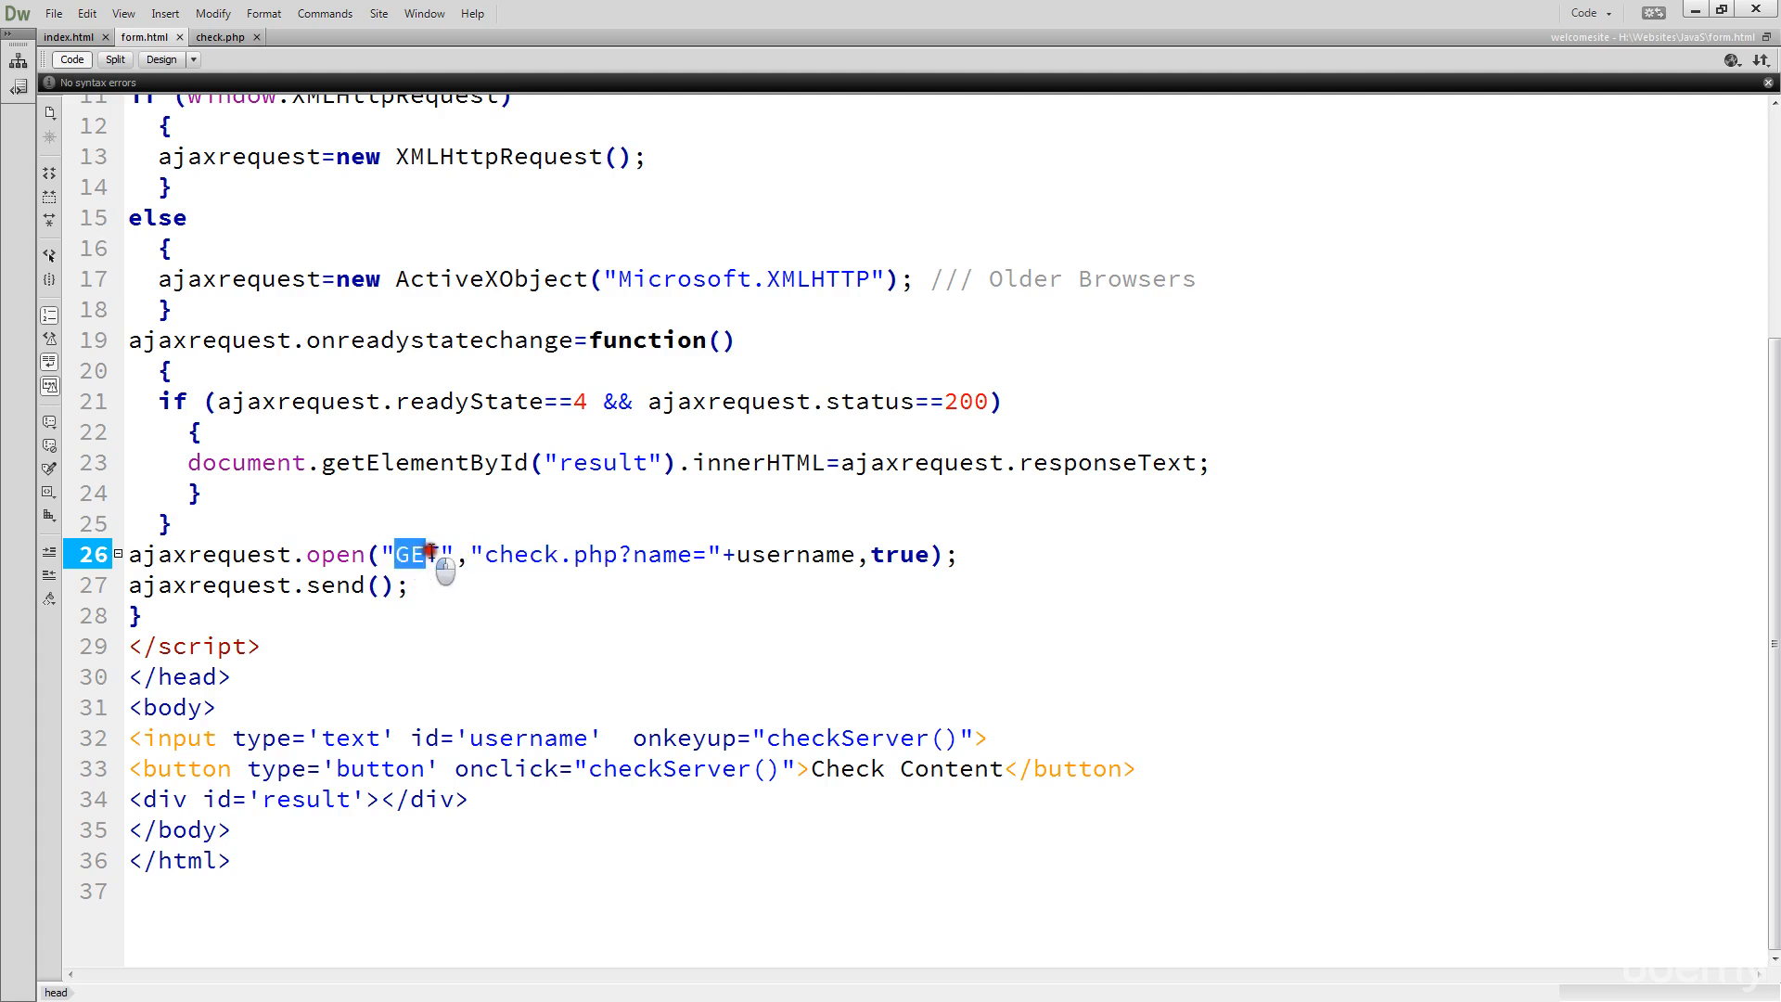
left_click_drag(437, 555, 657, 554)
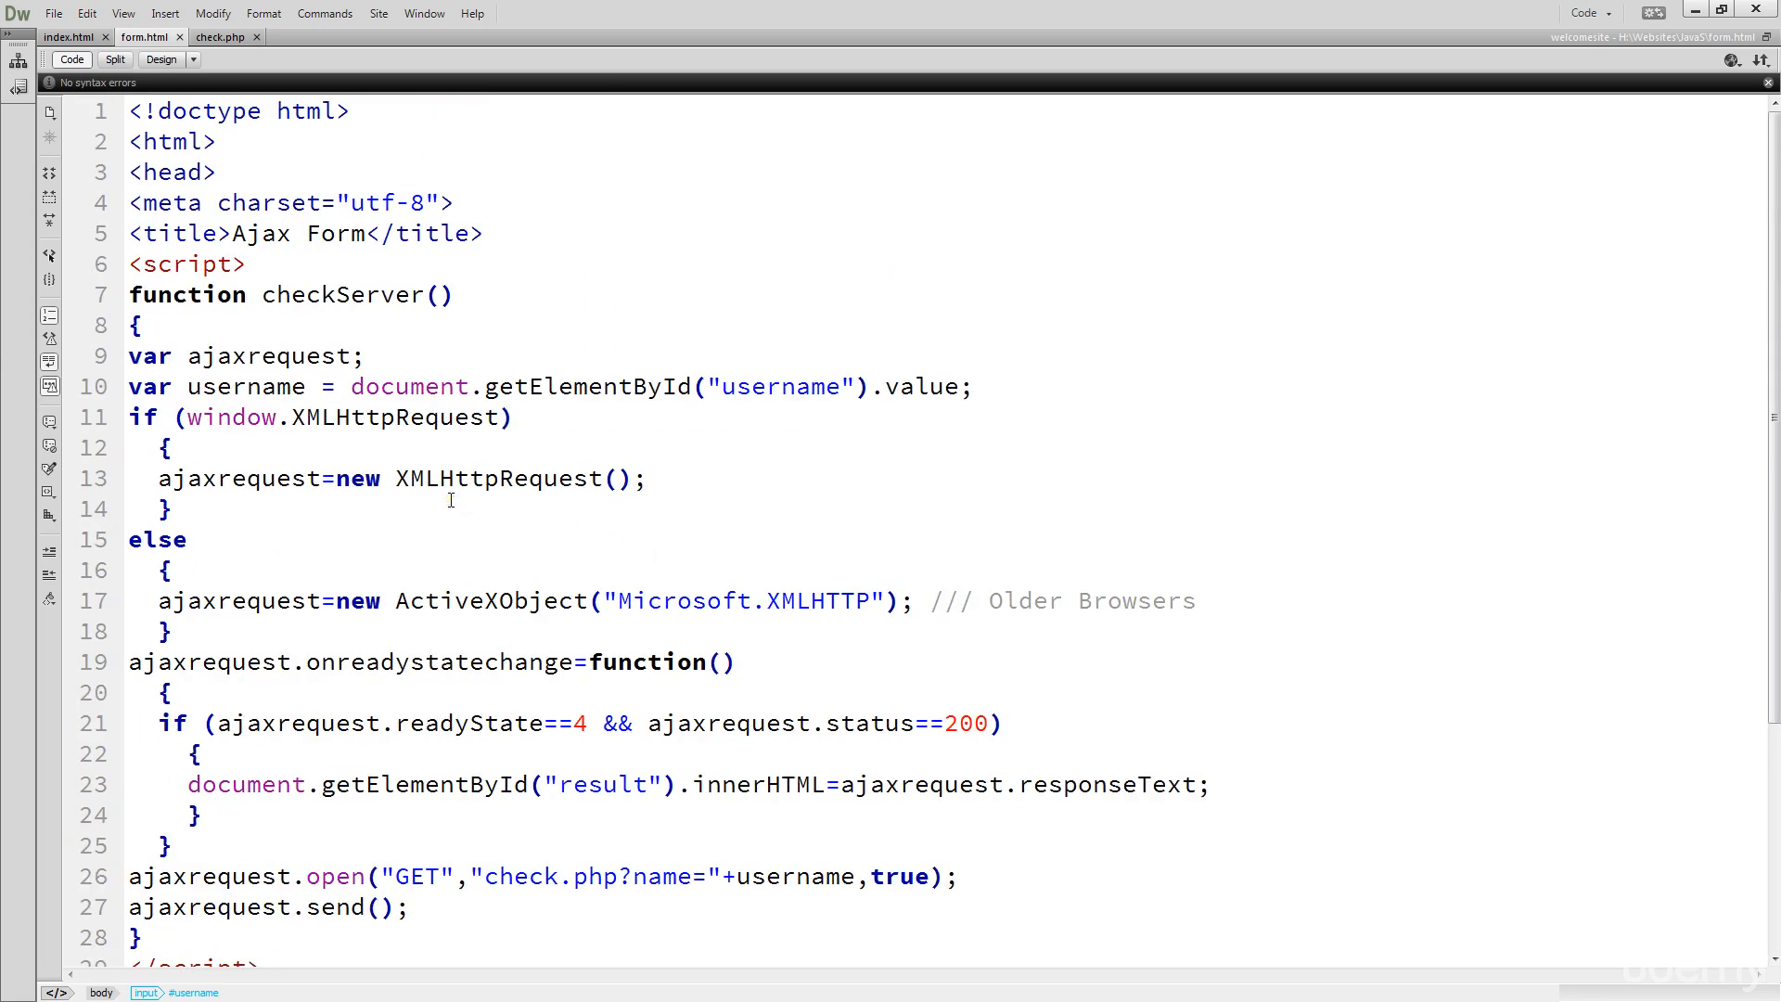
double_click(245, 386)
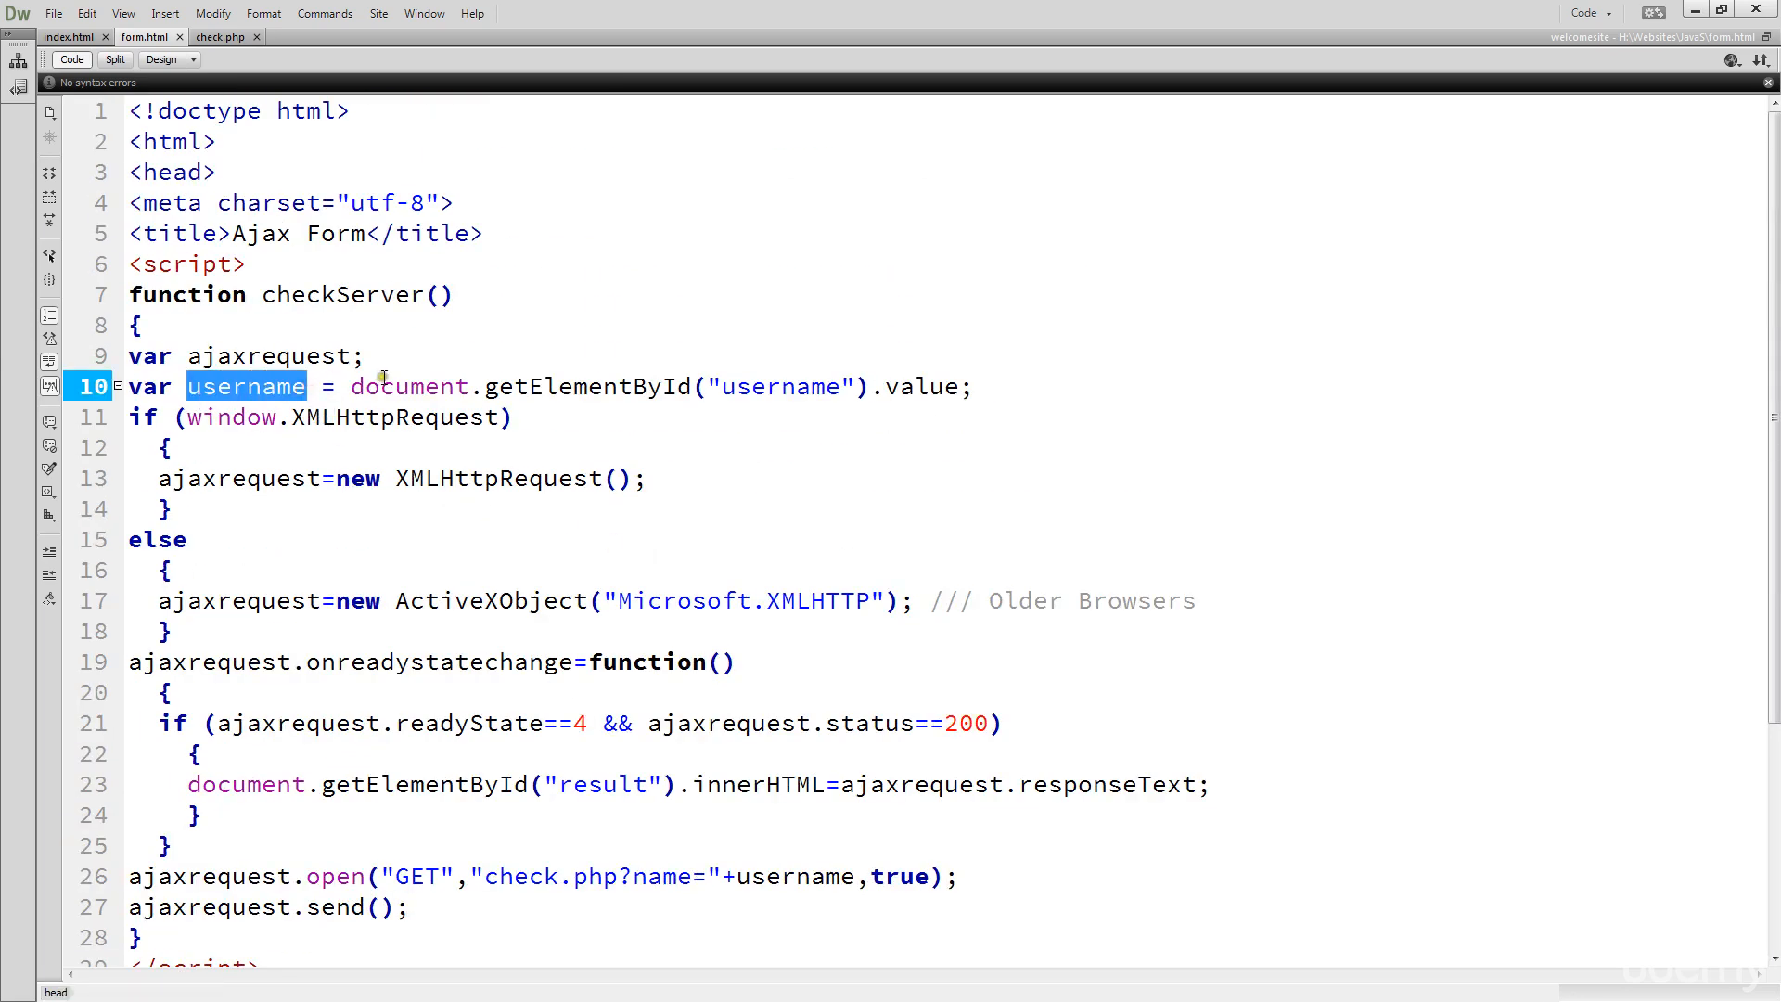
left_click_drag(350, 386, 573, 386)
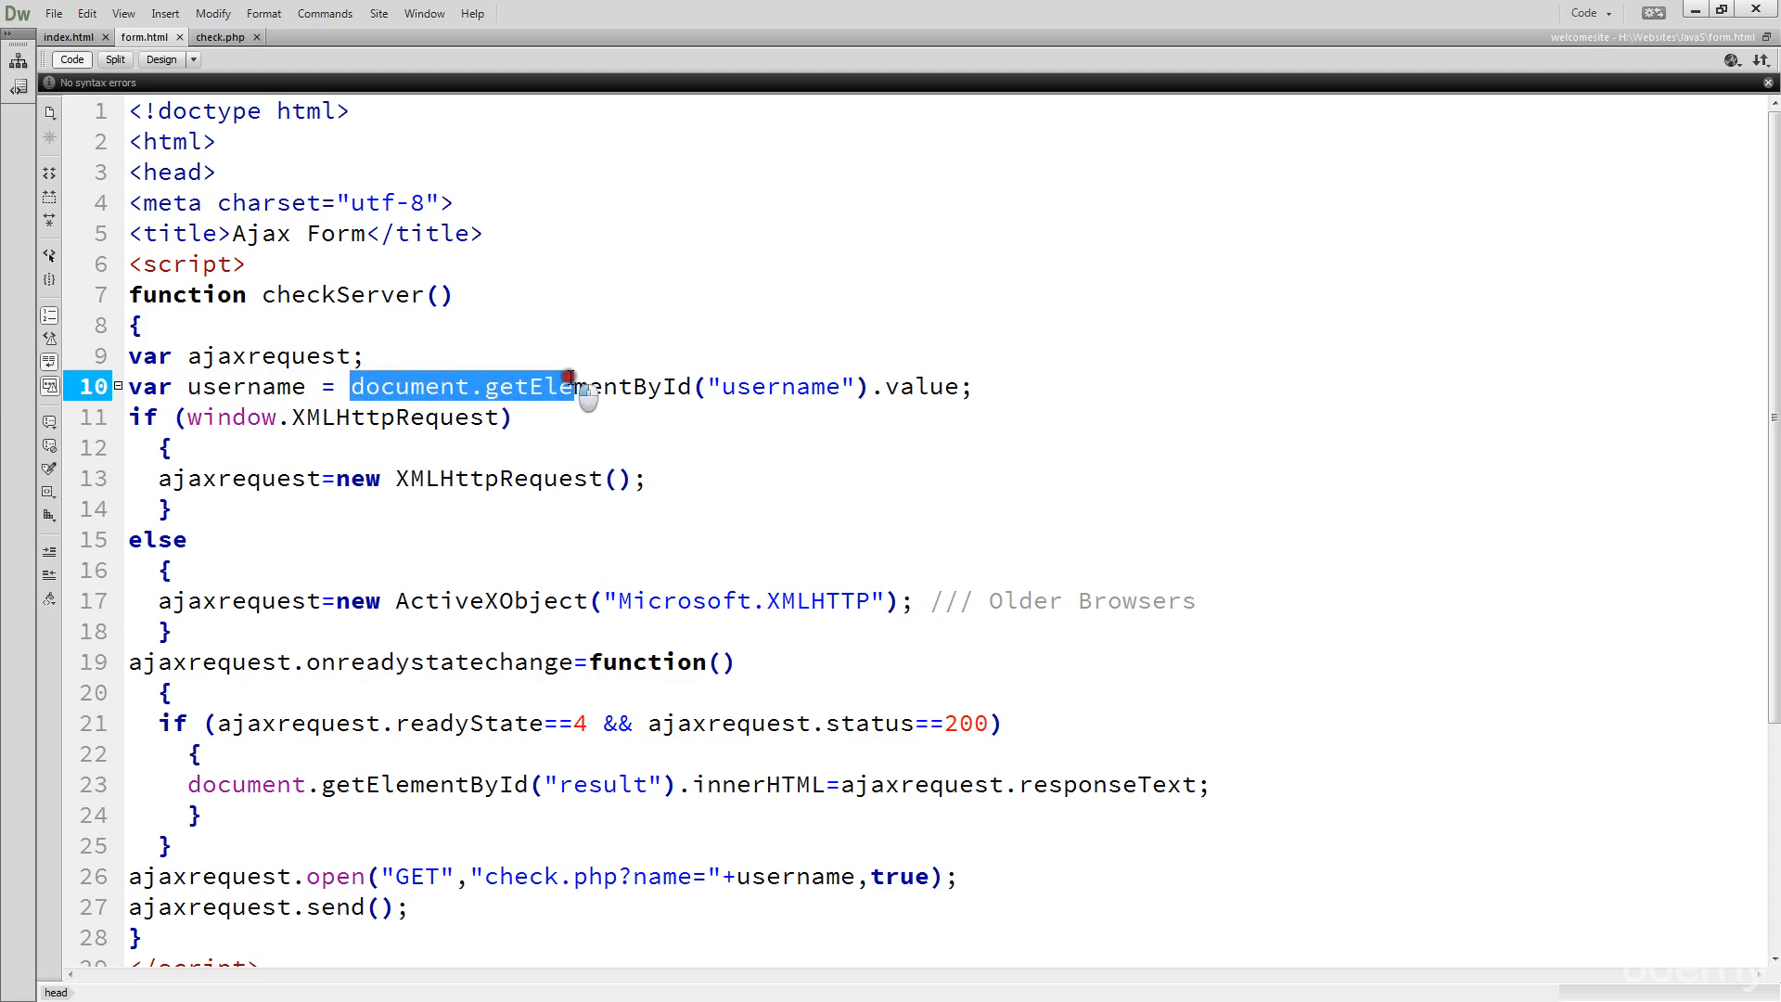
left_click_drag(573, 386, 834, 386)
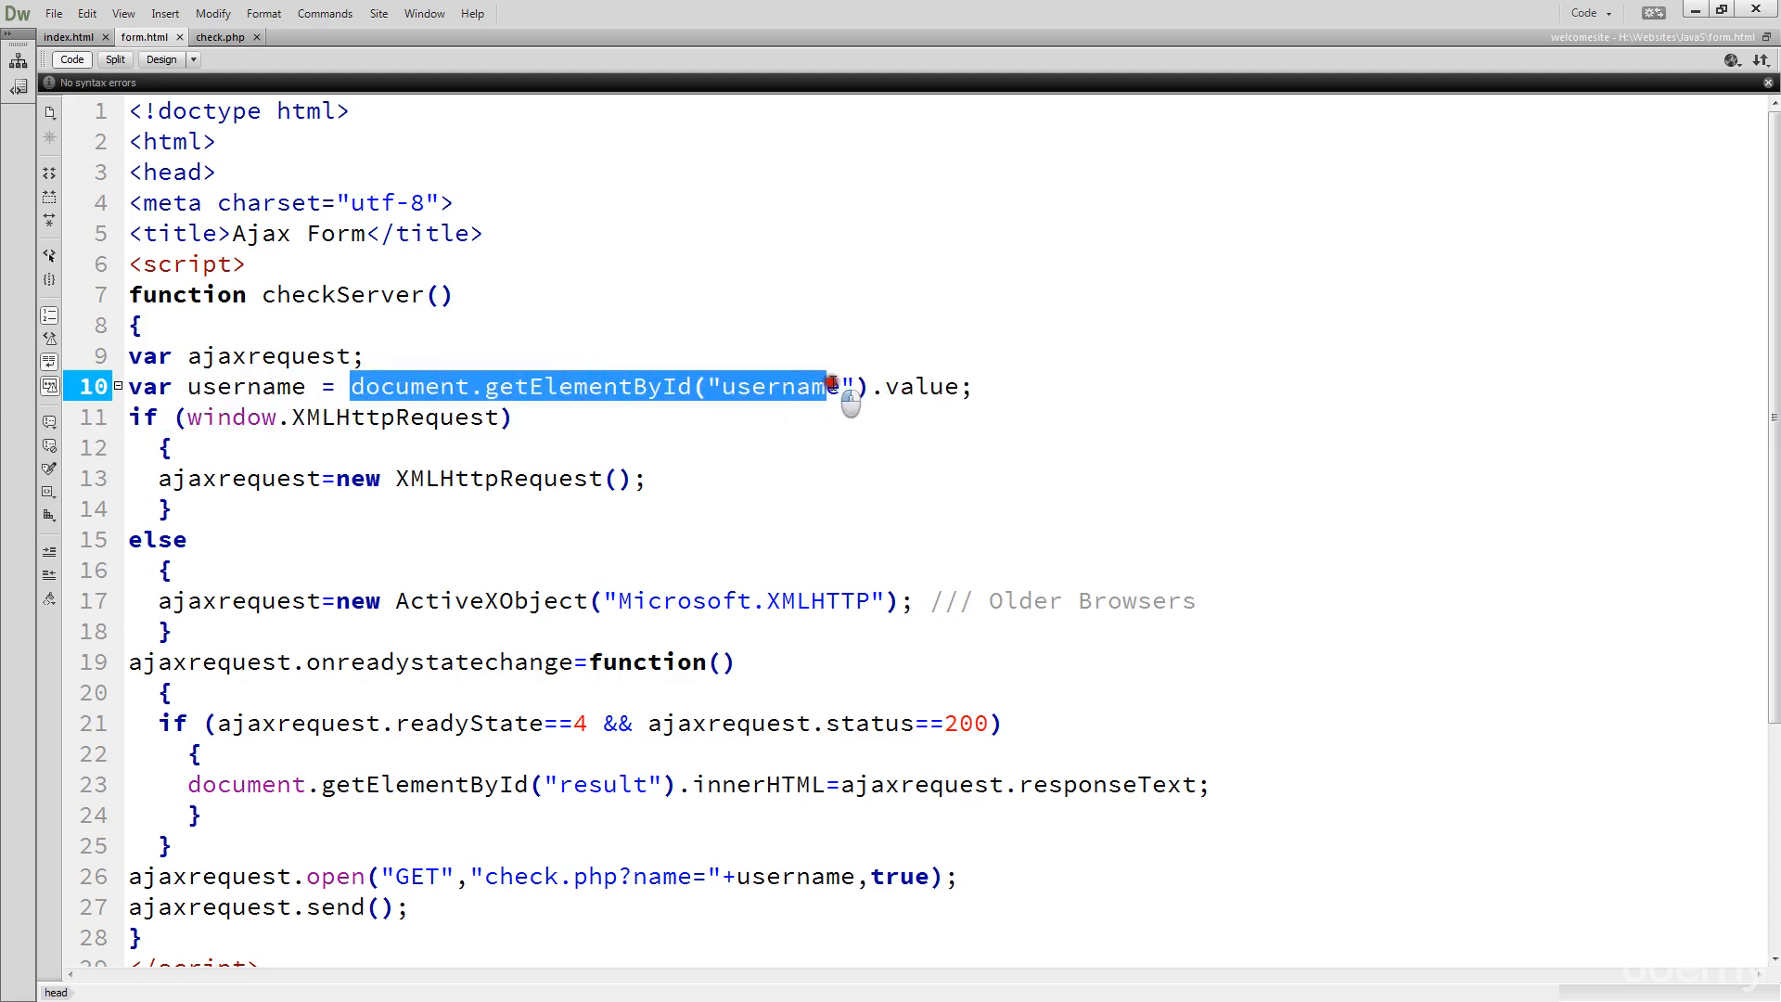